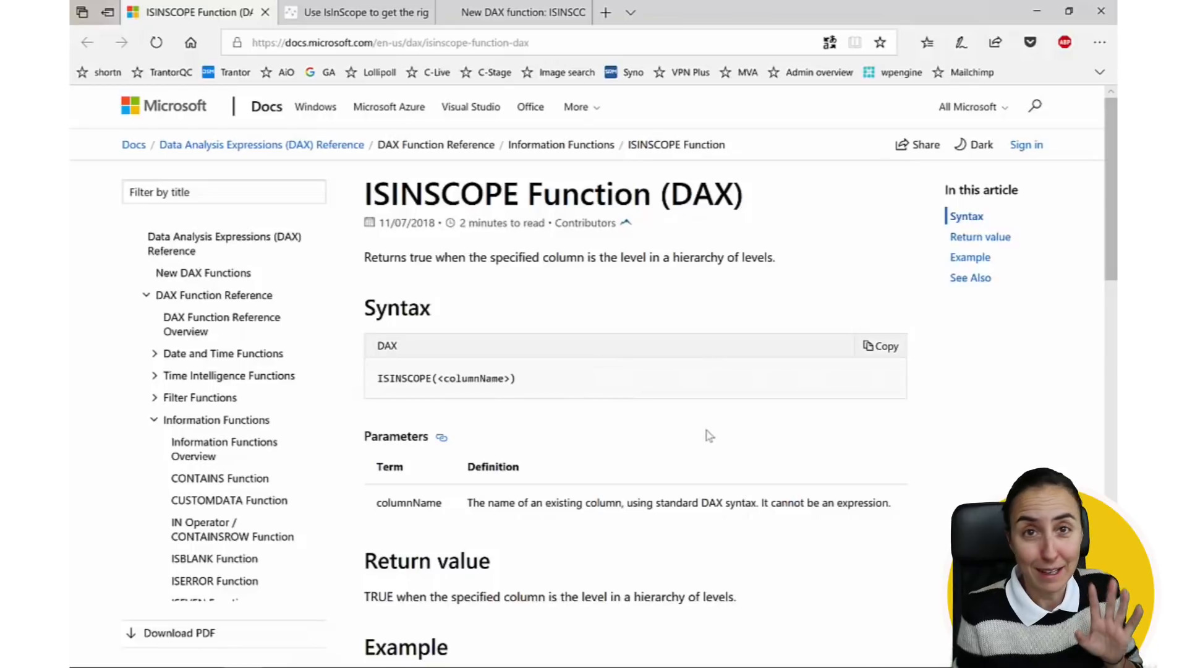
Skim the Kasper On BI IsInScope article, then switch to the xxlbi 'New DAX function: ISINSCOPE' post
scroll("down", 3)
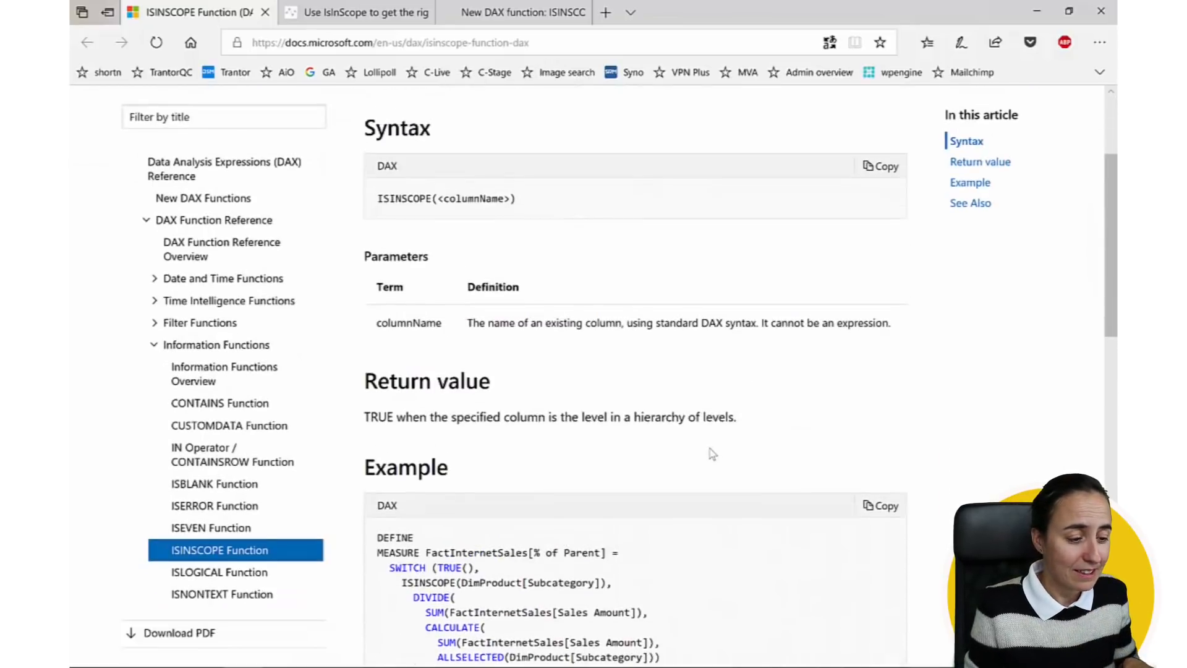
scroll("down", 3)
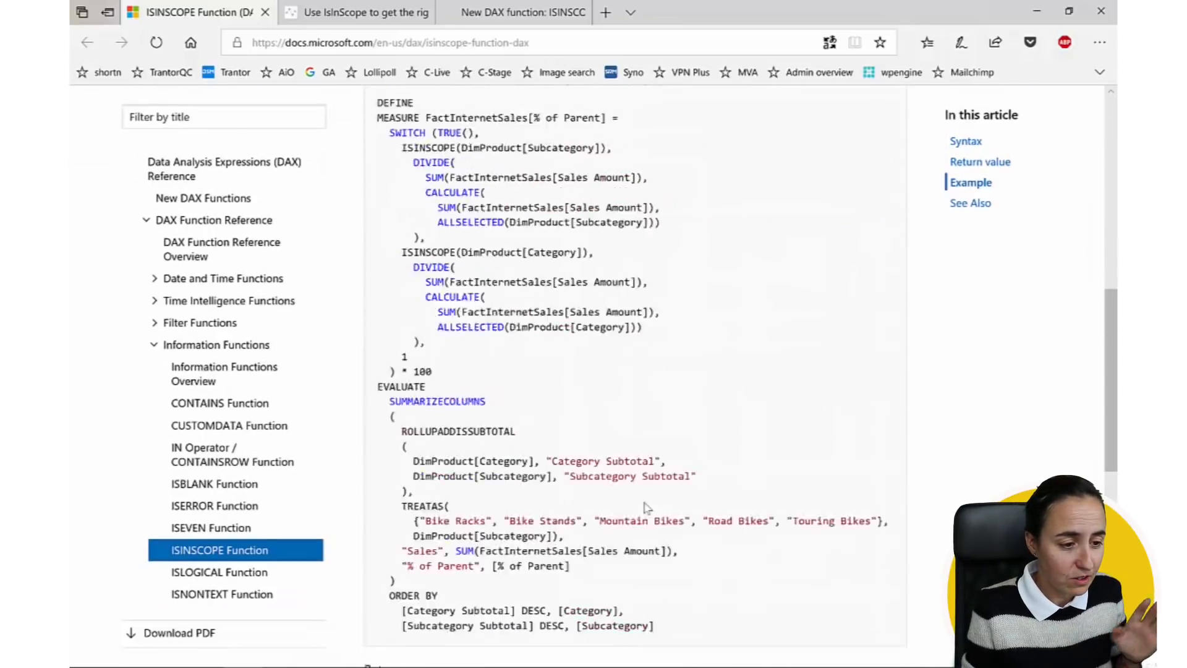
scroll("down", 3)
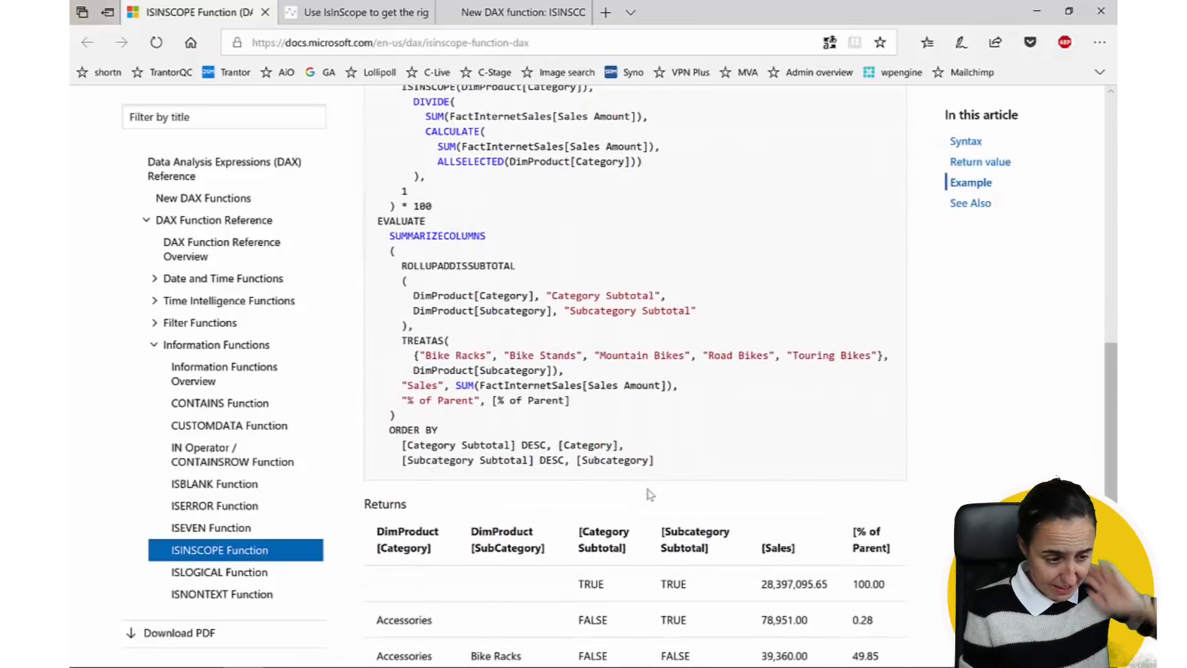
scroll("down", 3)
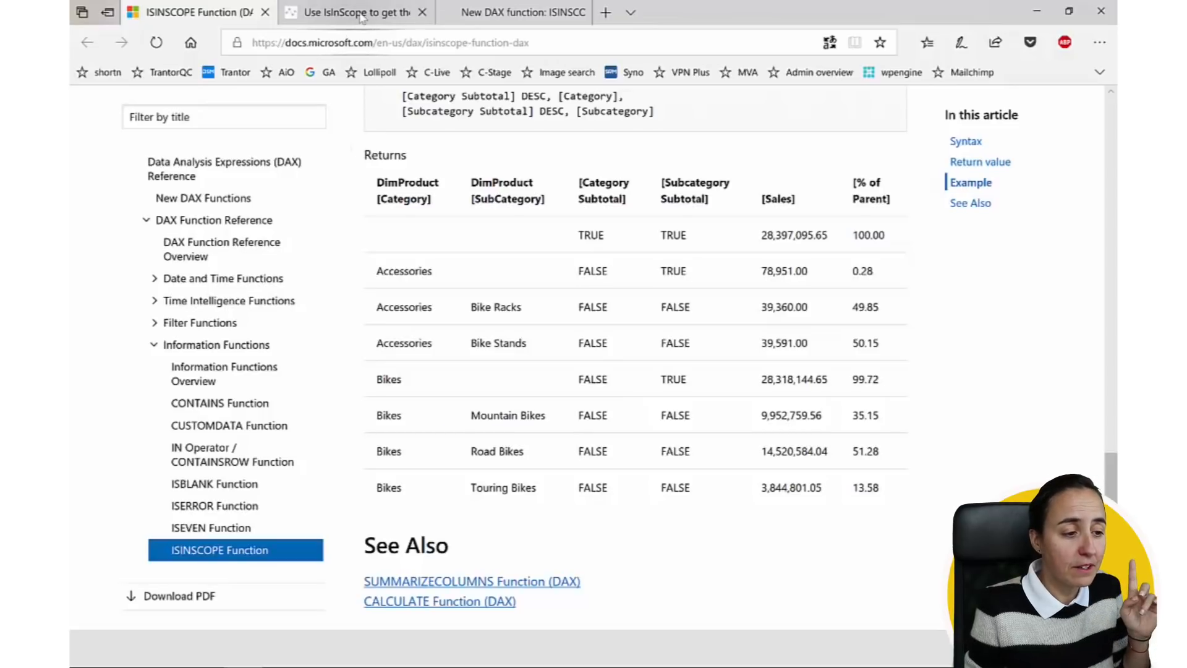
left_click(352, 13)
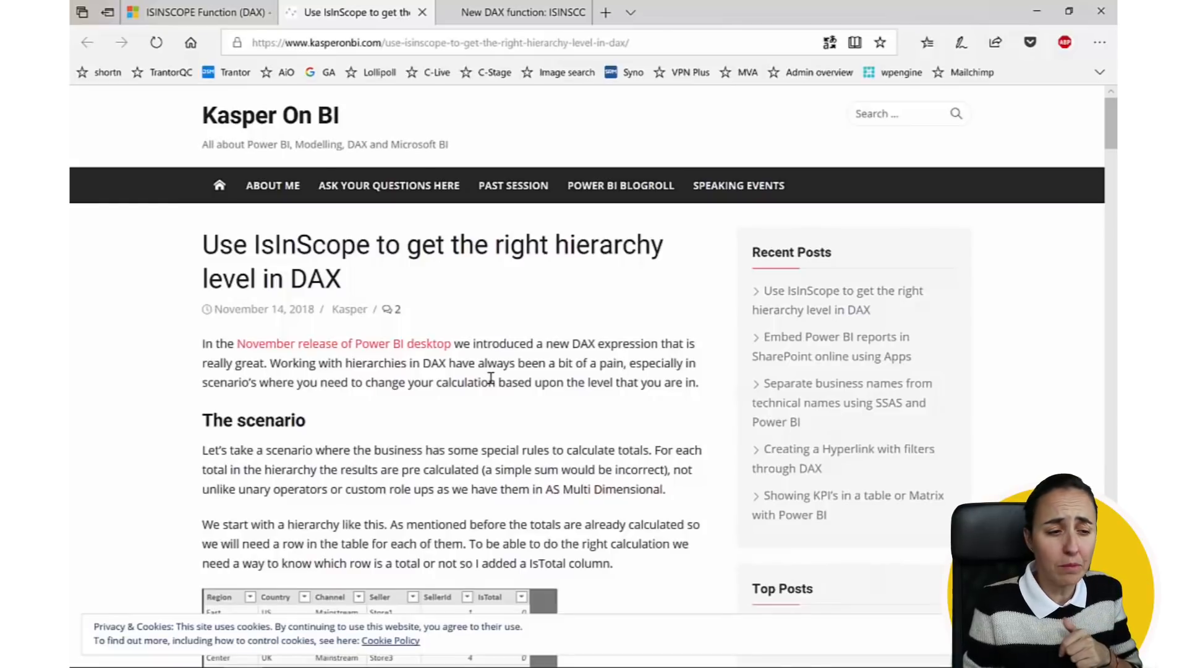
scroll("down", 3)
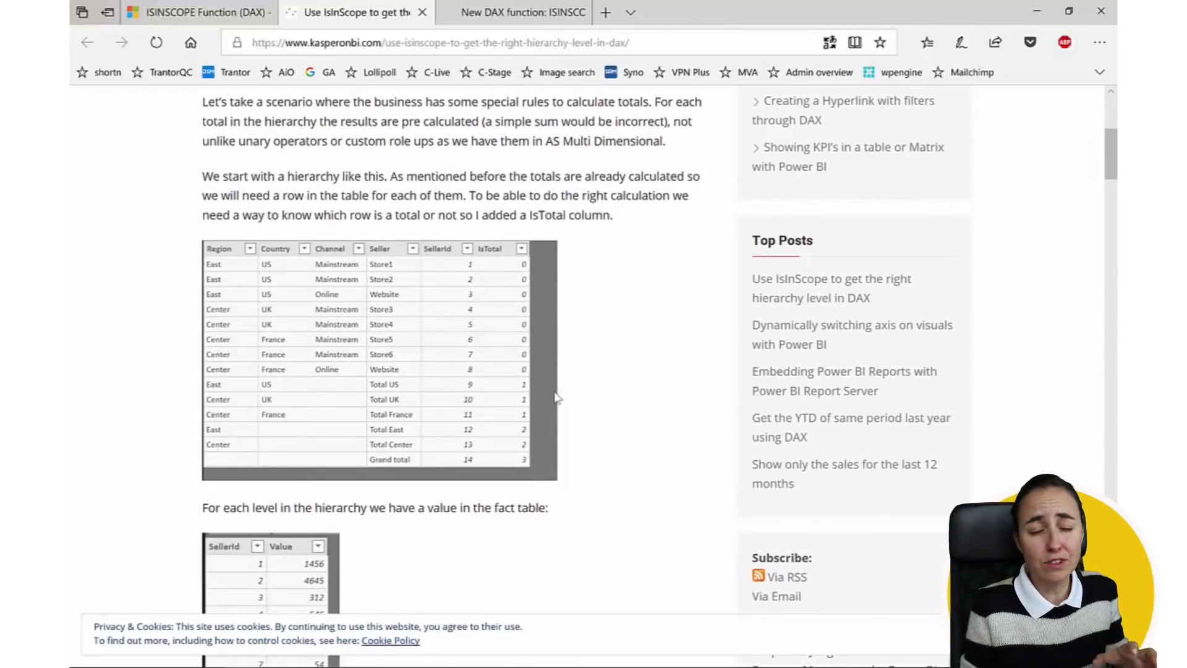
left_click(518, 12)
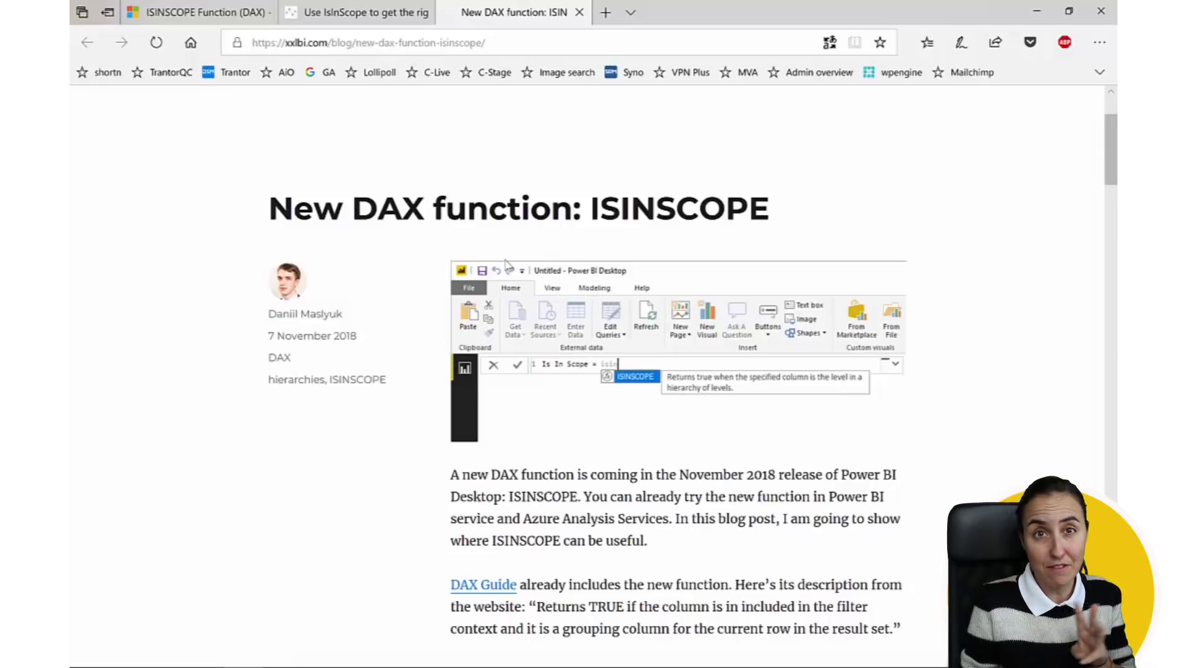
mouse_move(278, 121)
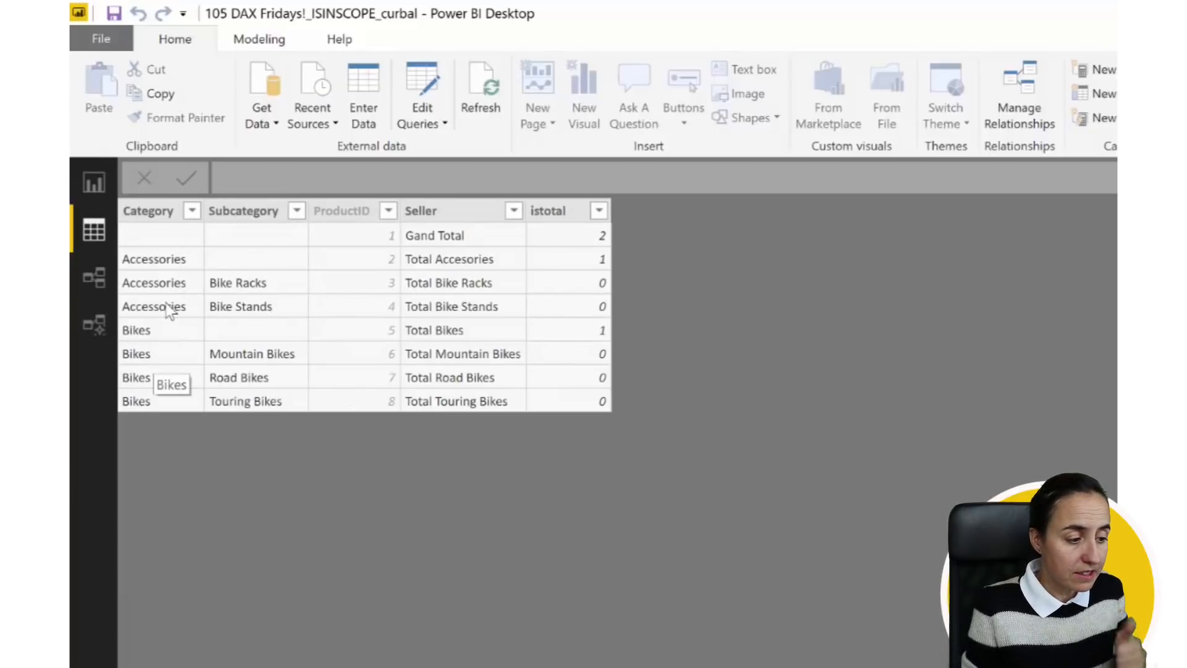
mouse_move(231, 256)
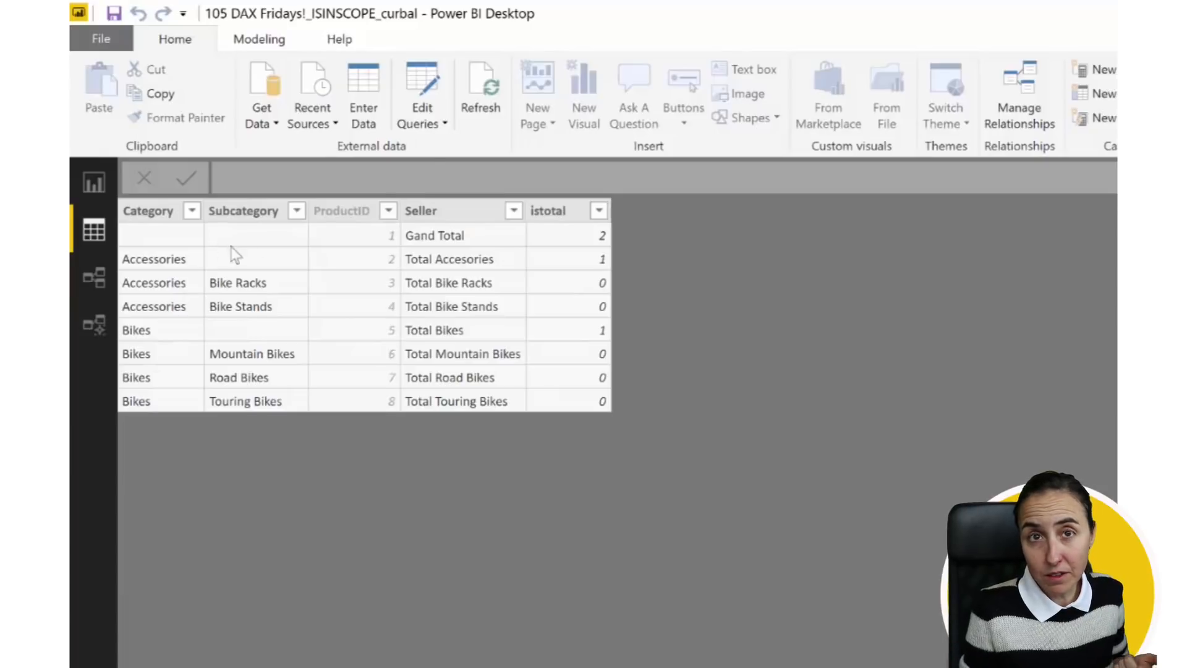
mouse_move(432, 433)
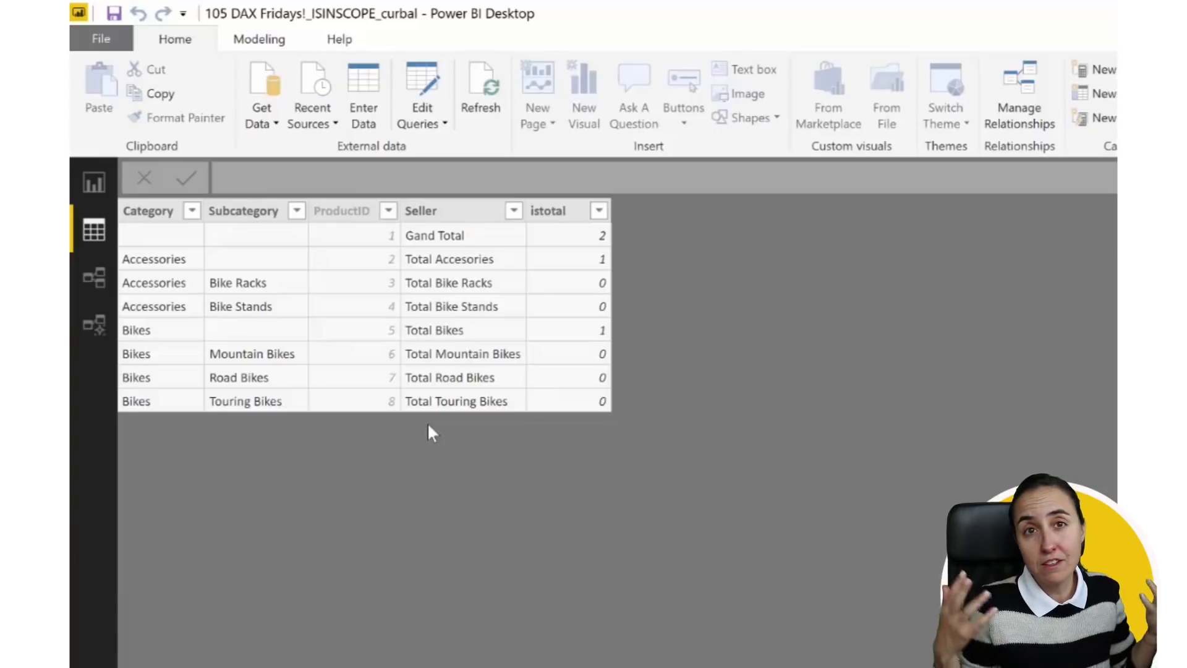
mouse_move(461, 549)
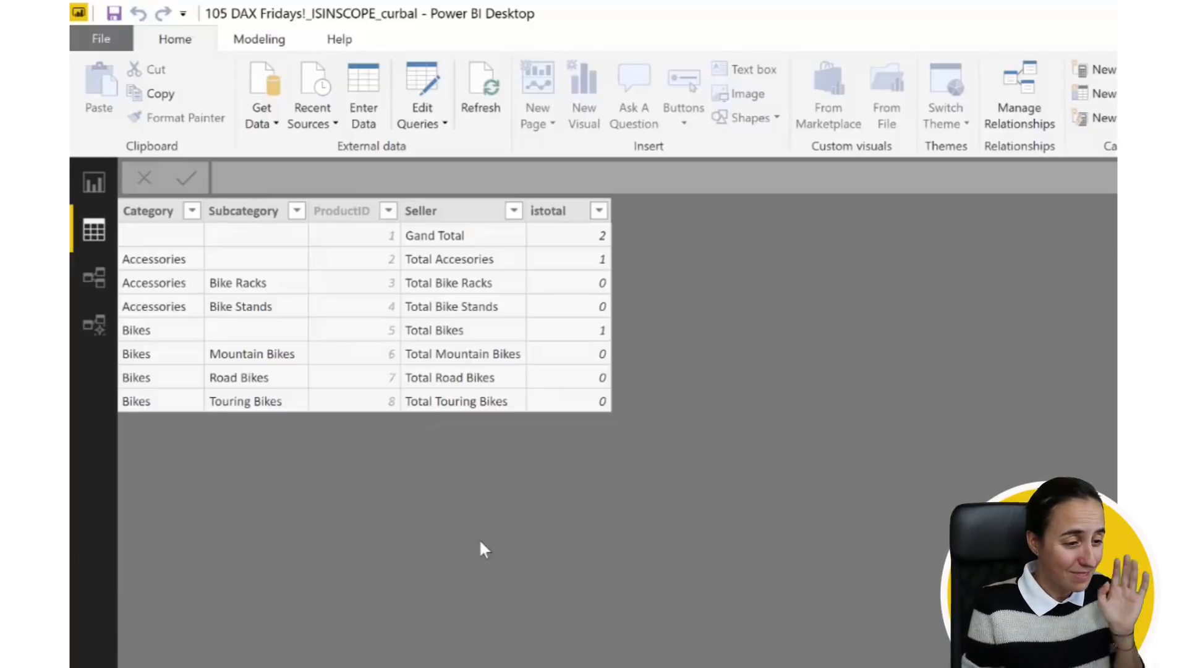
Show the product hierarchy table with Category, Subcategory, Seller and istotal columns in Data view
left_click(244, 210)
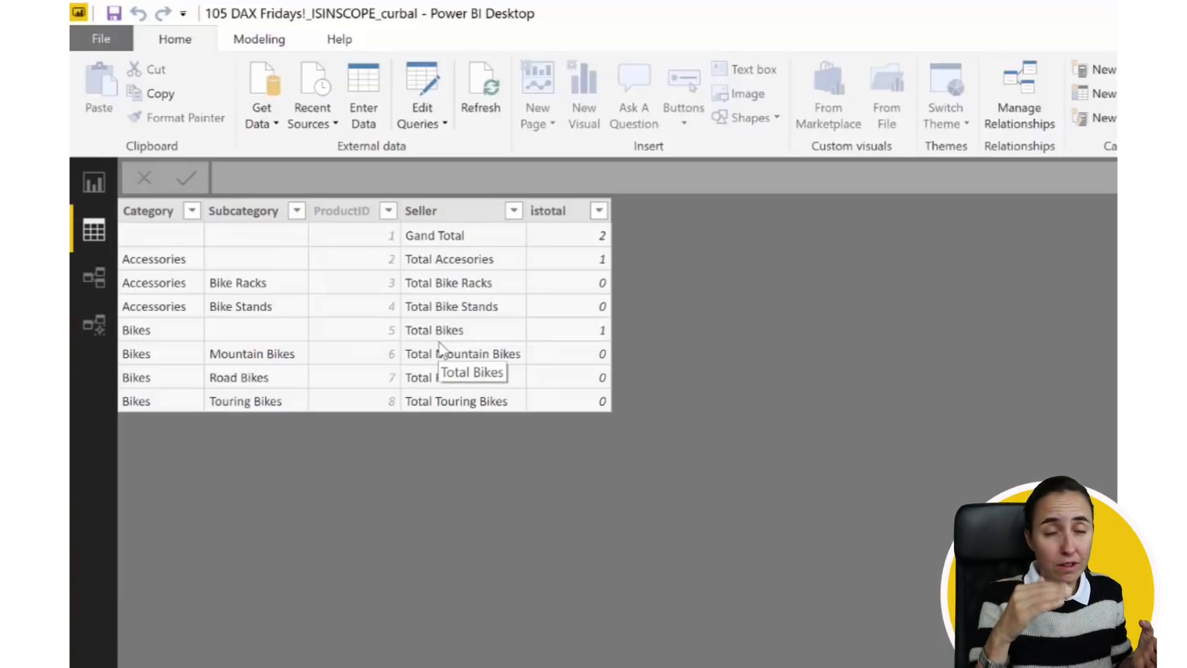
mouse_move(450, 296)
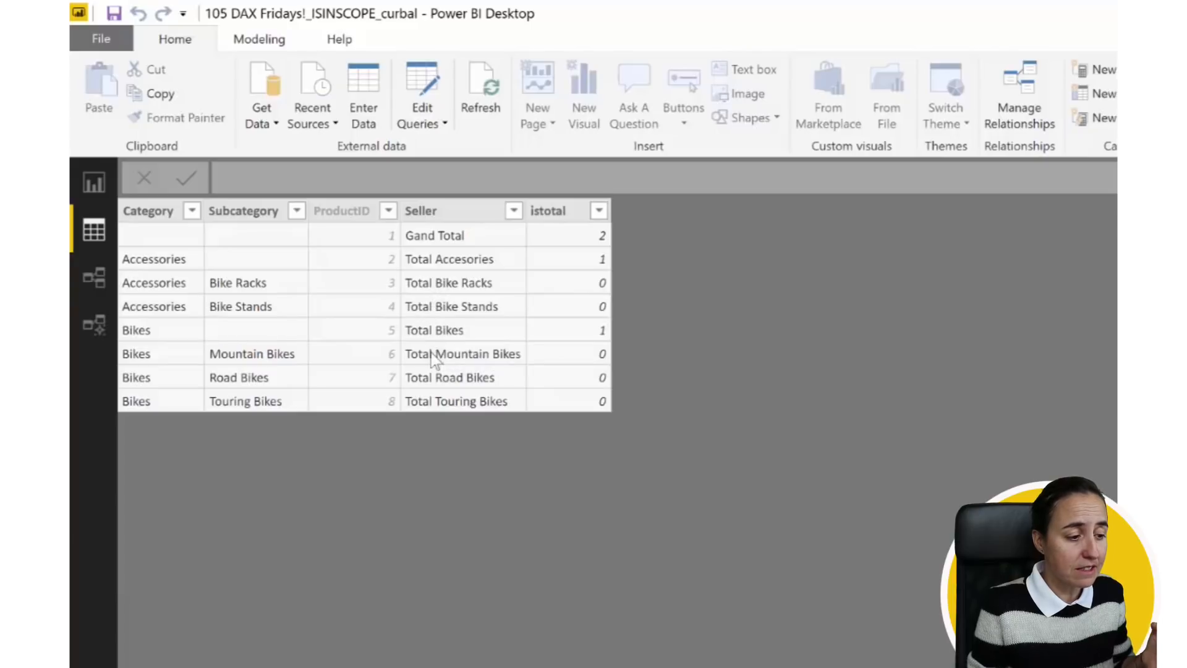
mouse_move(216, 409)
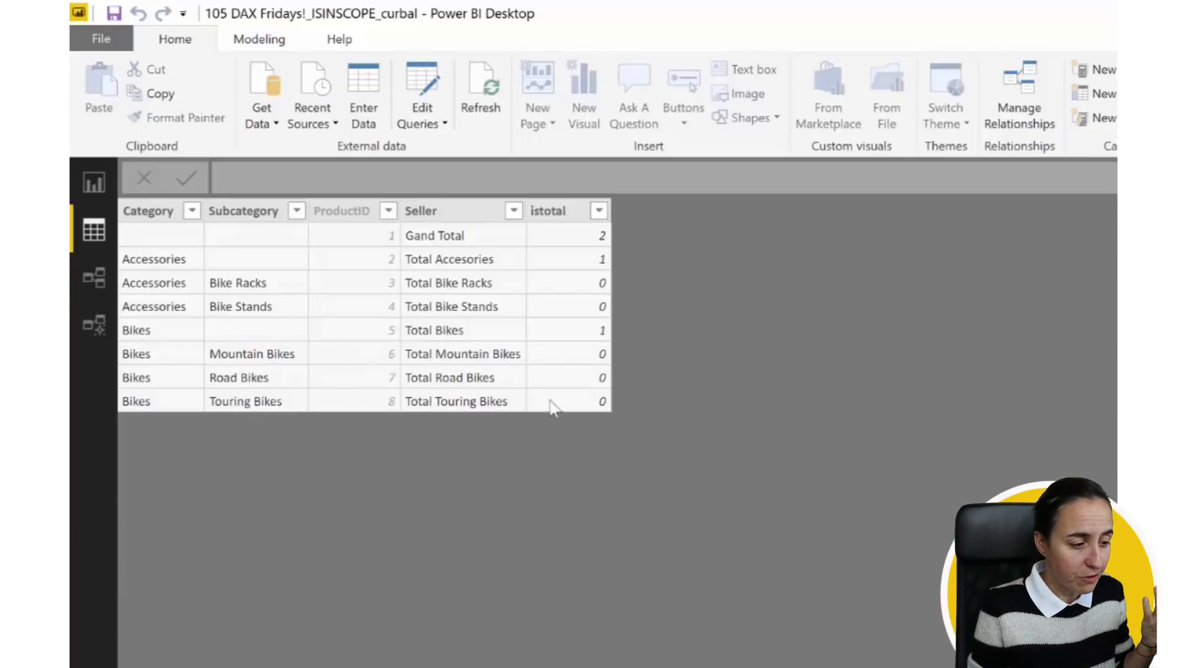
mouse_move(506, 251)
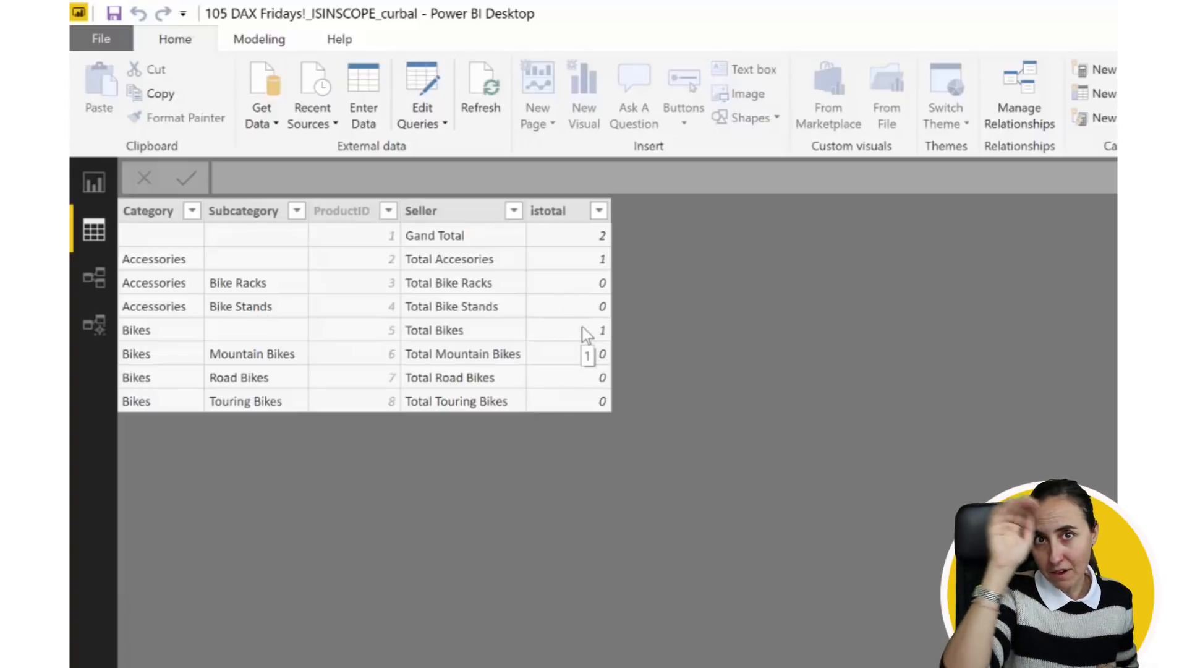
mouse_move(571, 251)
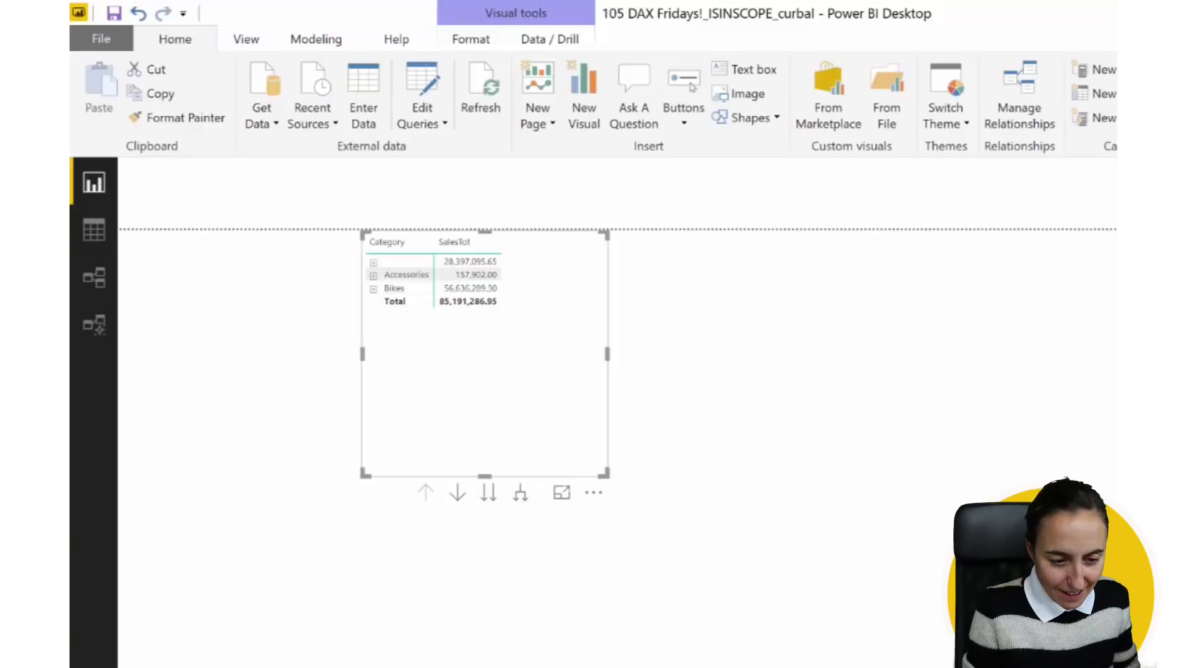
Expand the SalesTot matrix so every Category shows its Subcategory rows
left_click(406, 273)
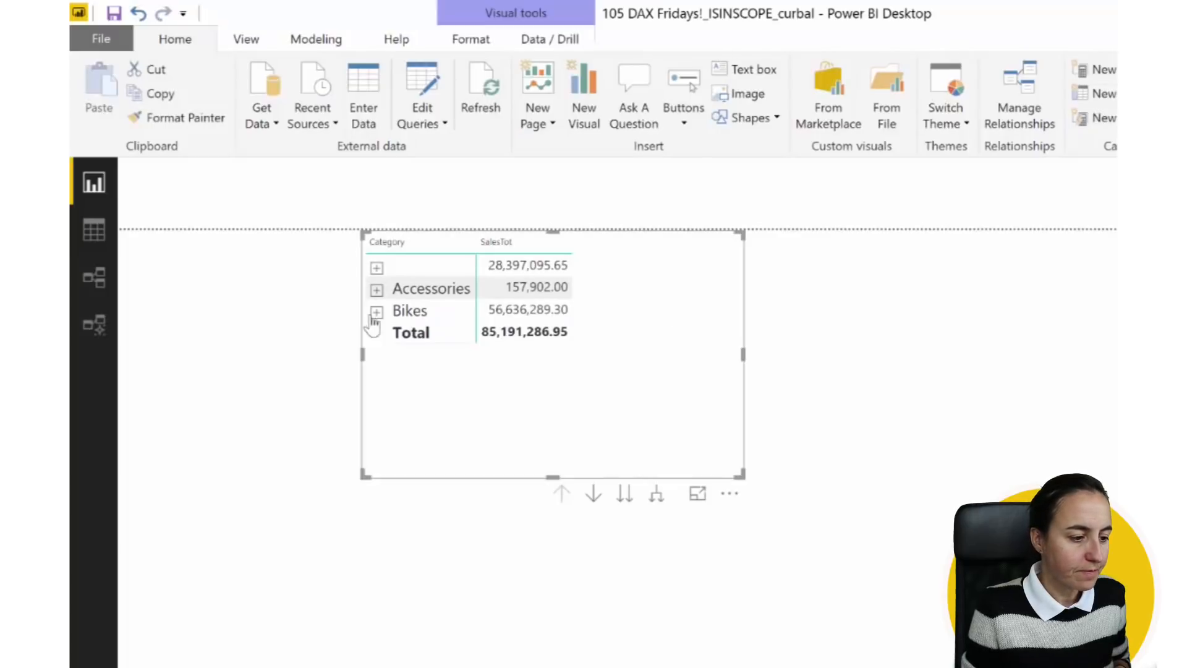
left_click(376, 289)
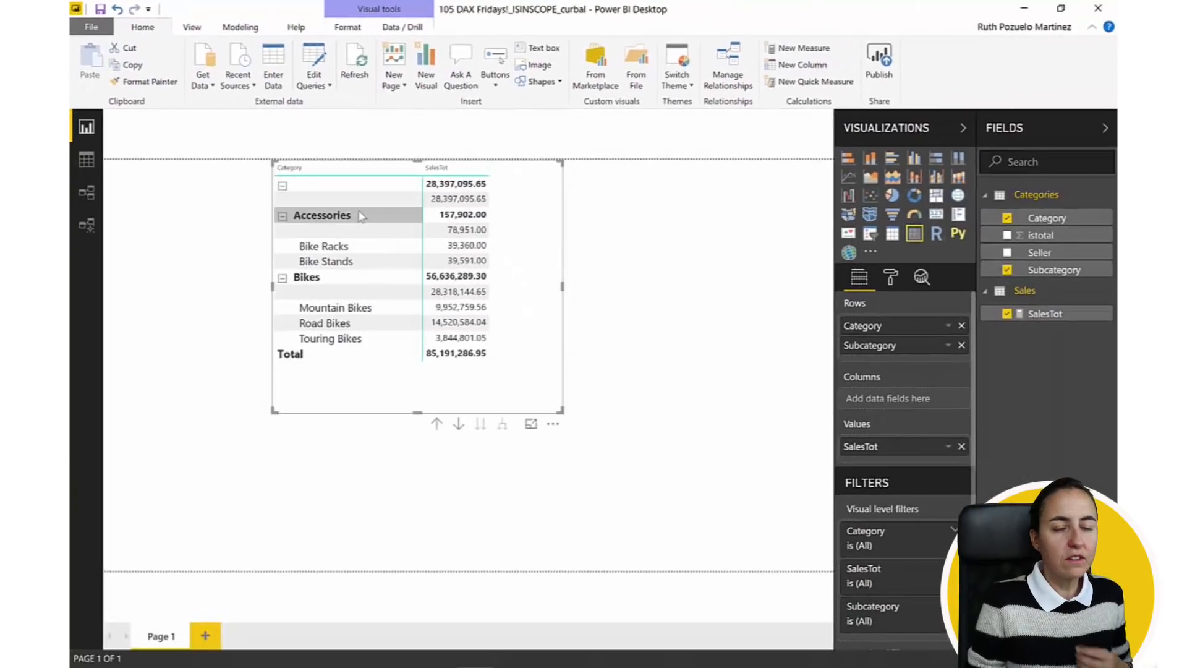
mouse_move(356, 215)
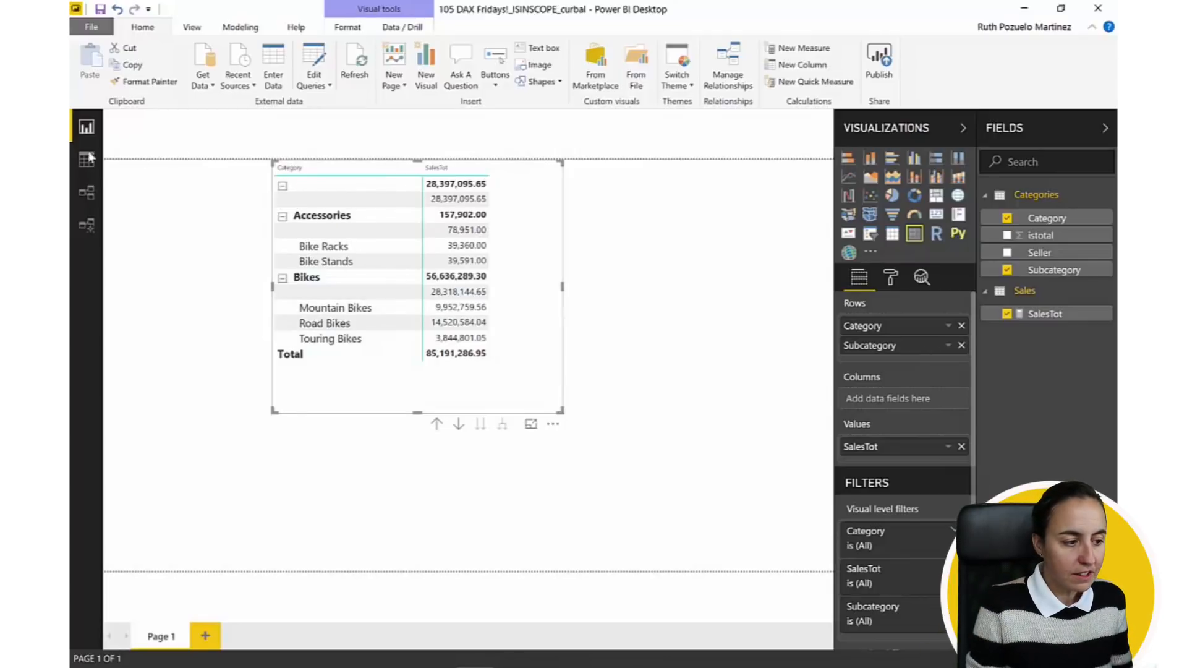
In Book1.xlsx, pick the Total Bikes figure to reconcile Accessories plus Bikes with the 28,397,095.65 grand total
left_click(85, 159)
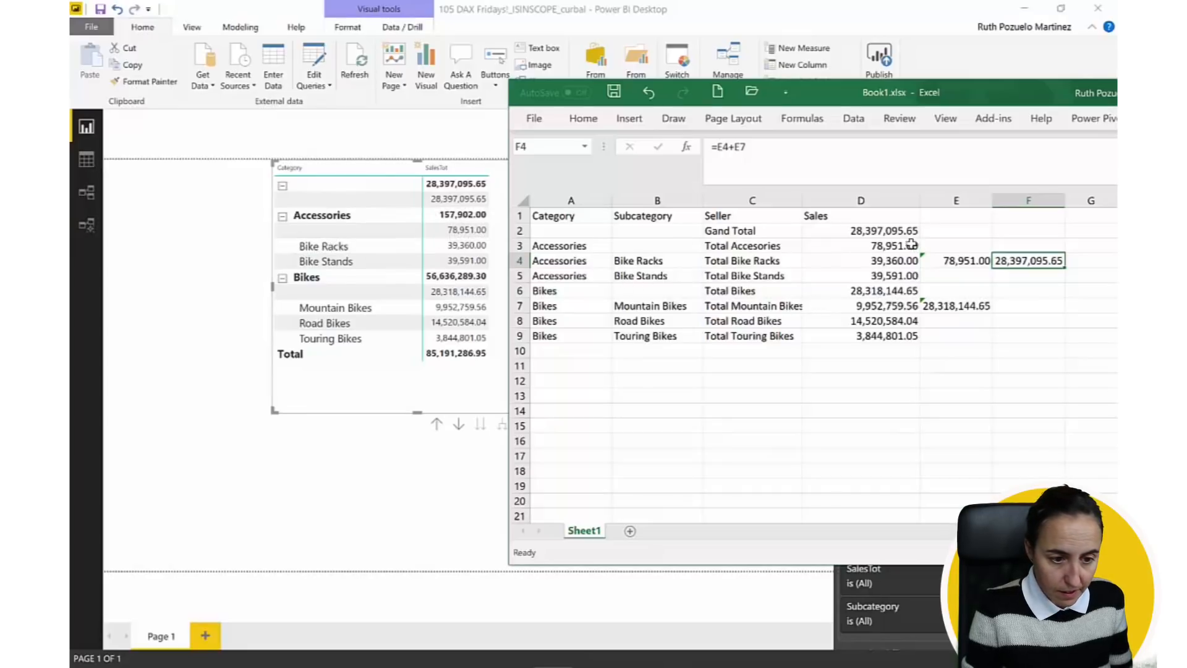
left_click(860, 245)
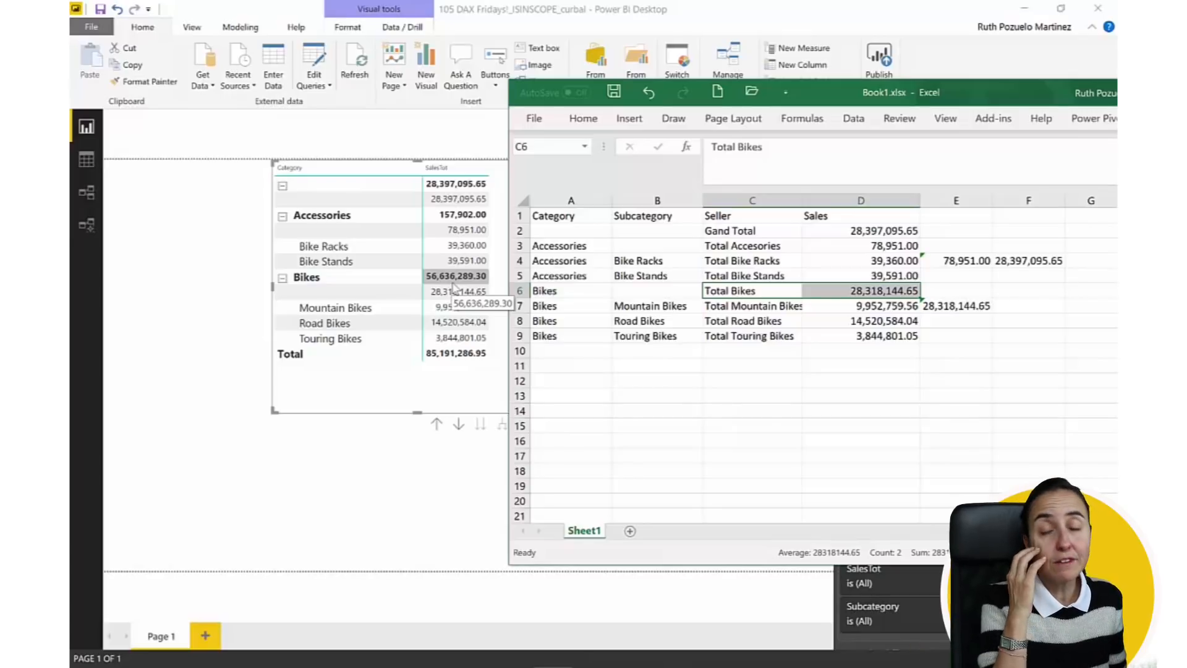
mouse_move(457, 285)
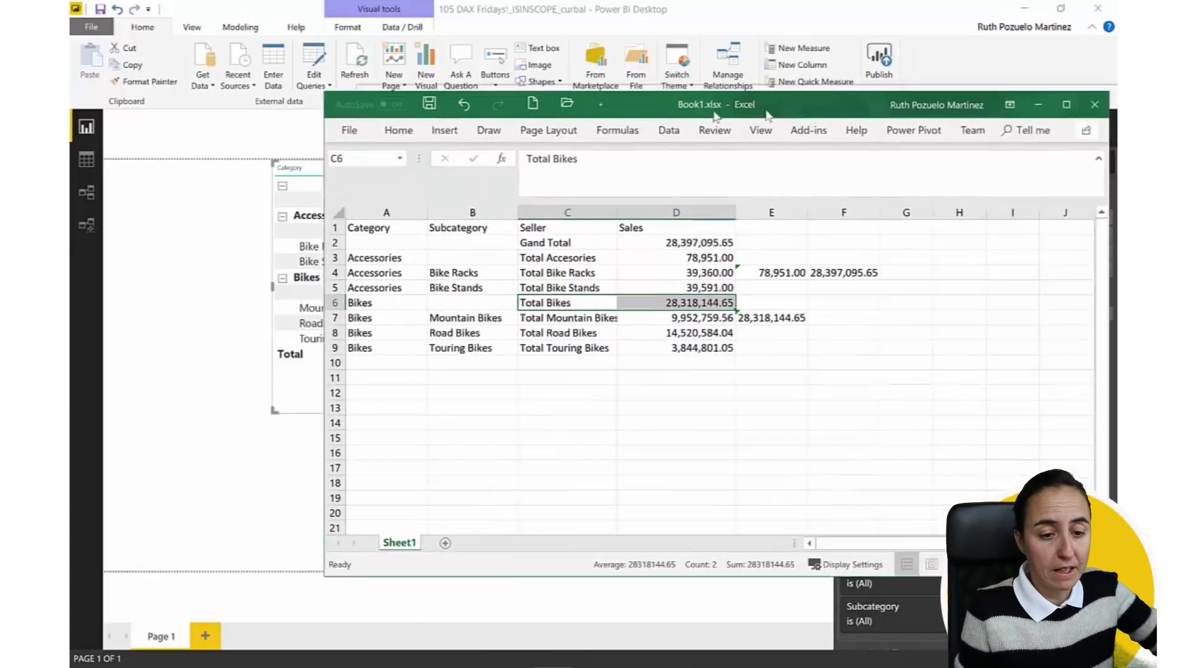
Start a new measure isfilteredsub = ISFILTERED( in the formula bar
left_click(1094, 104)
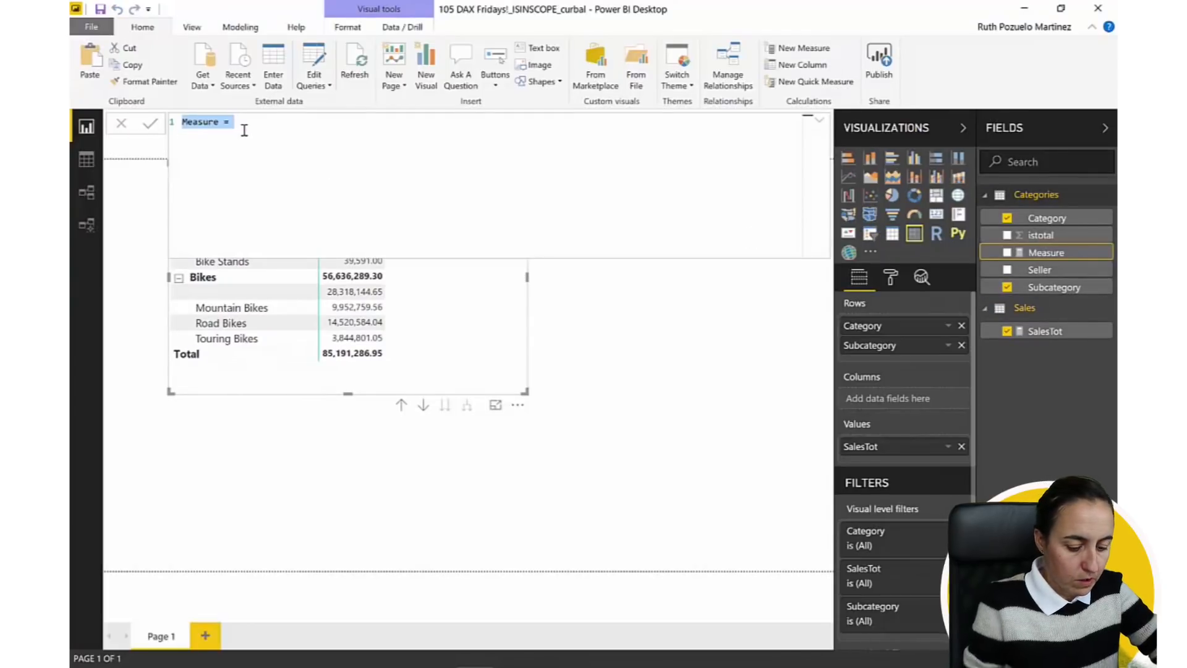
type("ISFILTERE")
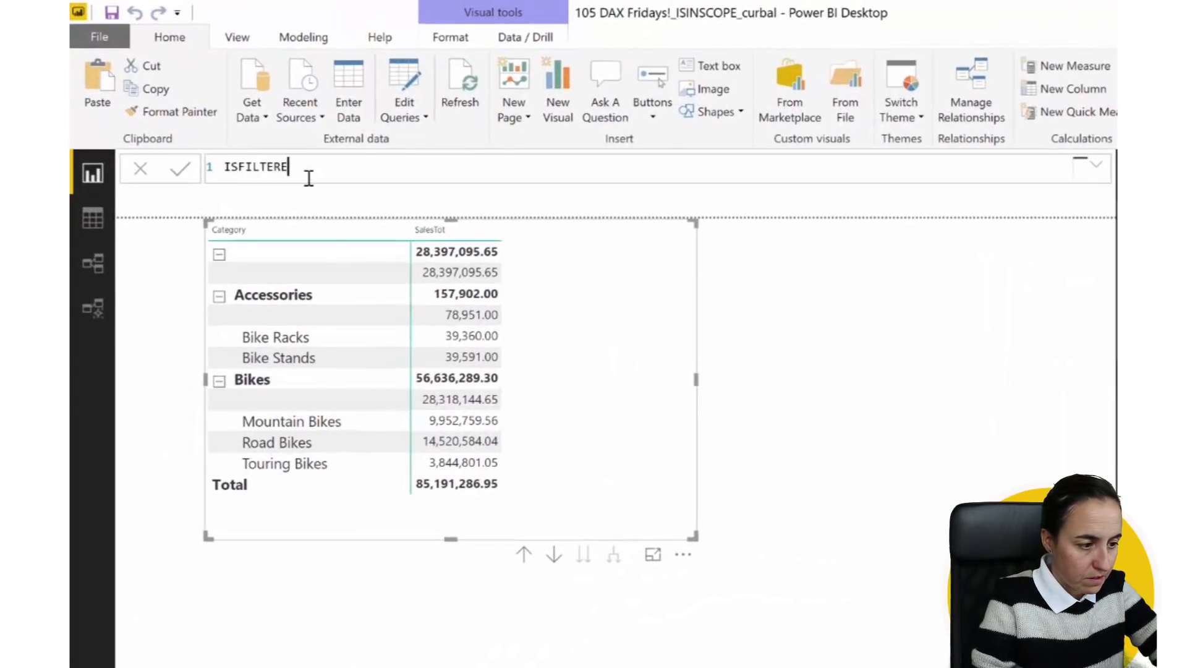
key("Backspace")
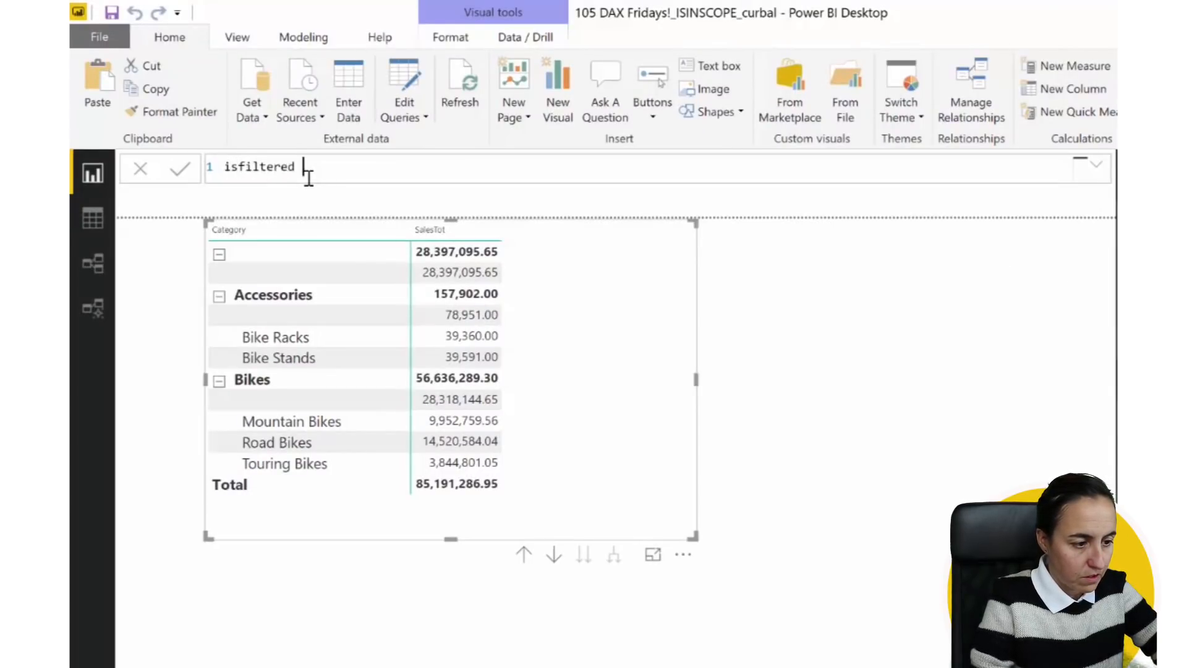
type("sub=")
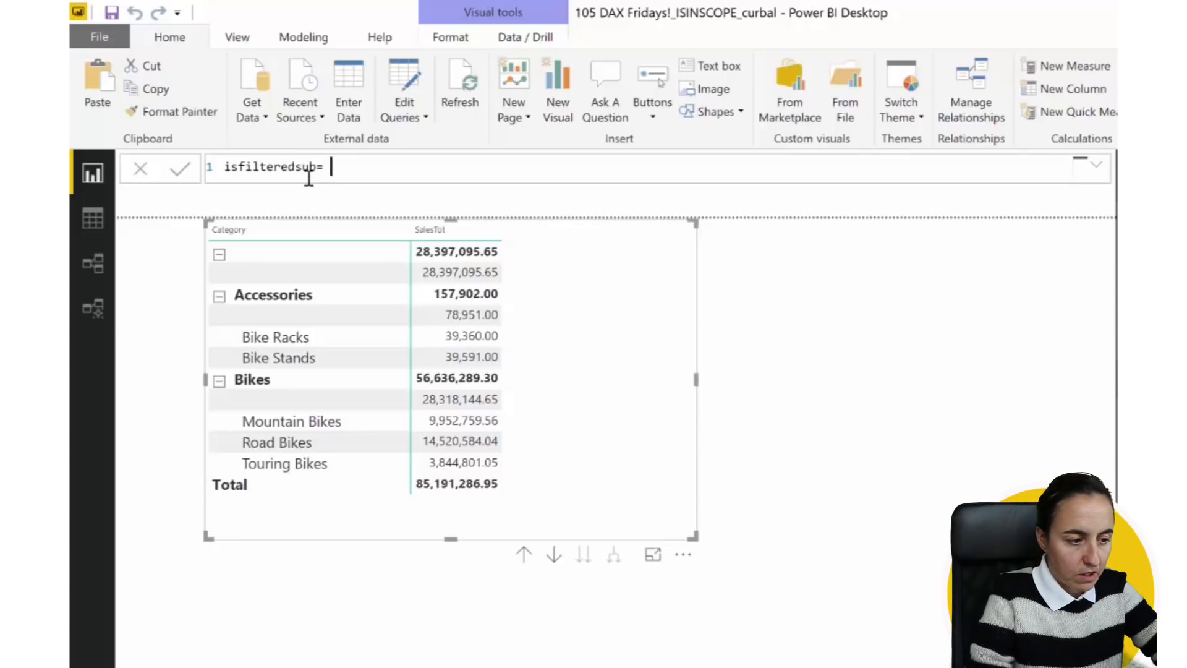
type("ISFILTERED(Categories[Subcategory")
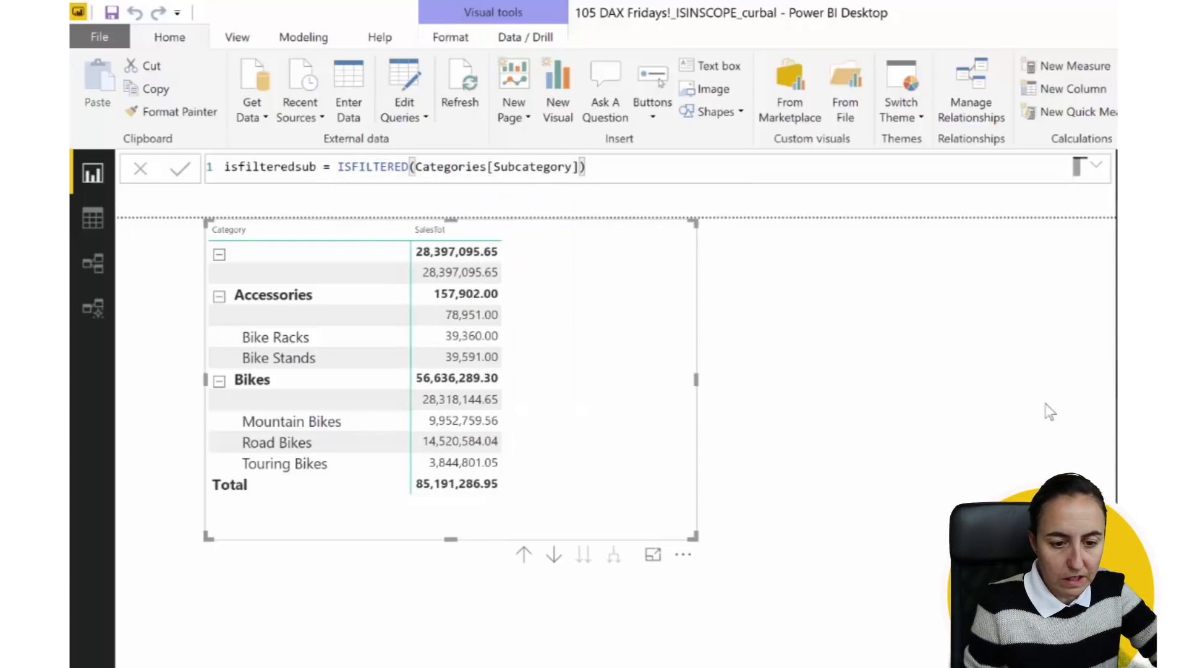
mouse_move(566, 410)
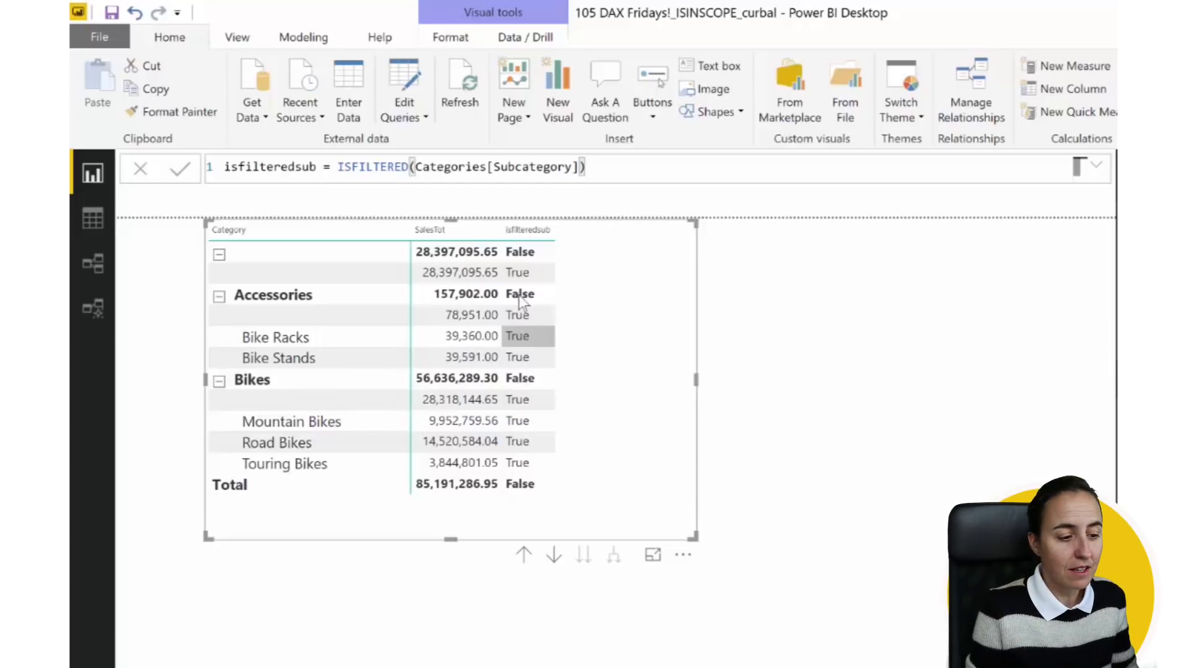
mouse_move(856, 405)
type("isinscopesub= ISINSCOPE(")
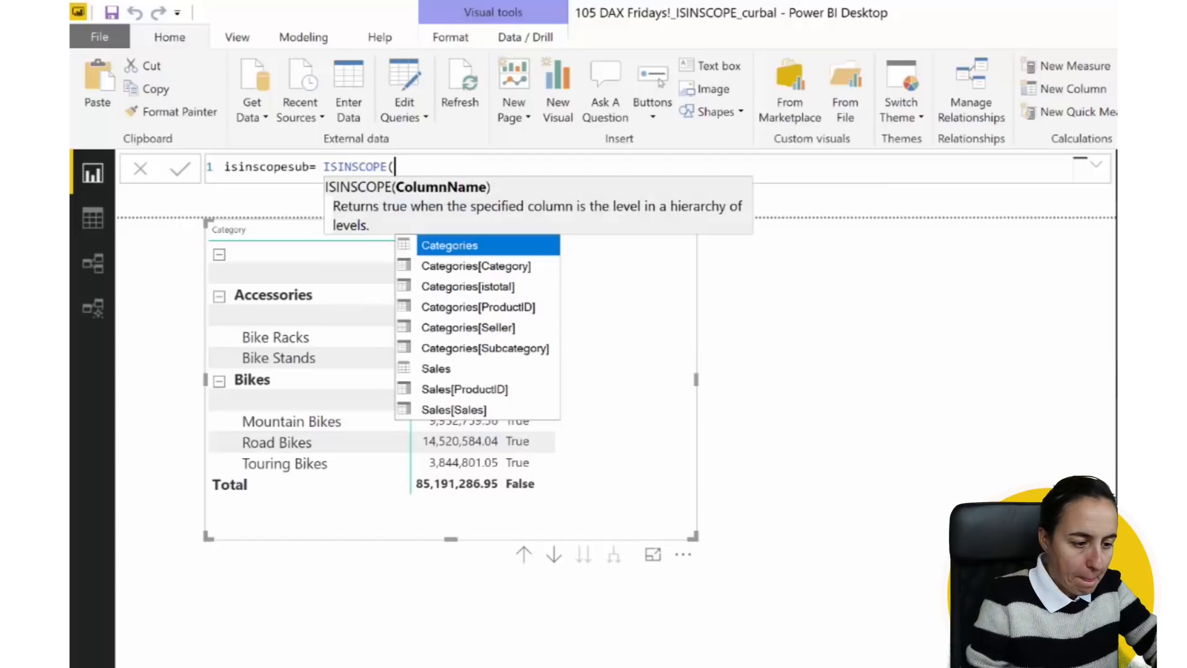
Use Categories[Subcategory] as the ISINSCOPE argument of the isinscopesub measure
left_click(485, 347)
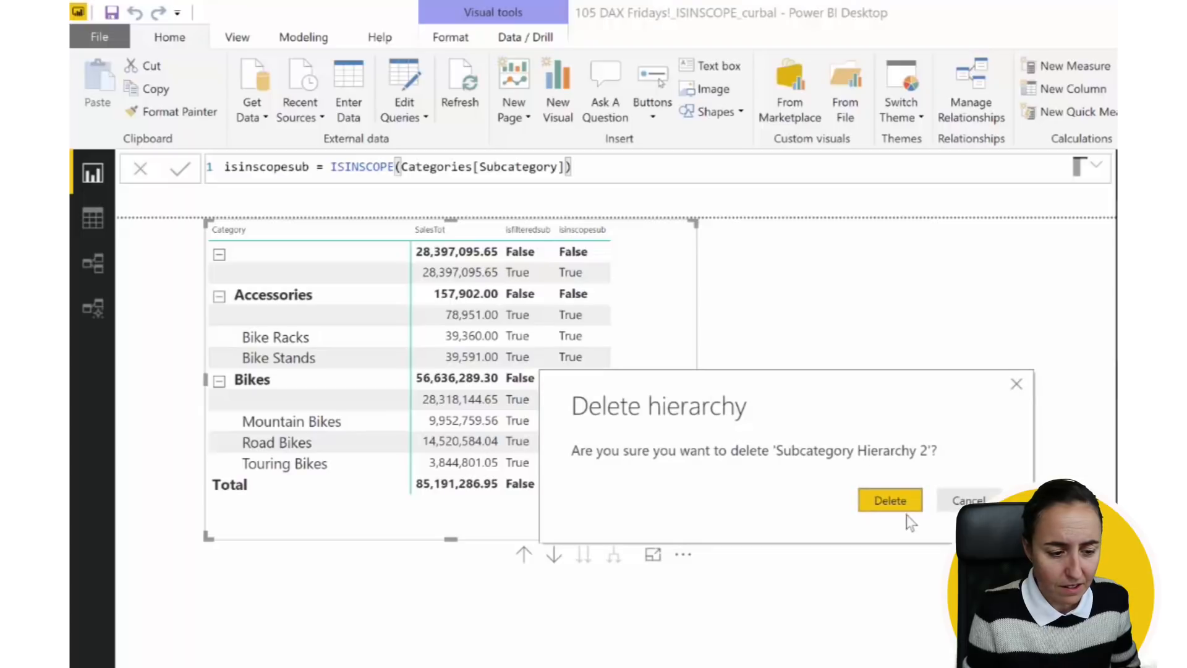
Confirm deleting Subcategory Hierarchy 2 and slice the report to Bike Stands only
left_click(889, 500)
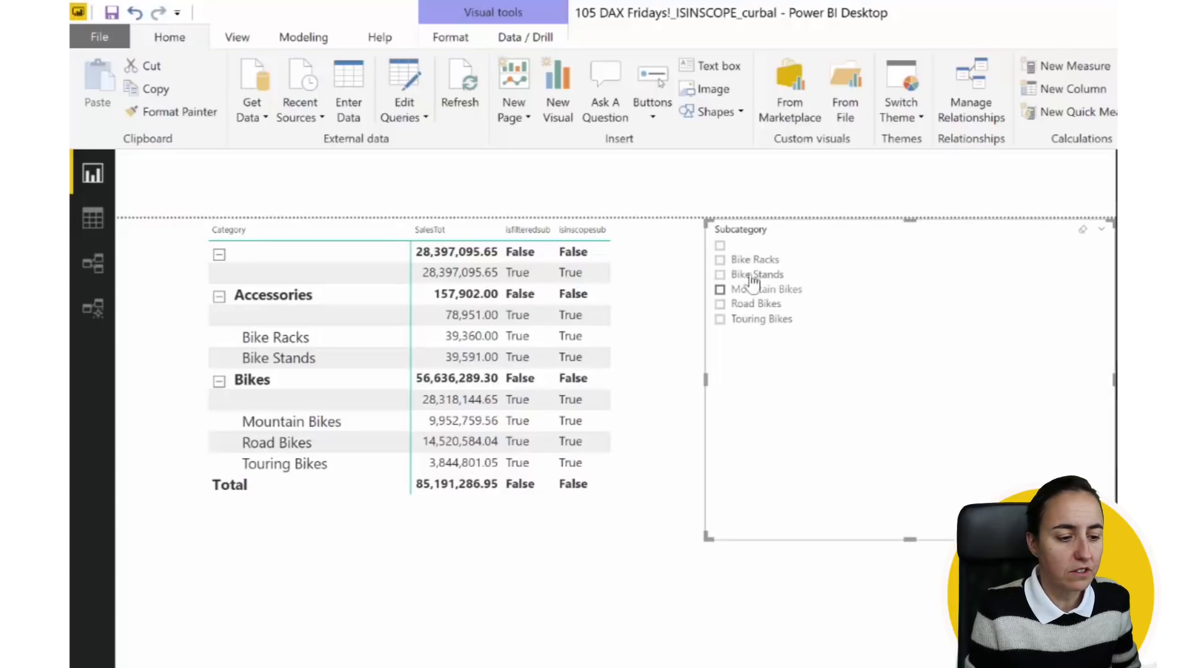
left_click(719, 274)
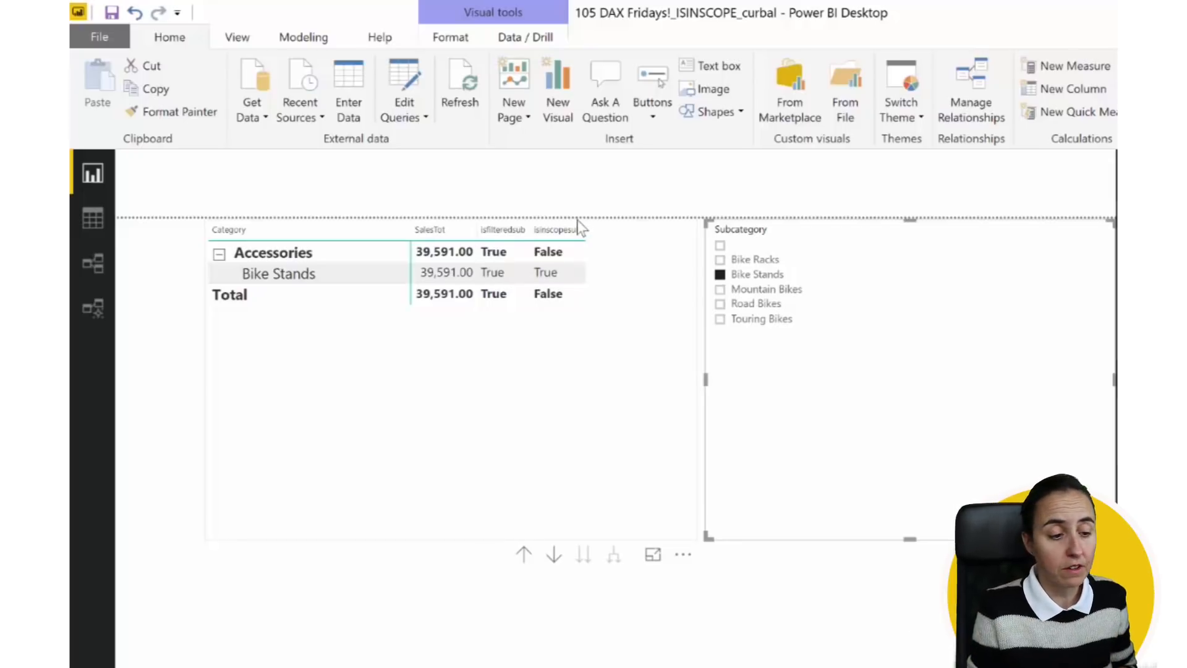
mouse_move(559, 230)
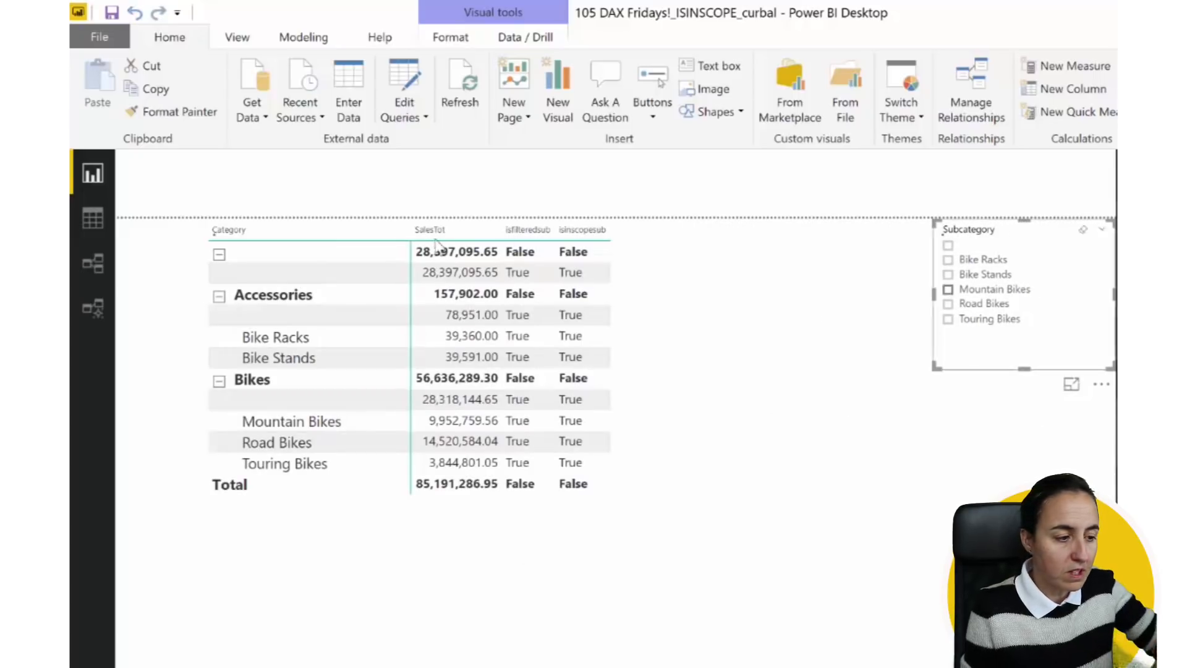
Write isfilteredcat = ISFILTERED(Categories[Category]) and isinscopecat on Categories[Category]
type("isi")
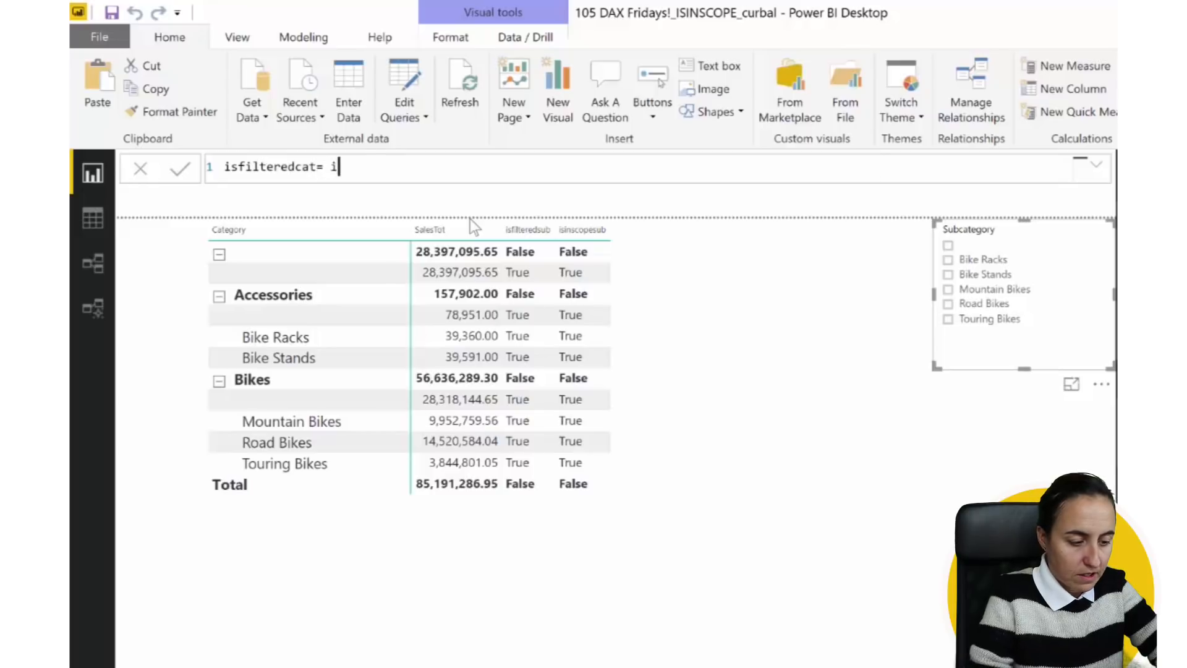
type("ISFILTERED(")
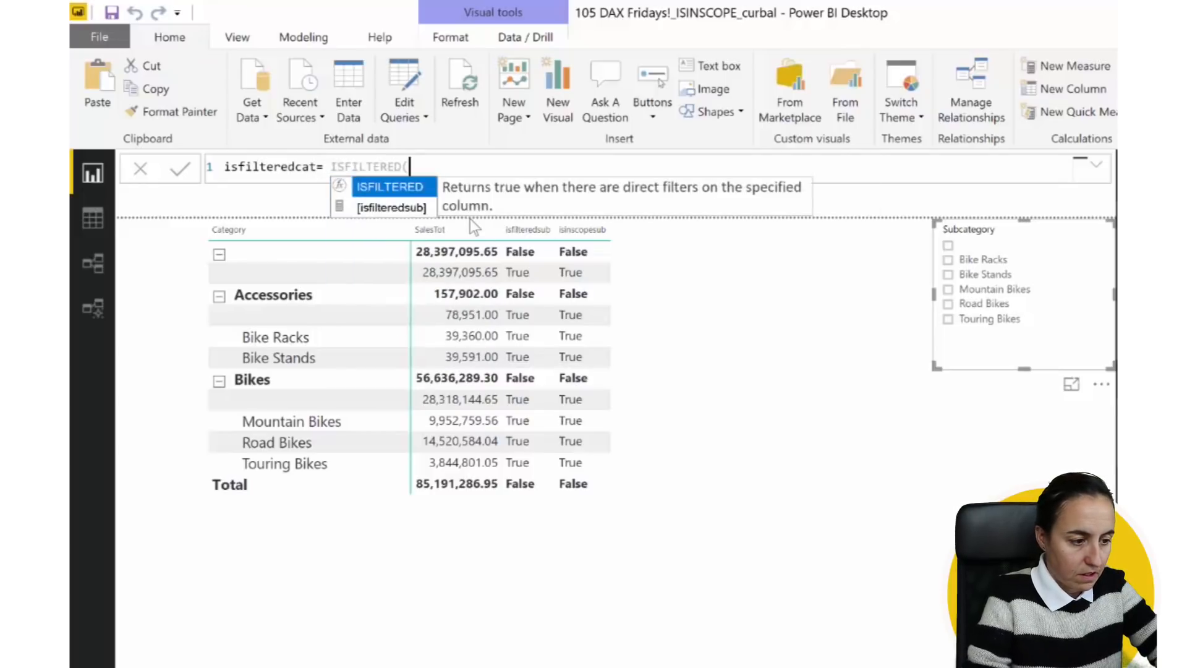
type("Categories[Category])")
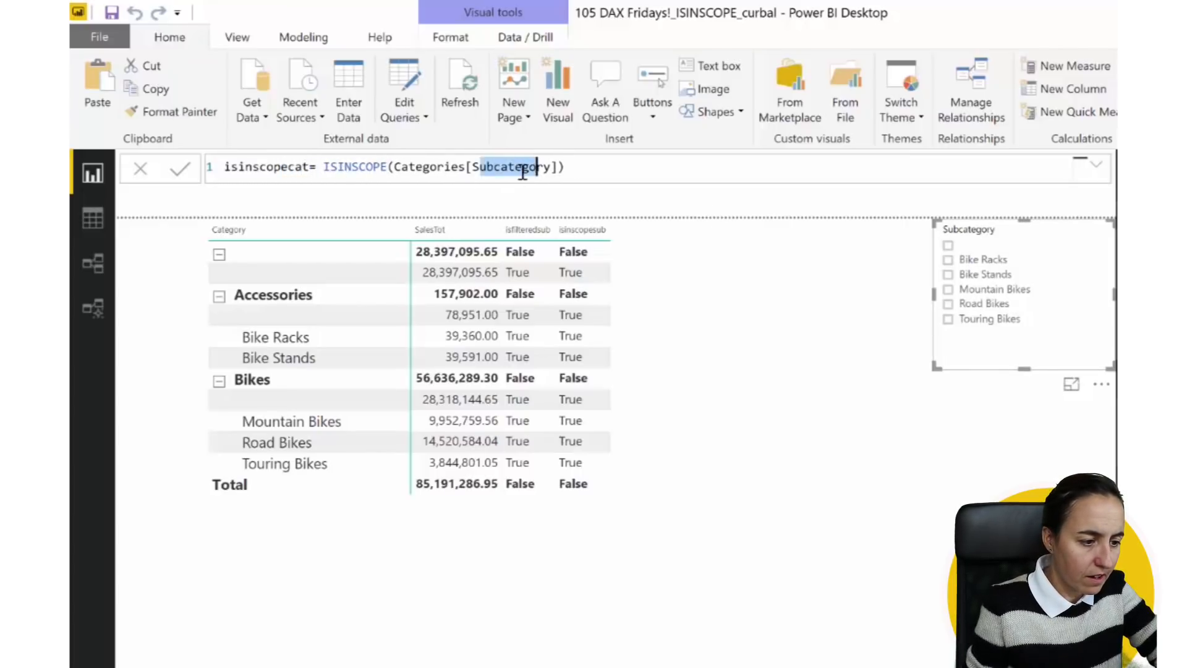
type("Category")
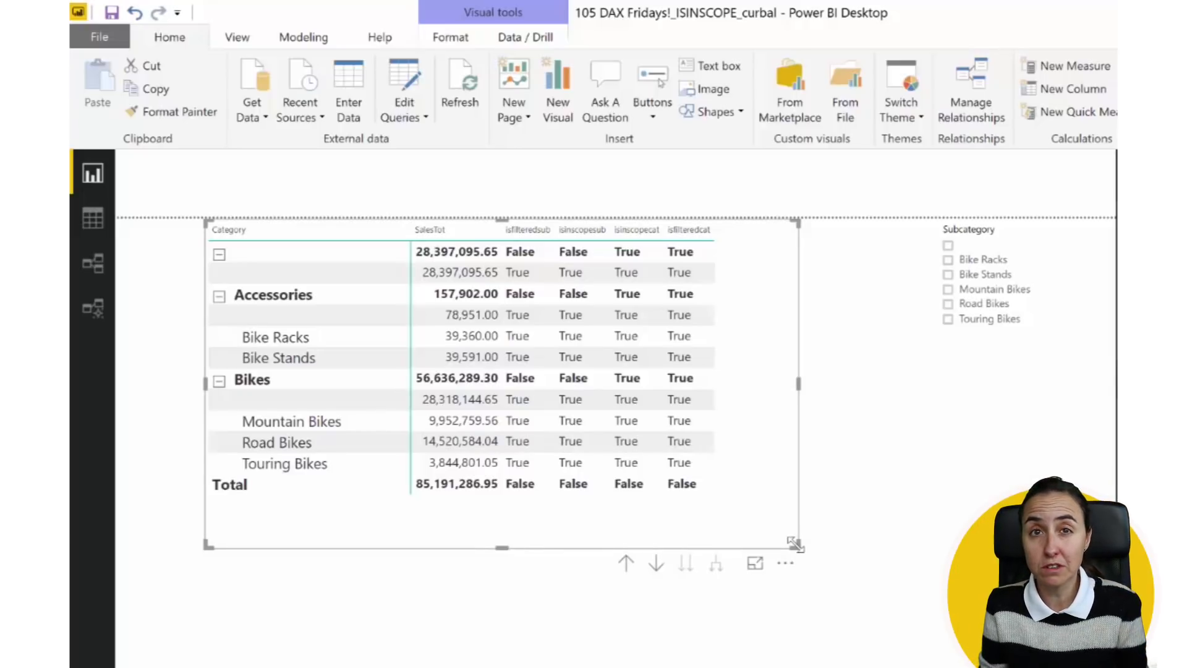
mouse_move(679, 357)
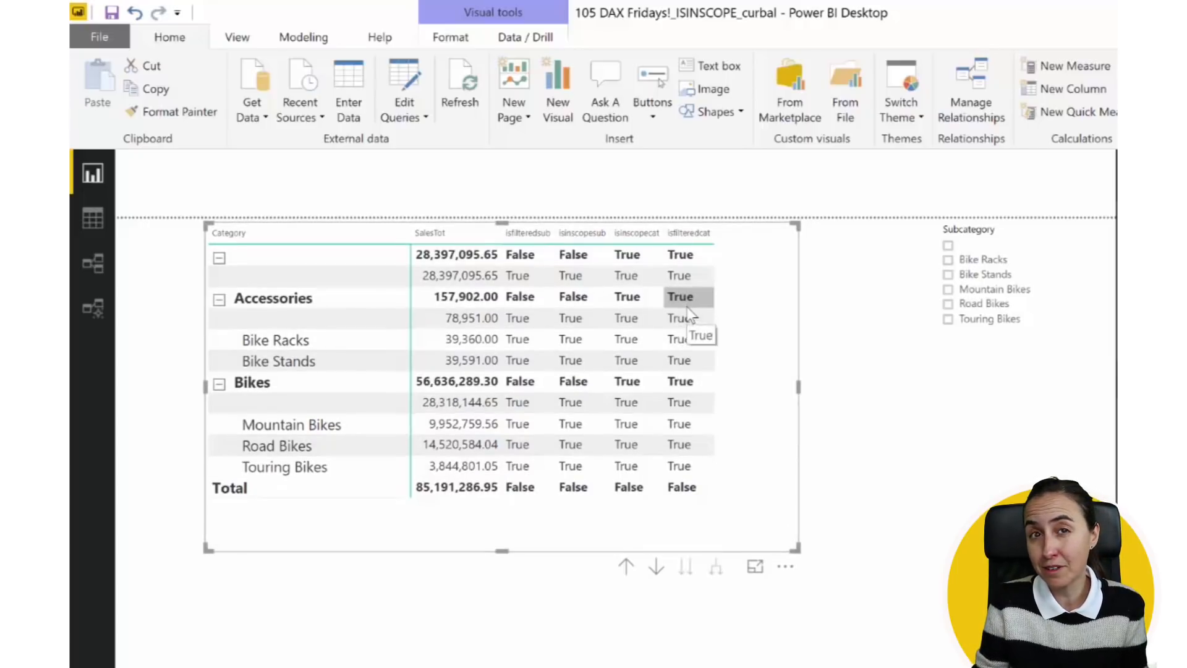
mouse_move(801, 564)
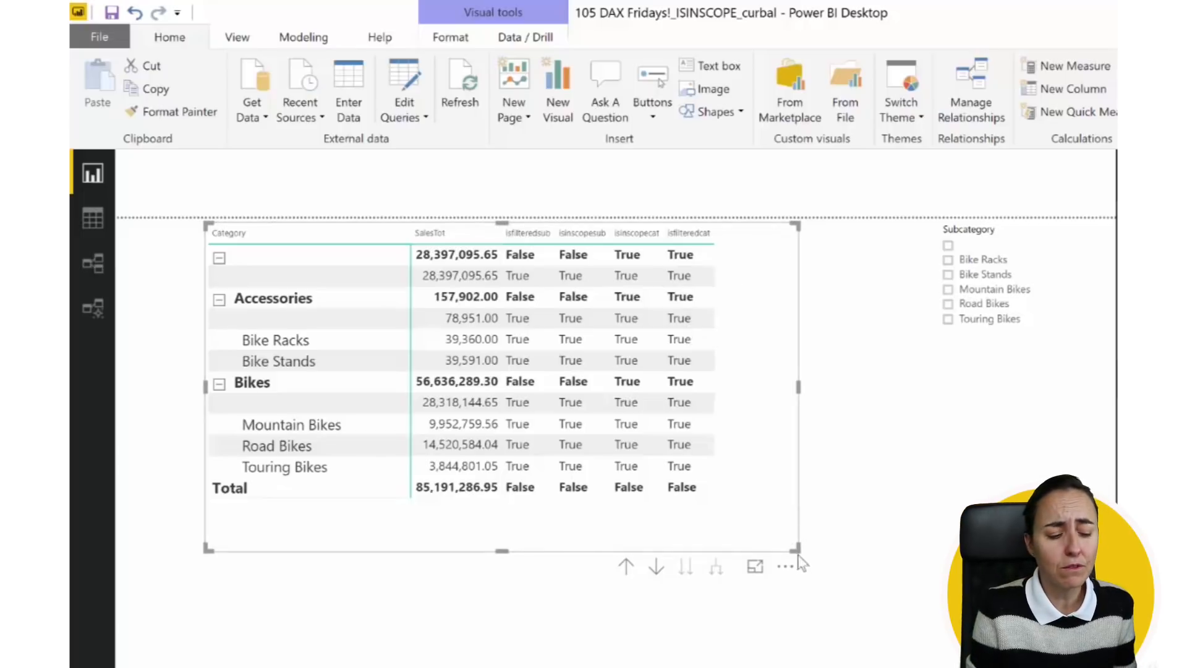
Drag the matrix's right edge wider to fit the four flag columns
left_click_drag(795, 549, 854, 534)
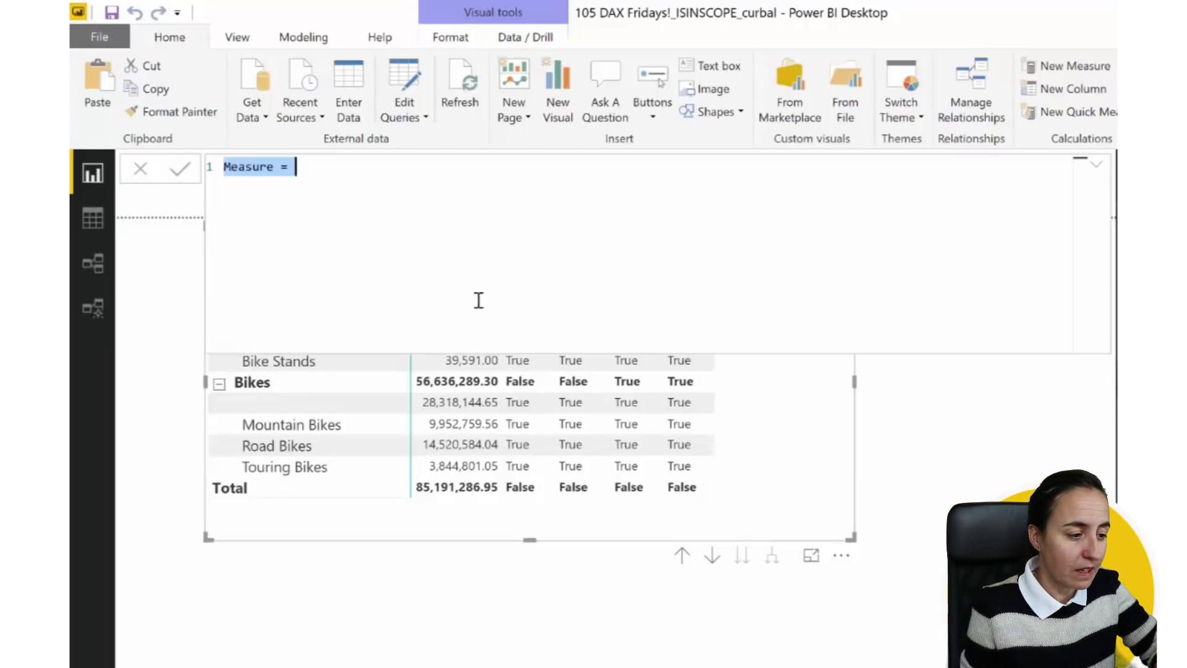
Begin isinscopecatv2 = SWITCH( TRUE(), continued onto a new formula line
type("isinscopecatv2=")
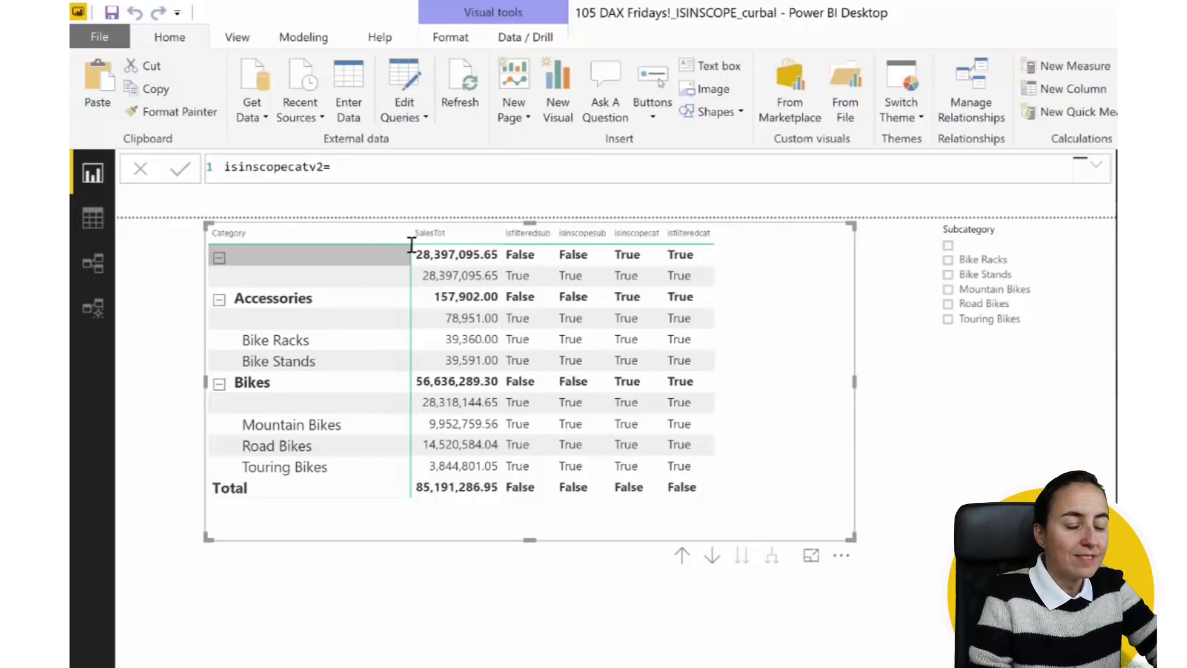
type("SWITCH(")
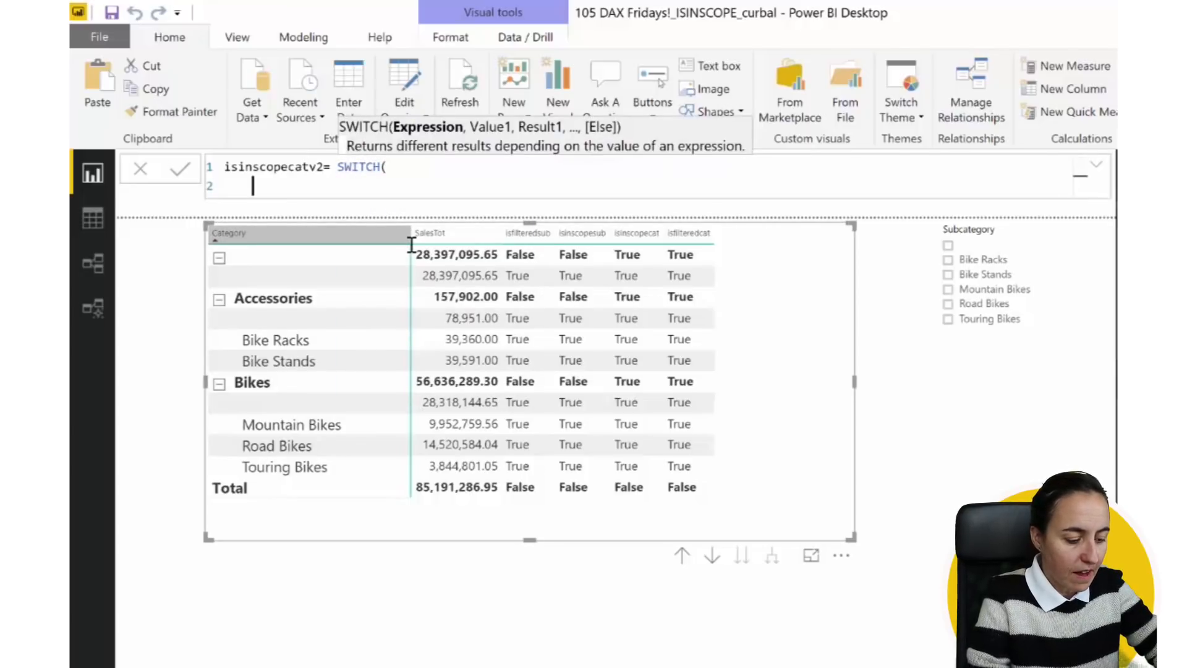
type("tr")
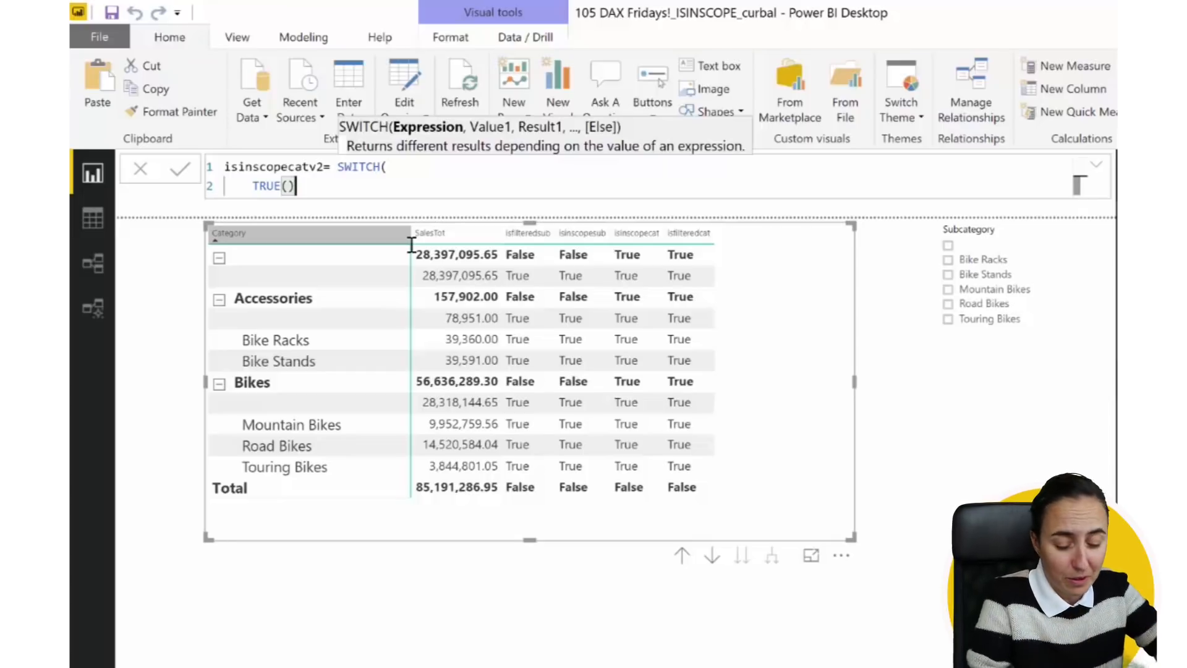
type(",")
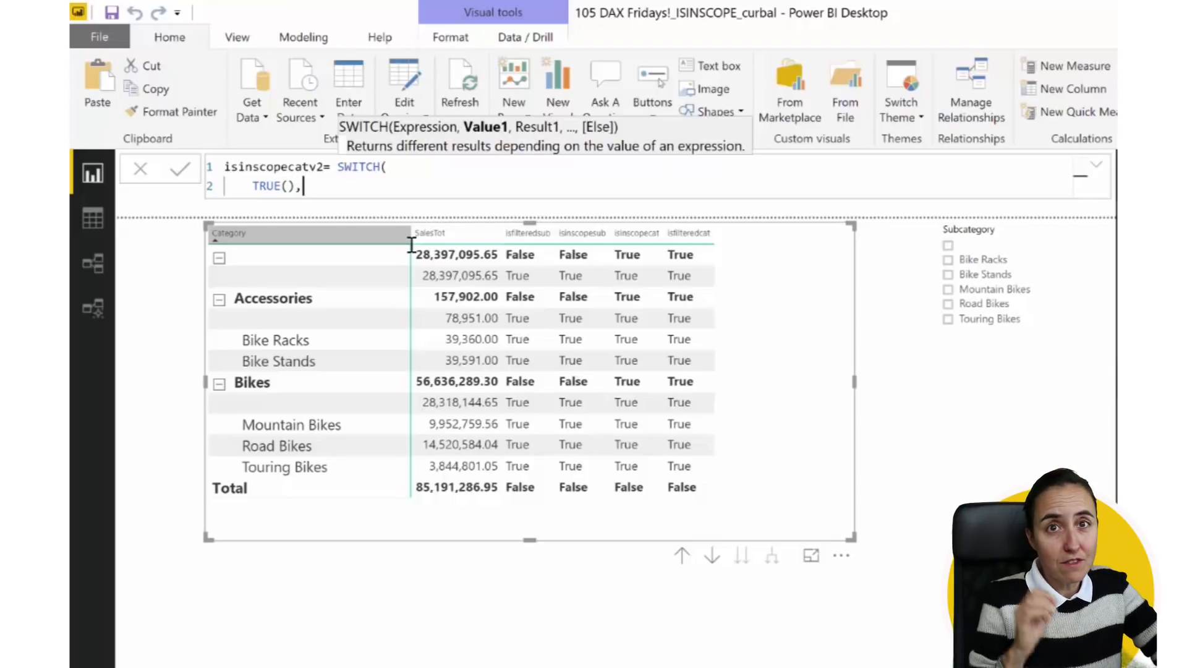
key("enter")
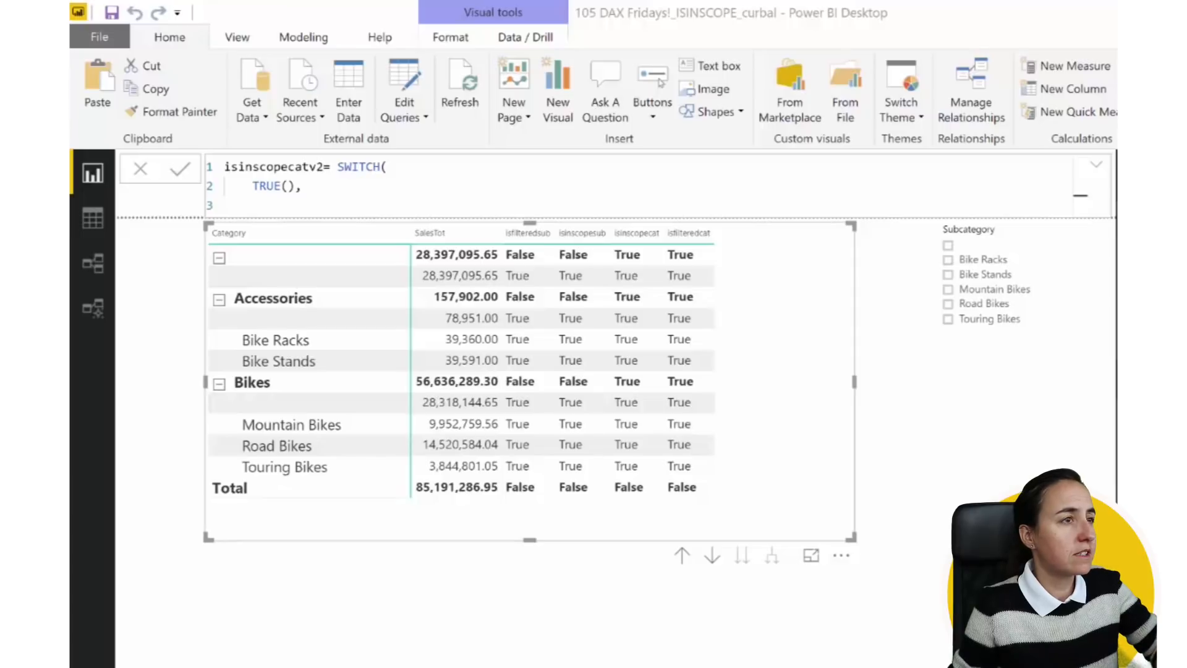
left_click(349, 185)
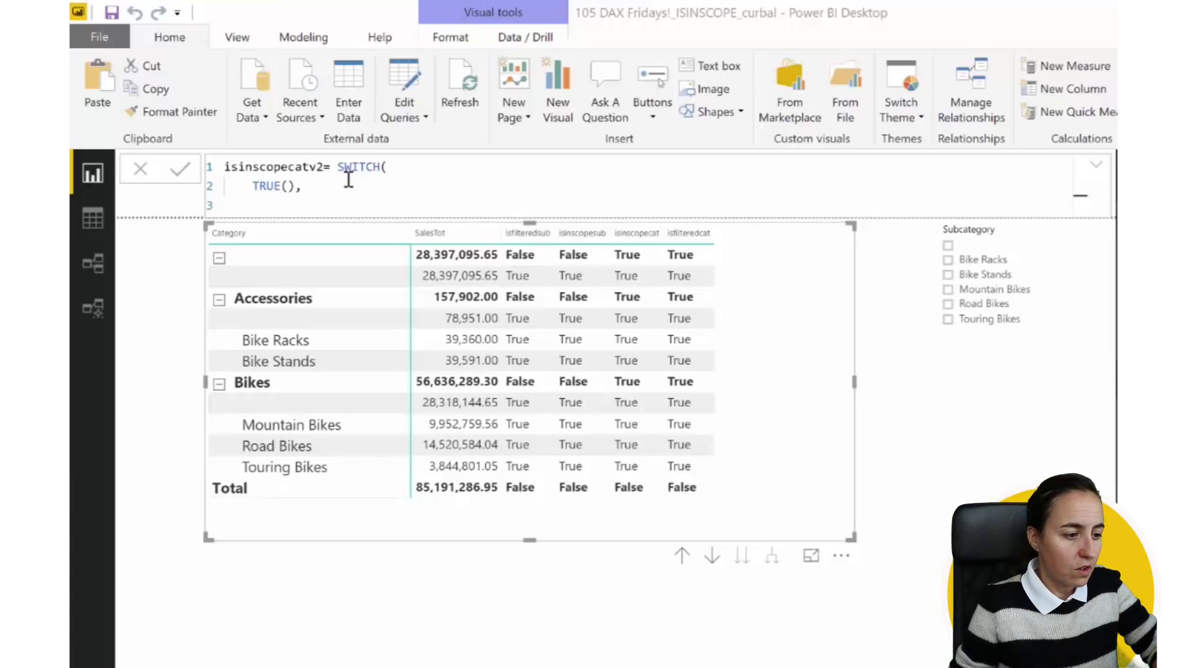
type(")")
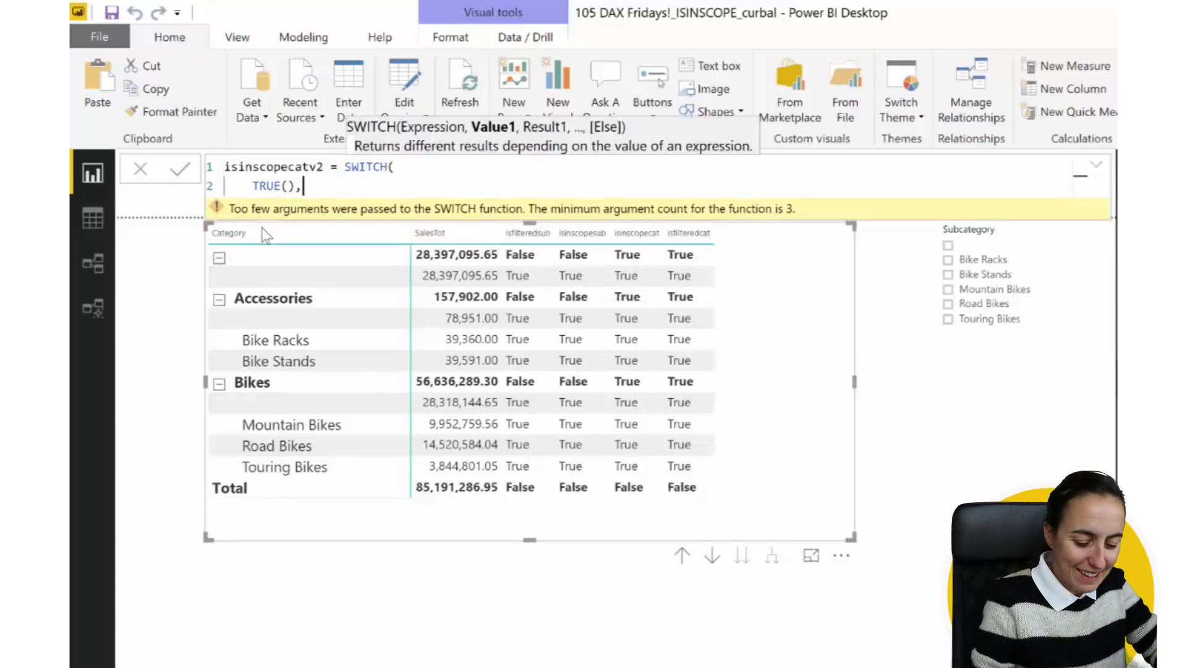
Write the SWITCH branches returning "subcategory" and "category" from ISINSCOPE checks
type("is")
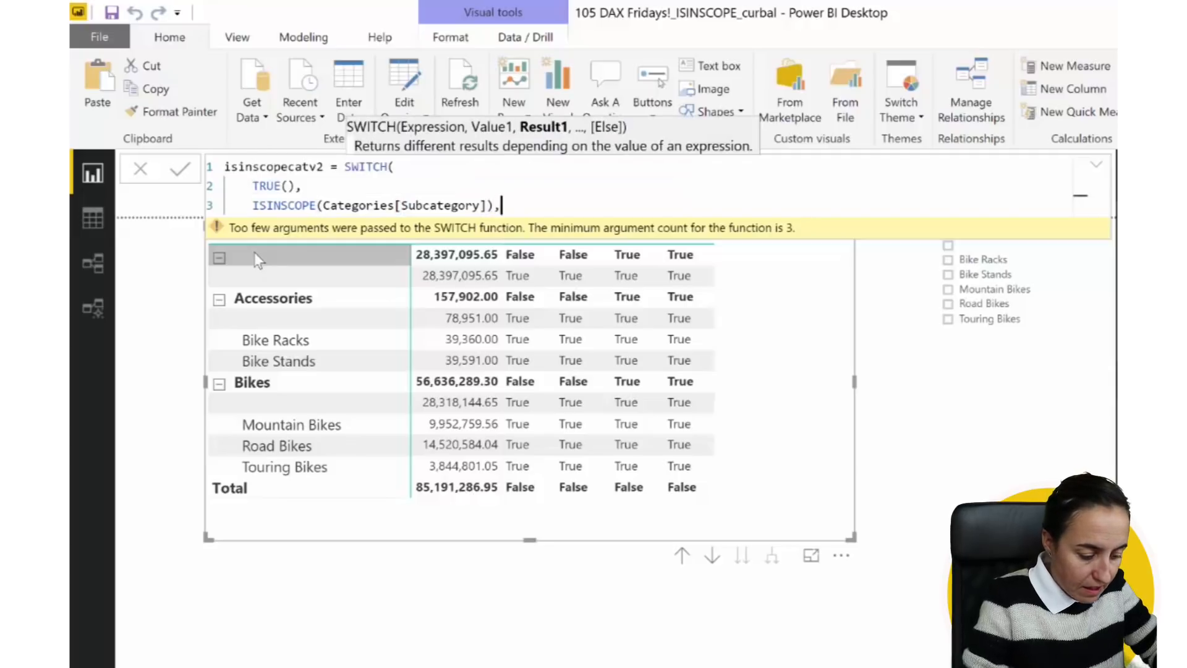
type("\"sub")
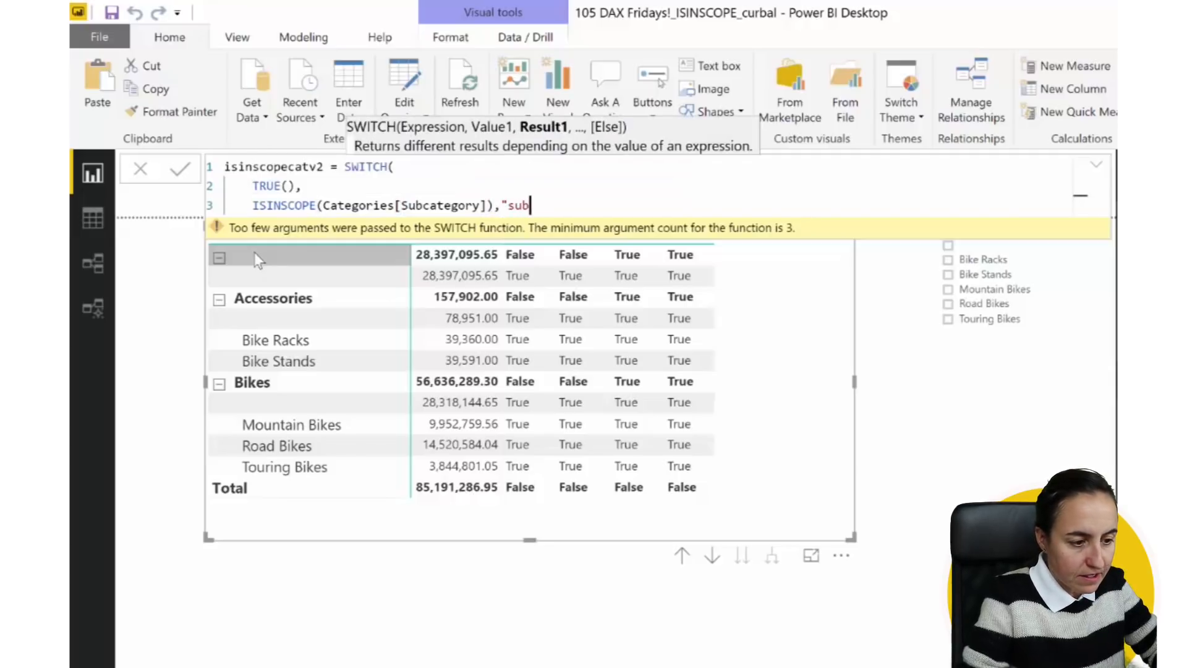
type("category")
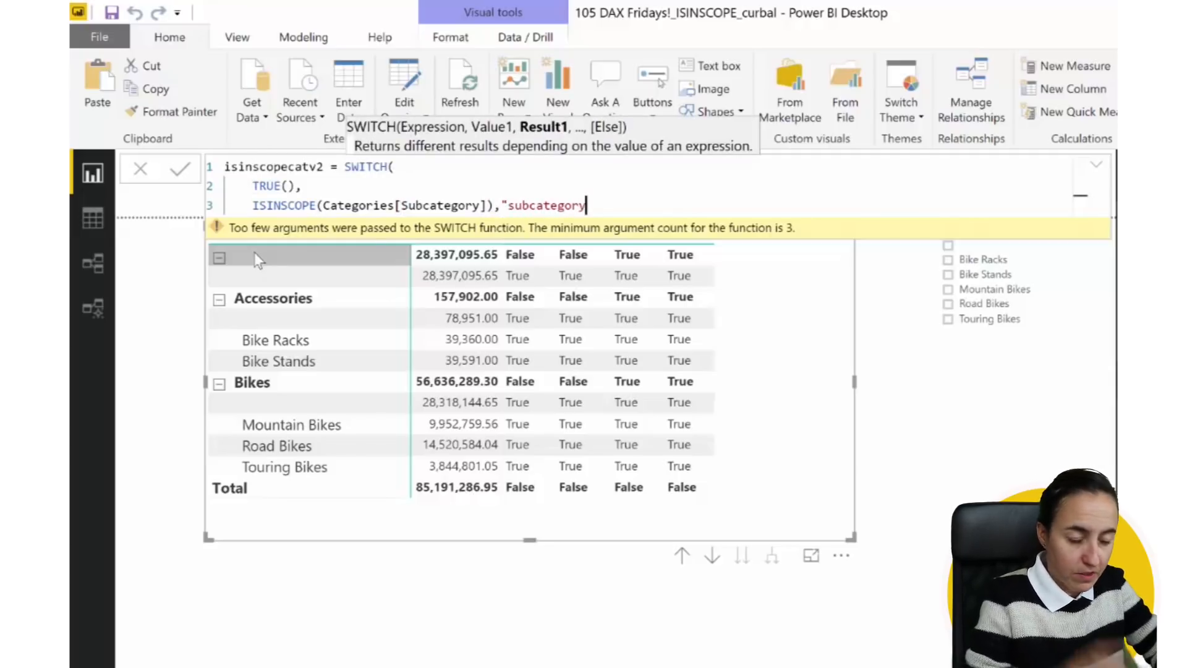
type(",")
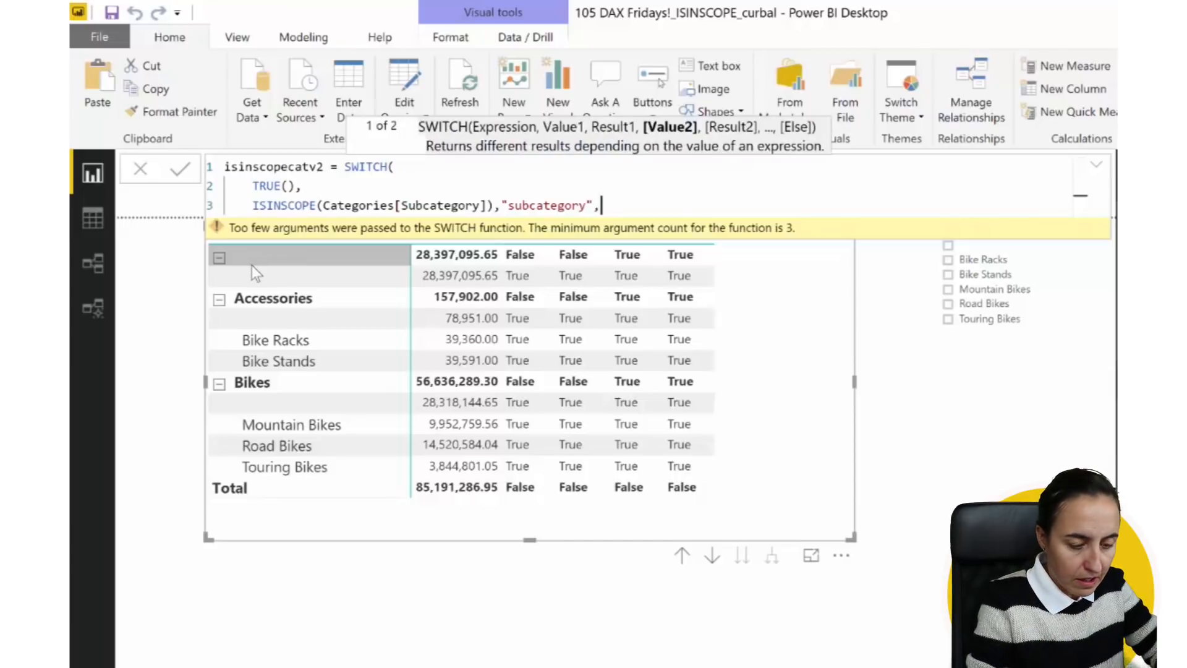
type("isi")
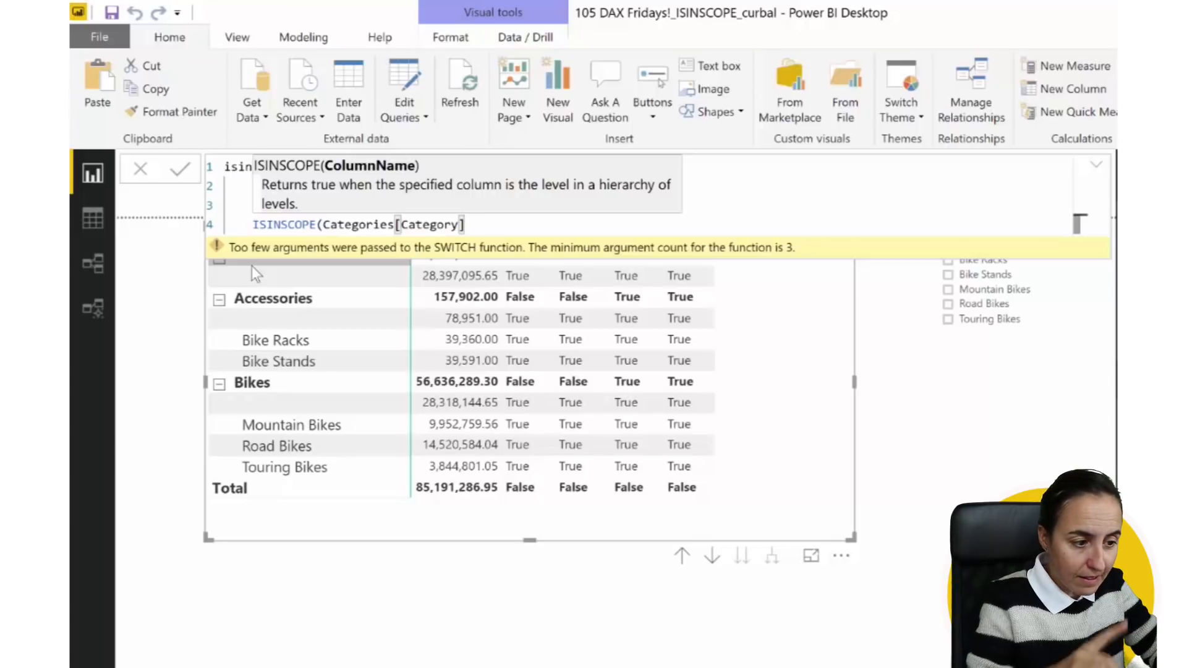
type(",\"categor")
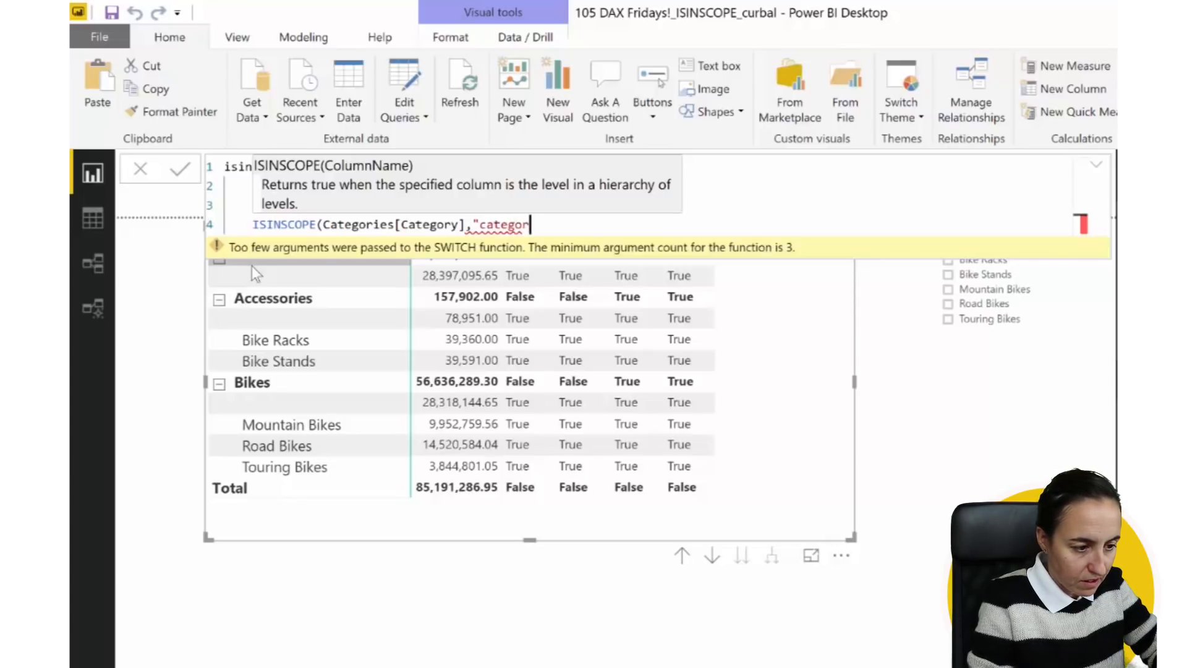
type("y\"")
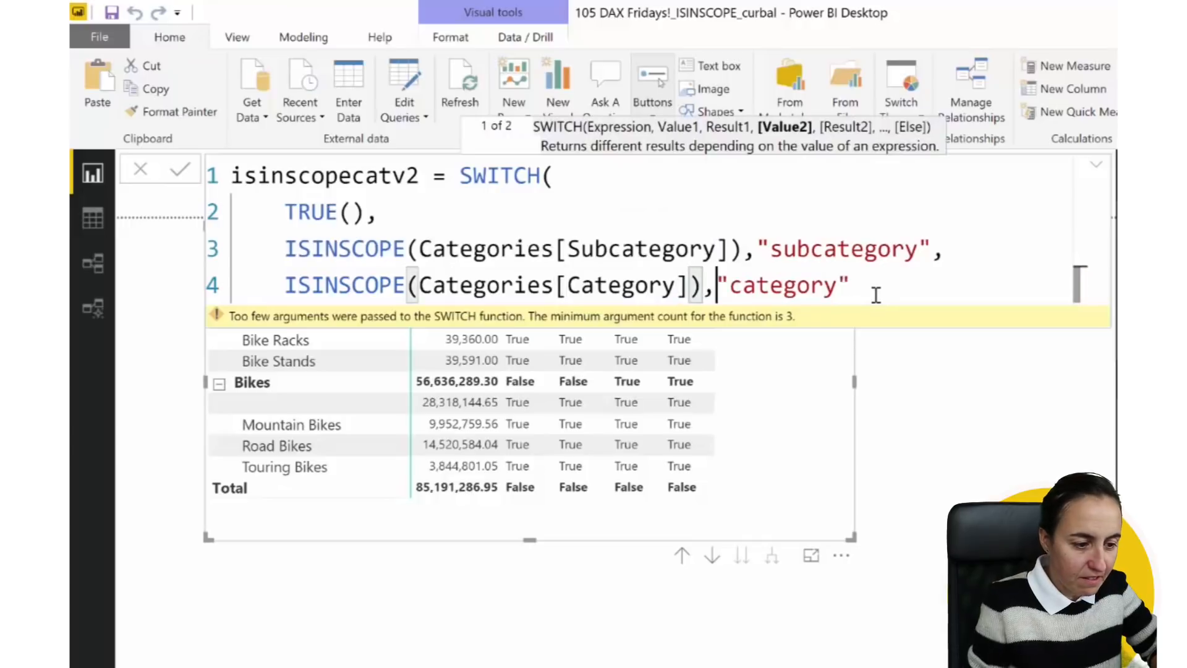
Add the "other" default to the SWITCH and commit the isinscopecatv2 measure
key("Backspace")
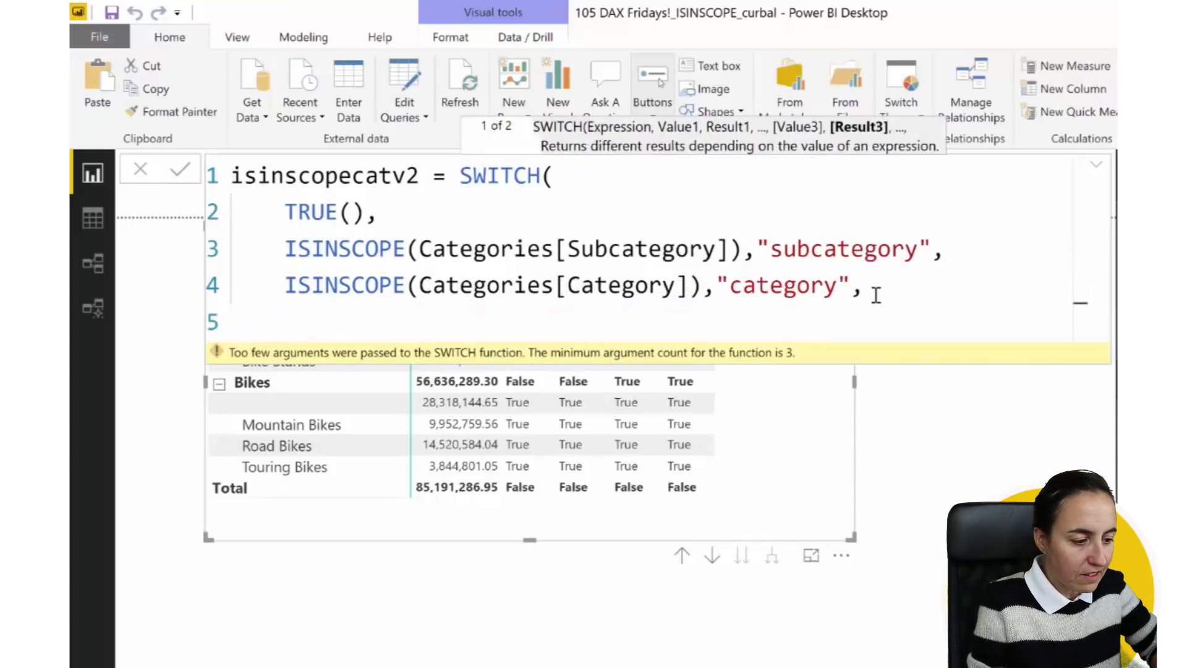
type("\"ot")
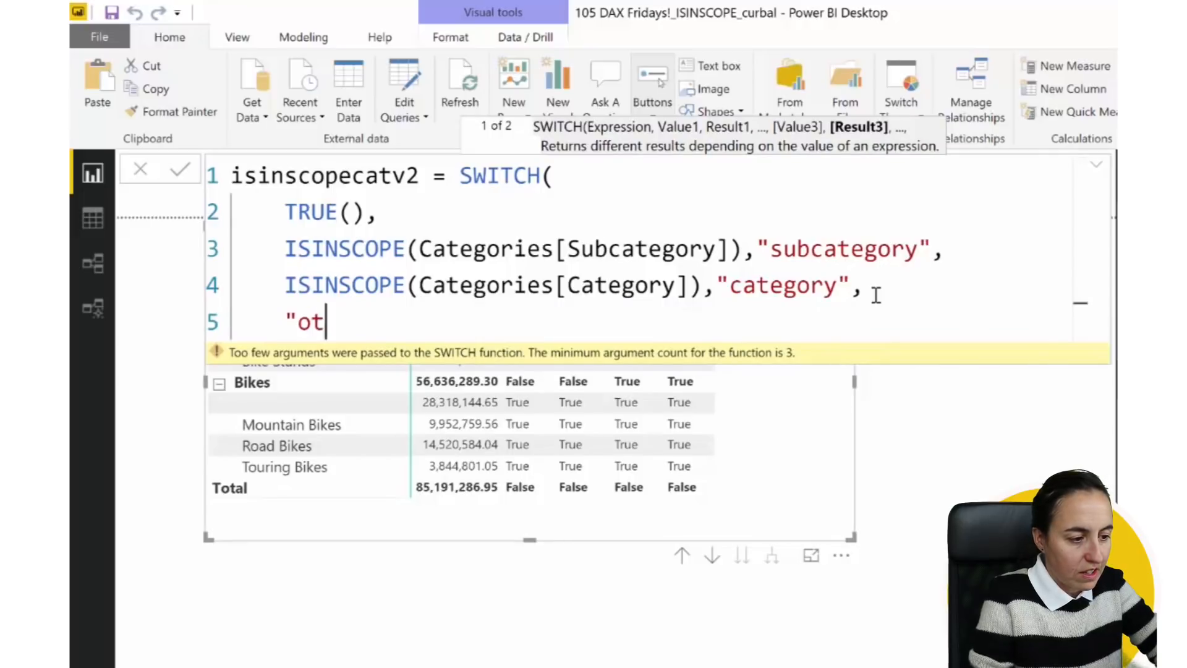
type("her\")")
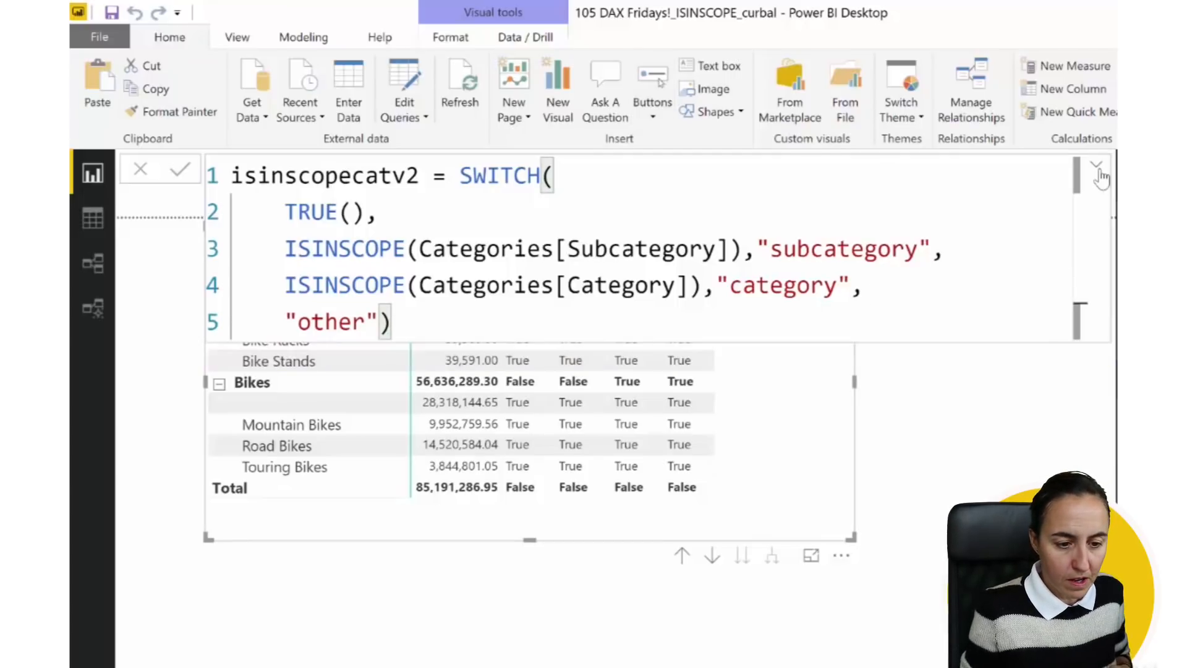
left_click(1094, 168)
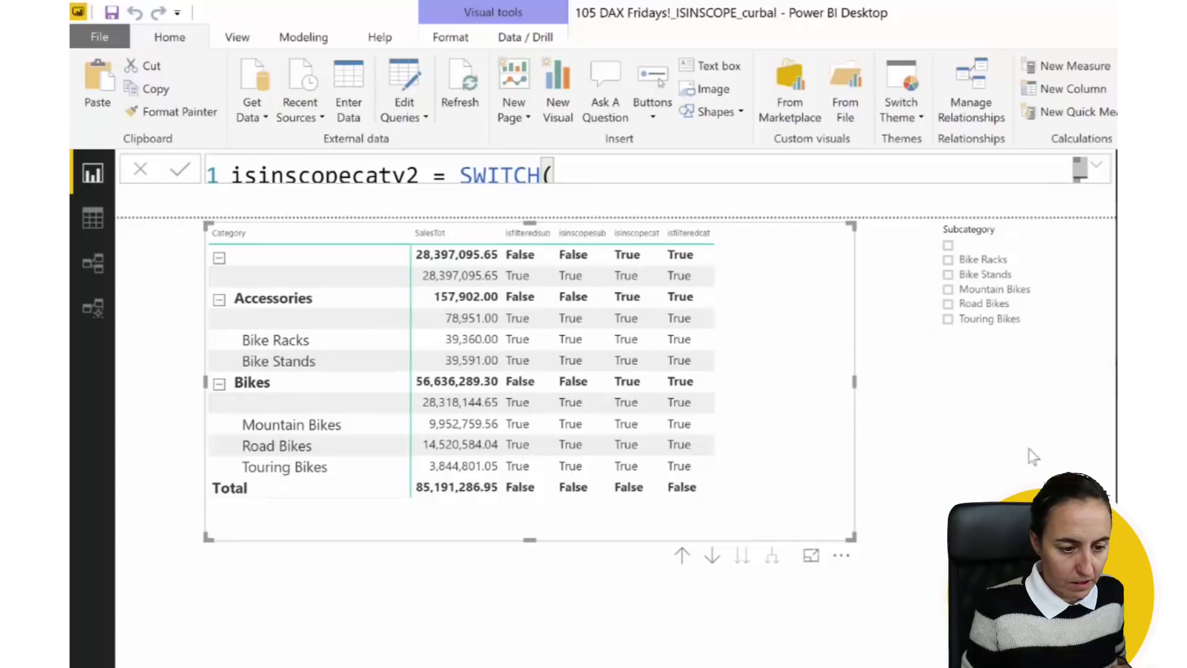
mouse_move(828, 456)
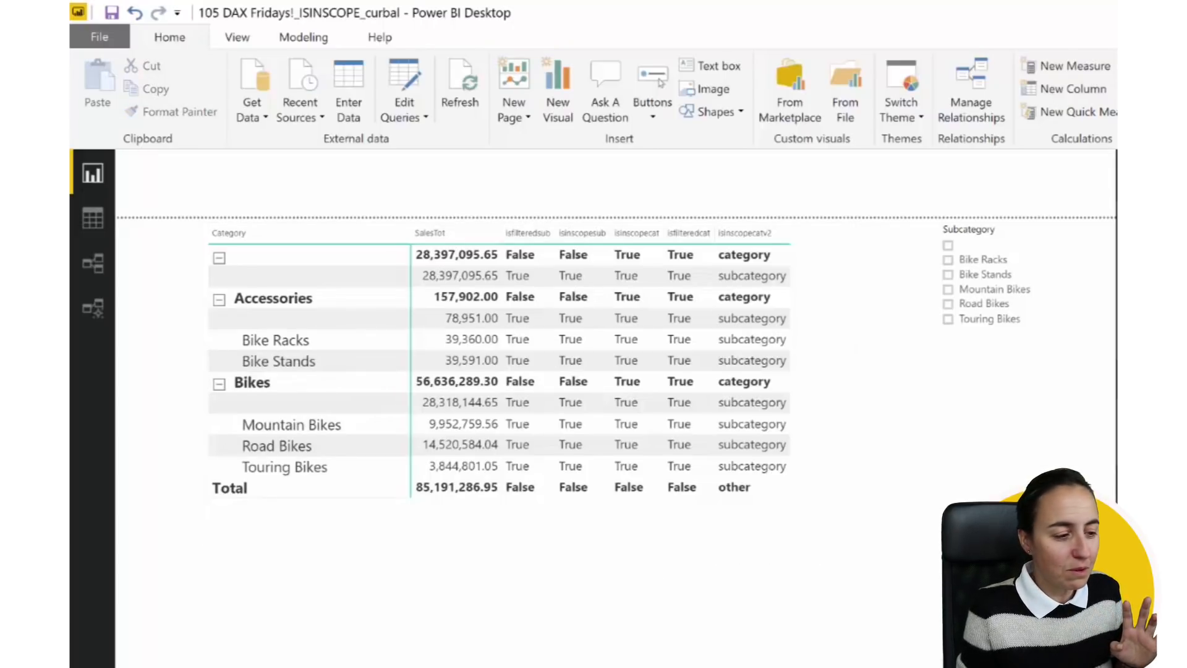
Start a new blank measure after showing isinscopecatv2 in the matrix
left_click(1073, 67)
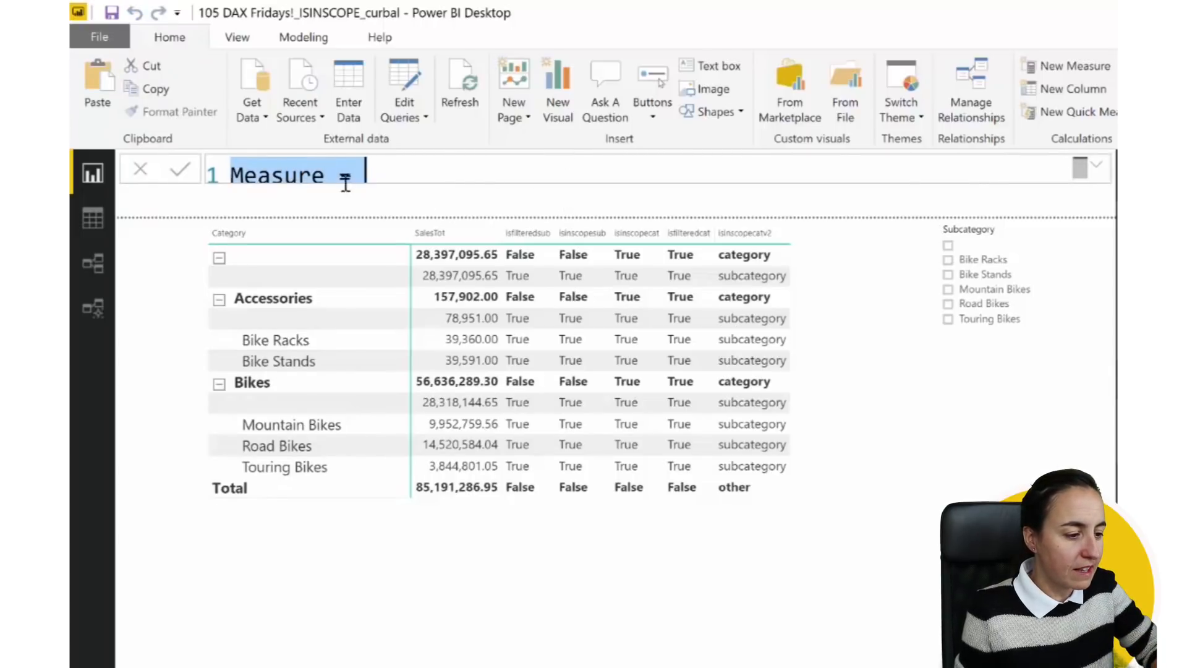
Name the measure Hierarchy sales and begin Var grandtotal = CALCULATE([SalesTot]
type("Hieral")
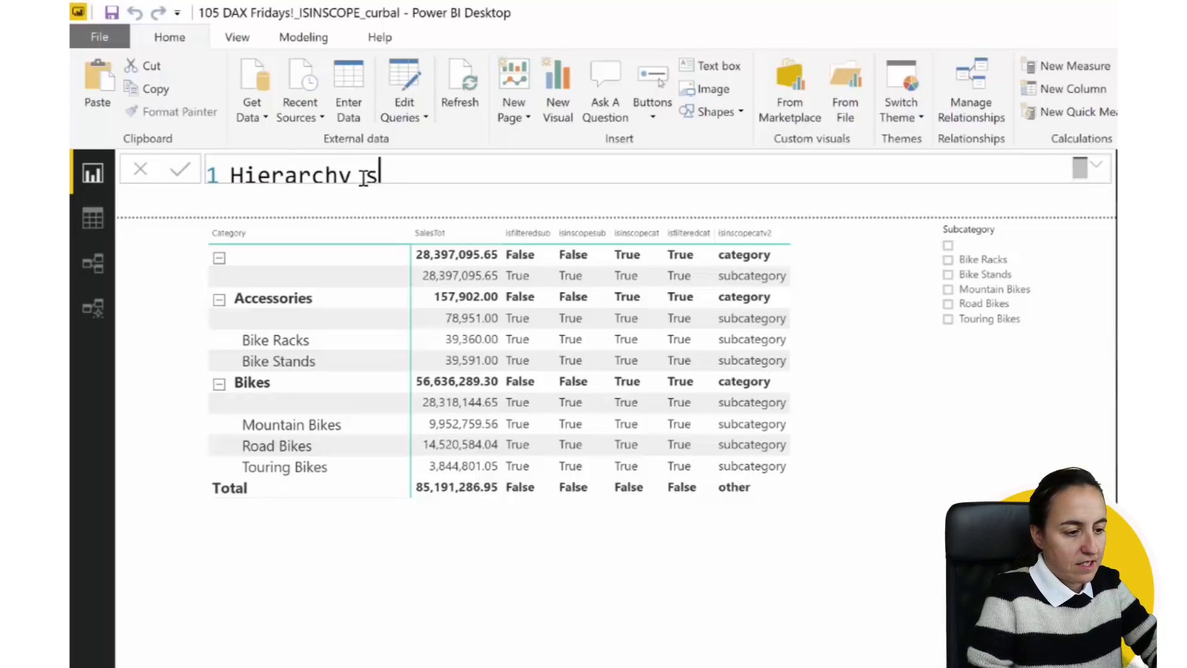
type("sales=")
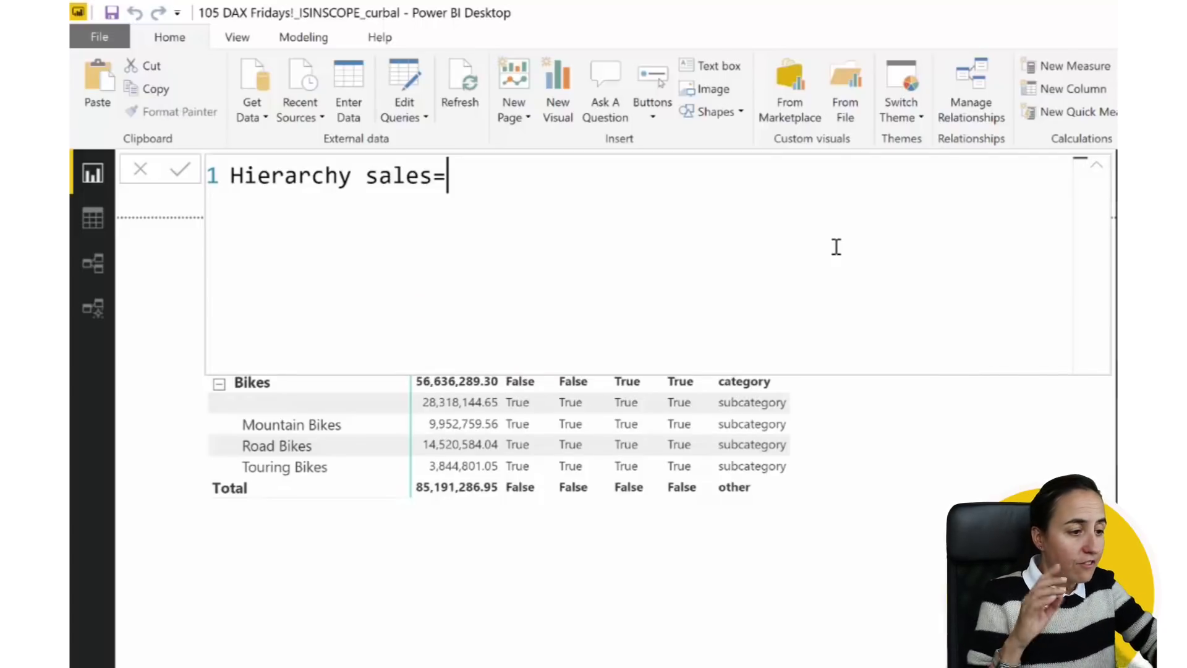
key("Enter")
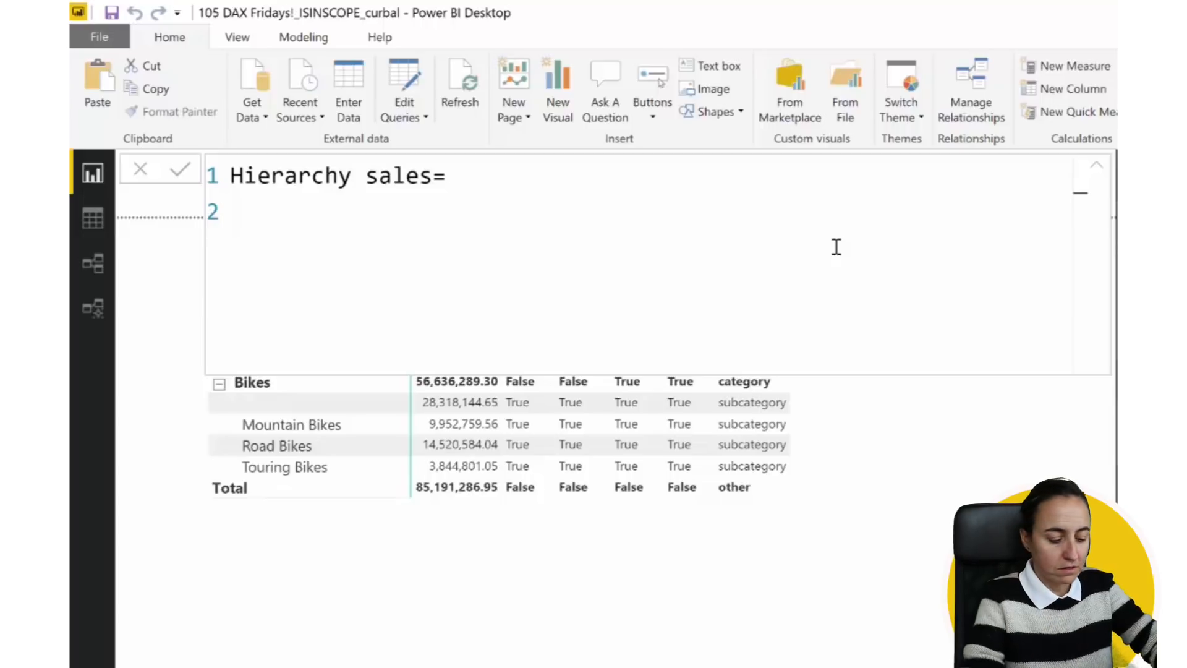
type("Var")
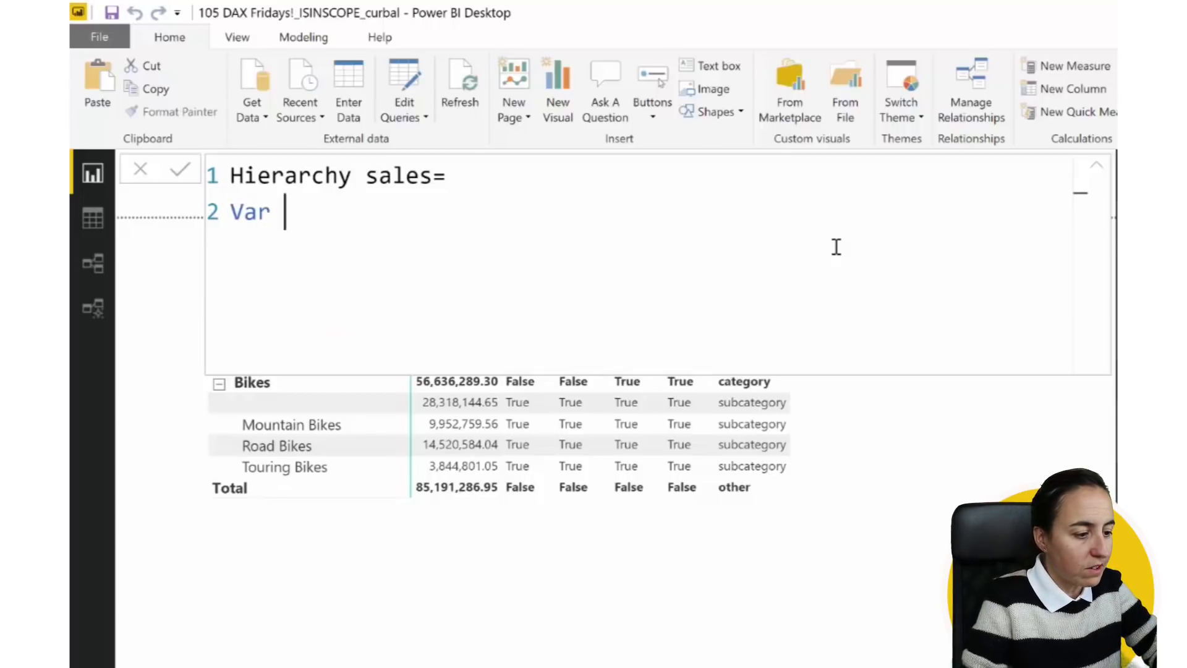
type("grand")
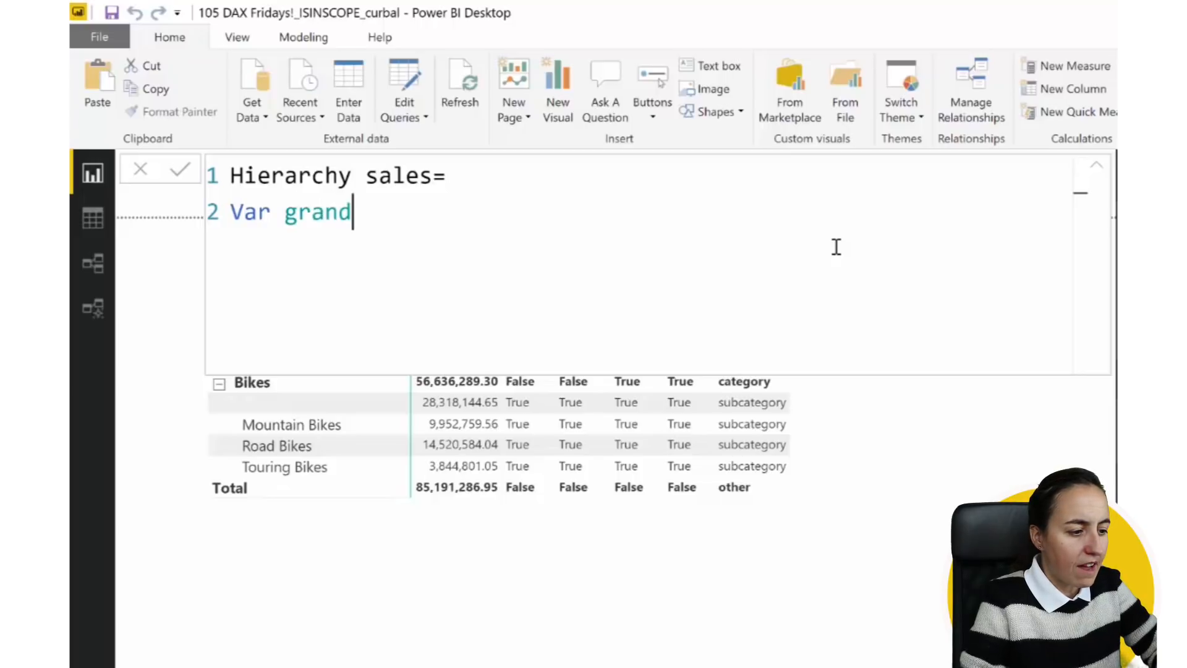
type("total= c")
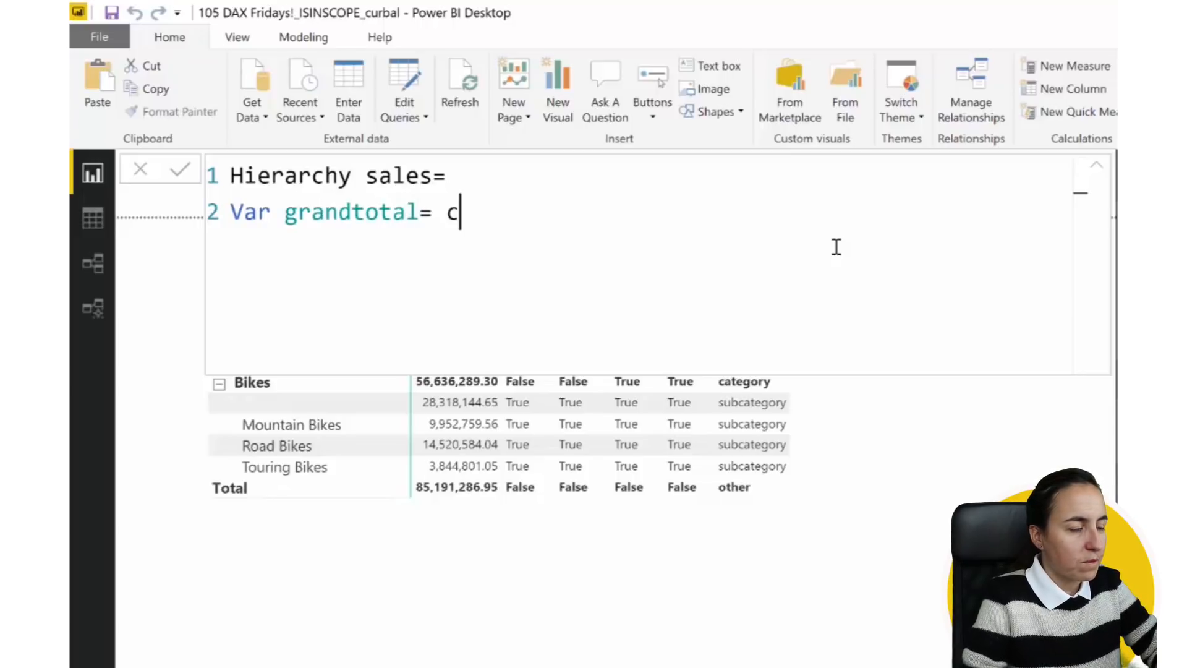
type("ALCULATE([s")
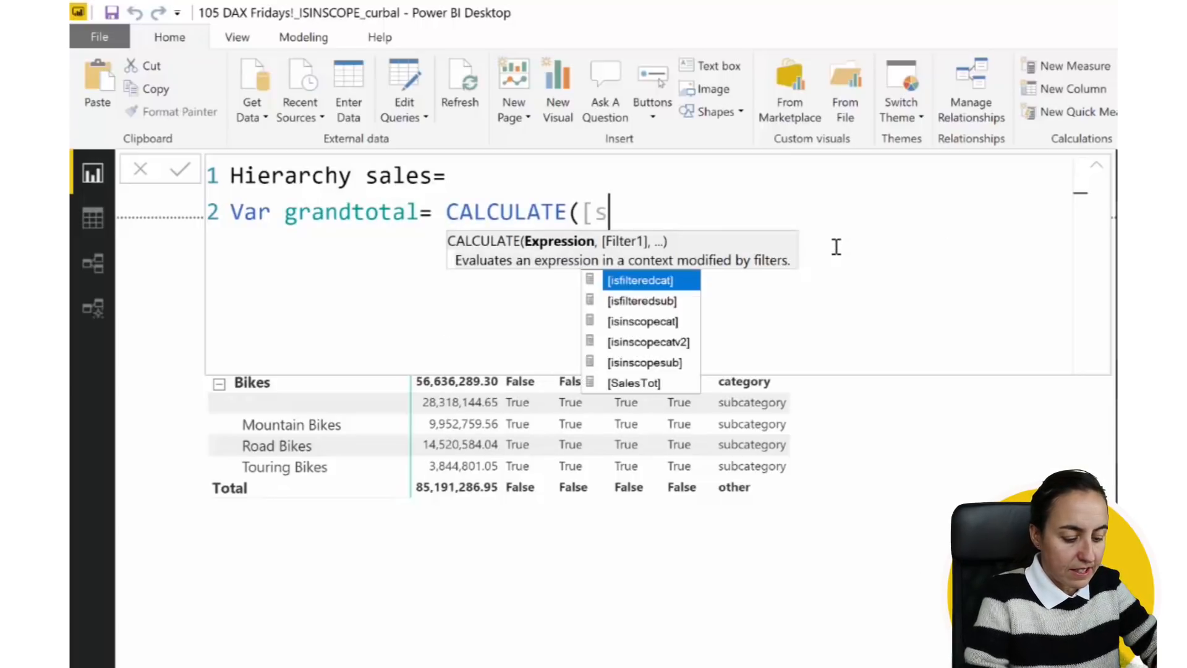
left_click(635, 382)
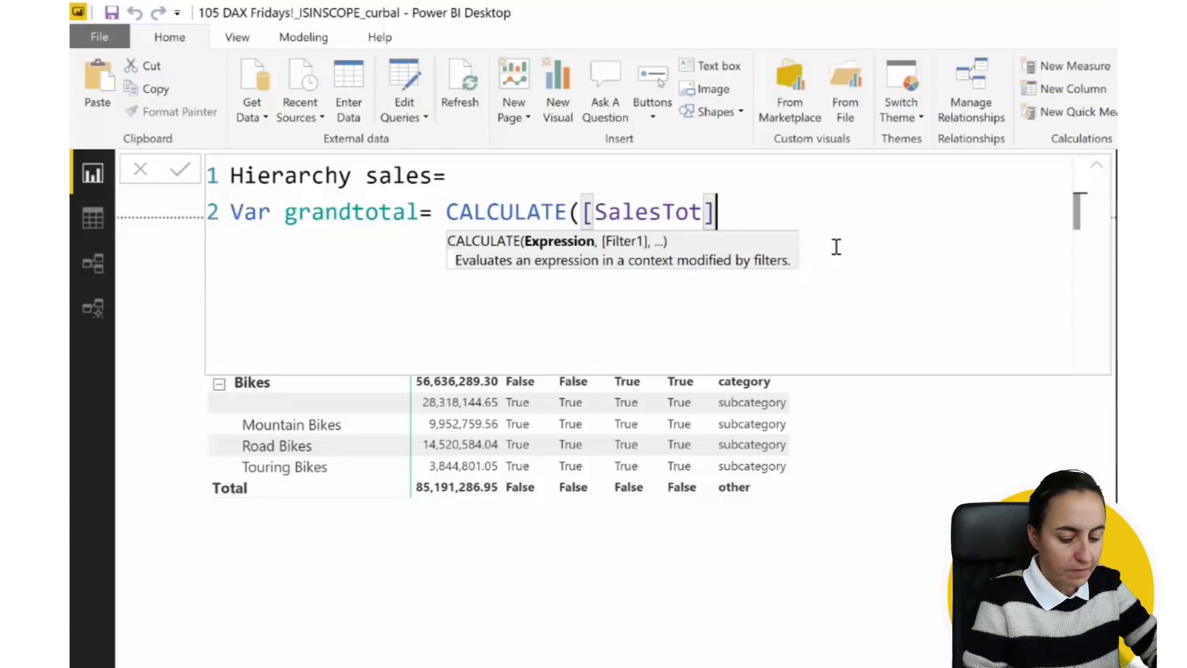
Filter grandtotal to Categories[istotal]=2, close it and begin the next var
type(", cat")
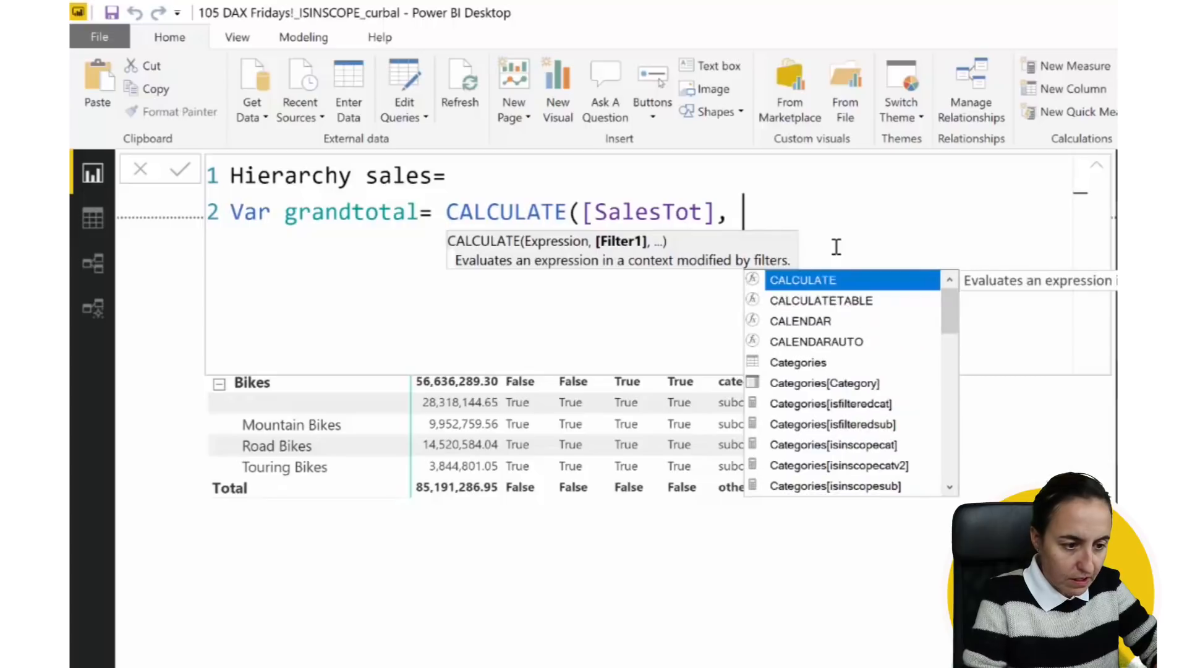
type("Categories[istotal]")
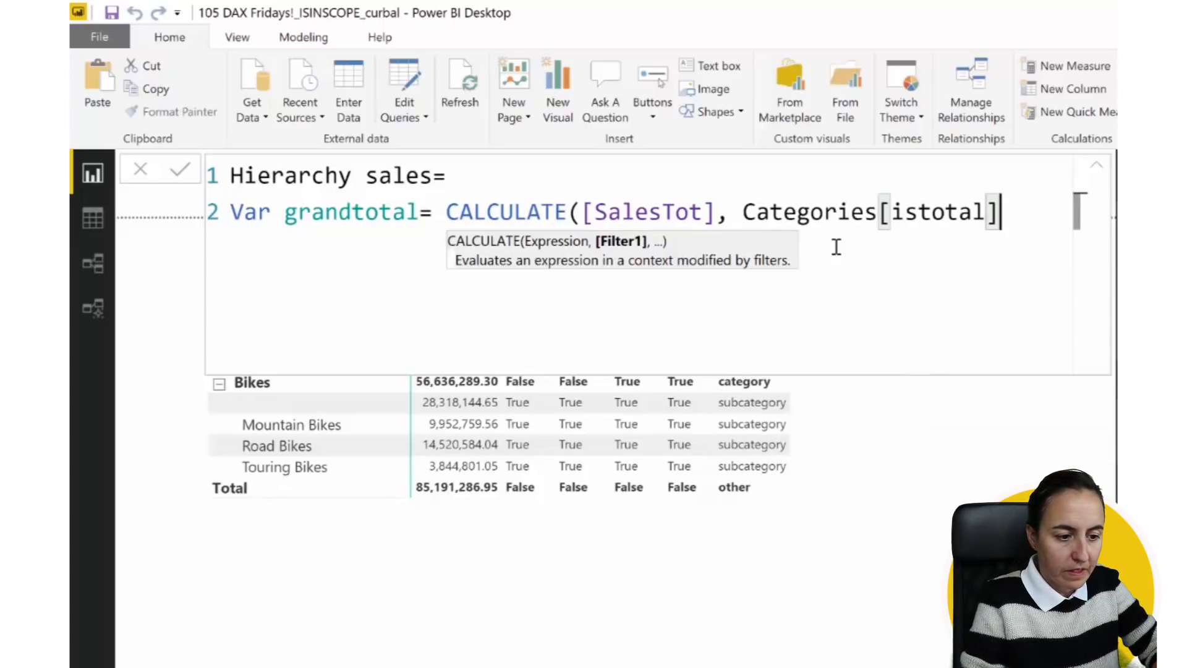
type("=")
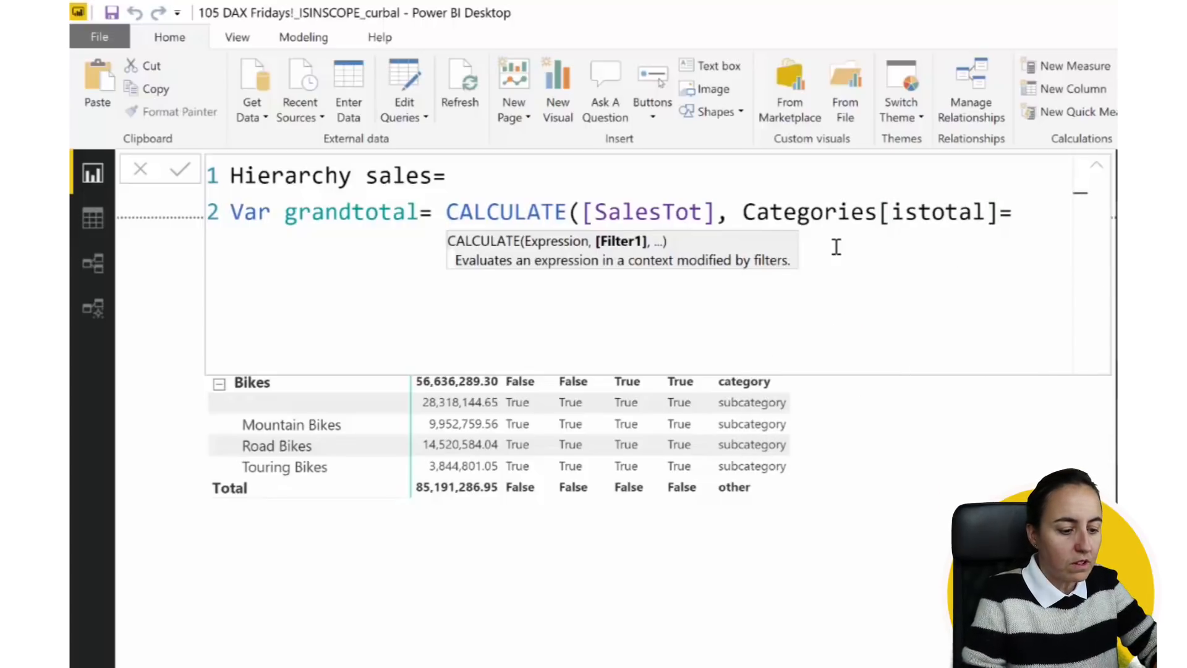
type("1")
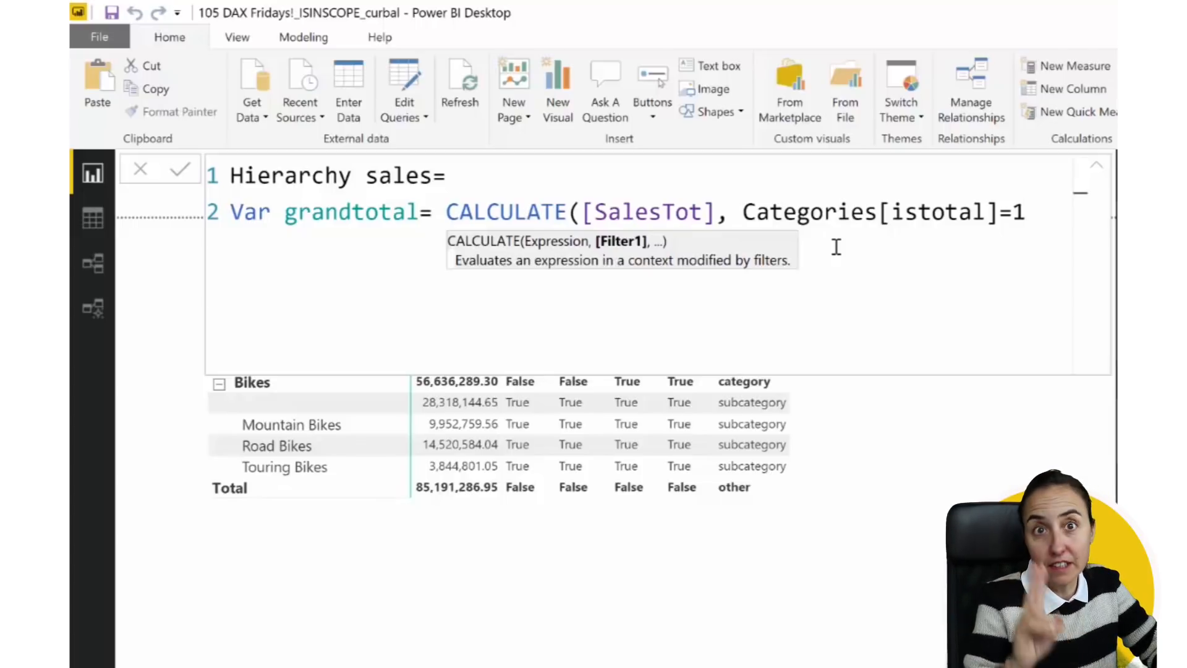
type("2")
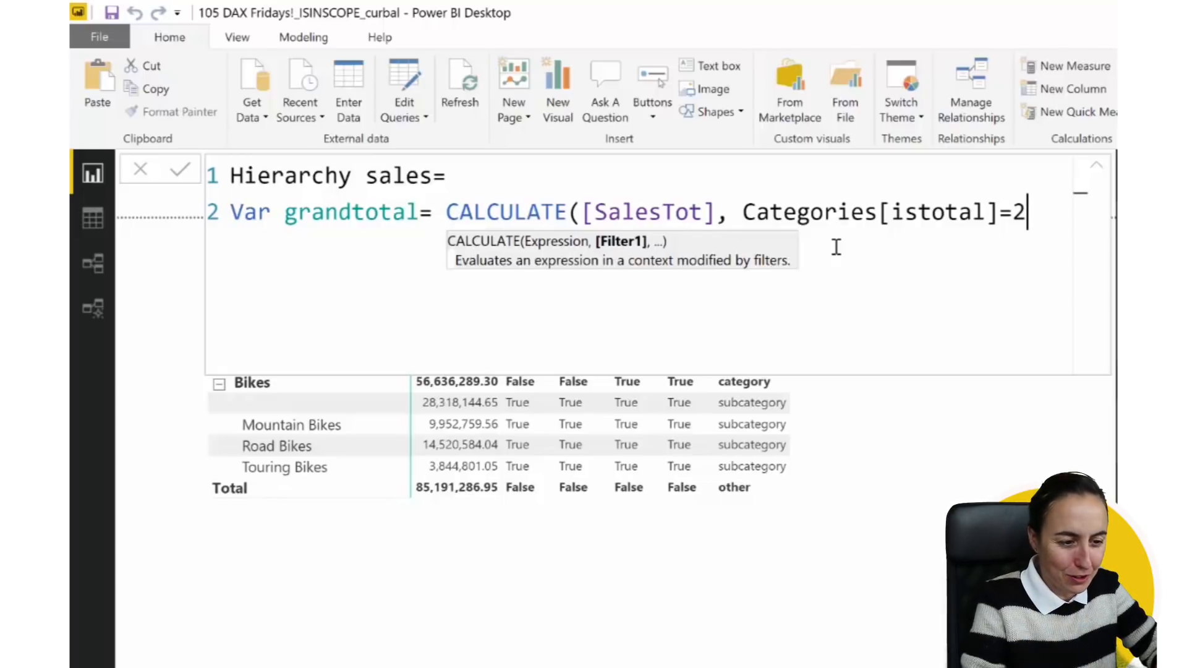
type(")")
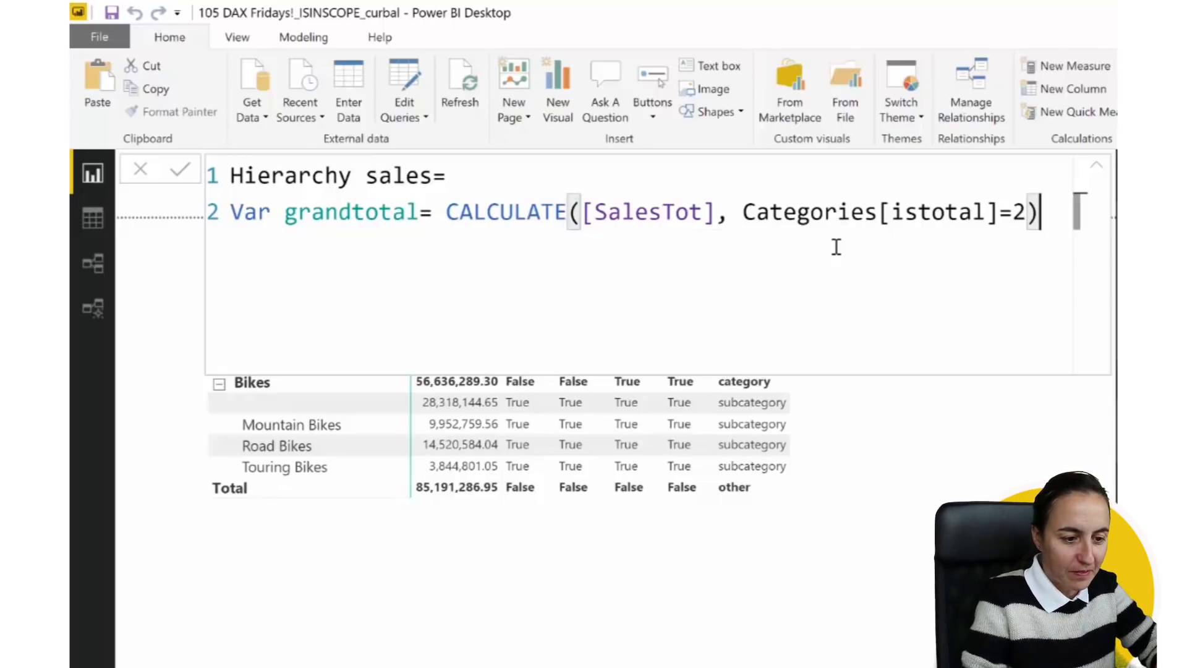
type("var")
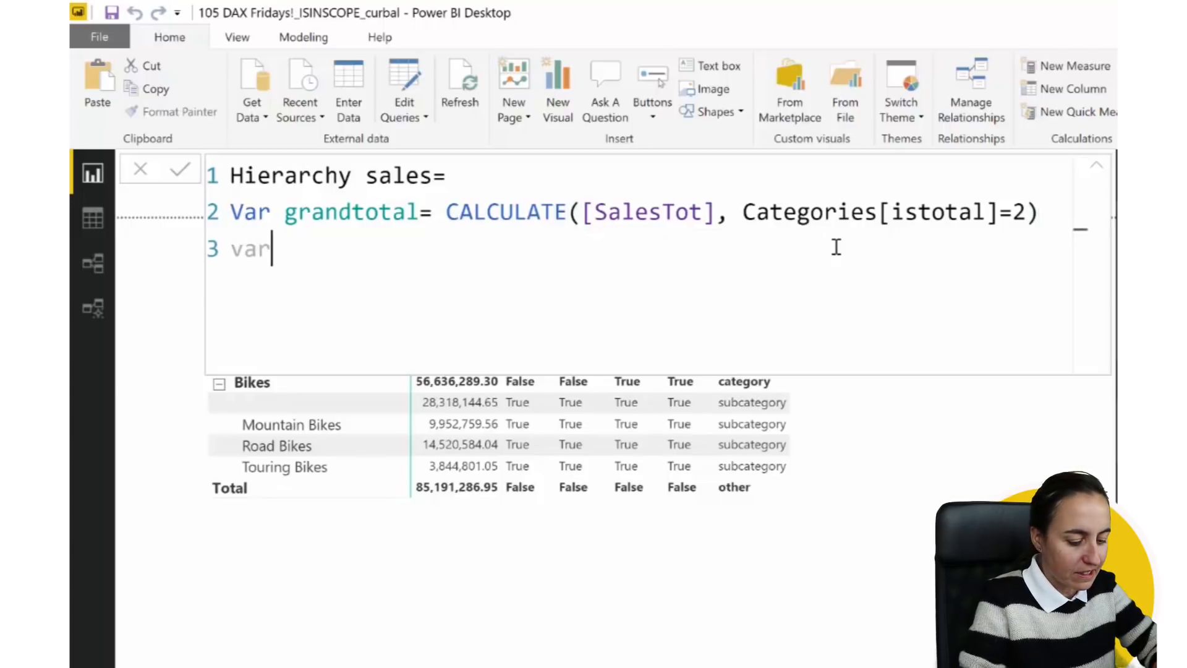
Define subcategorysum = CALCULATE([SalesTot], Categories[istotal]=0)
type("s")
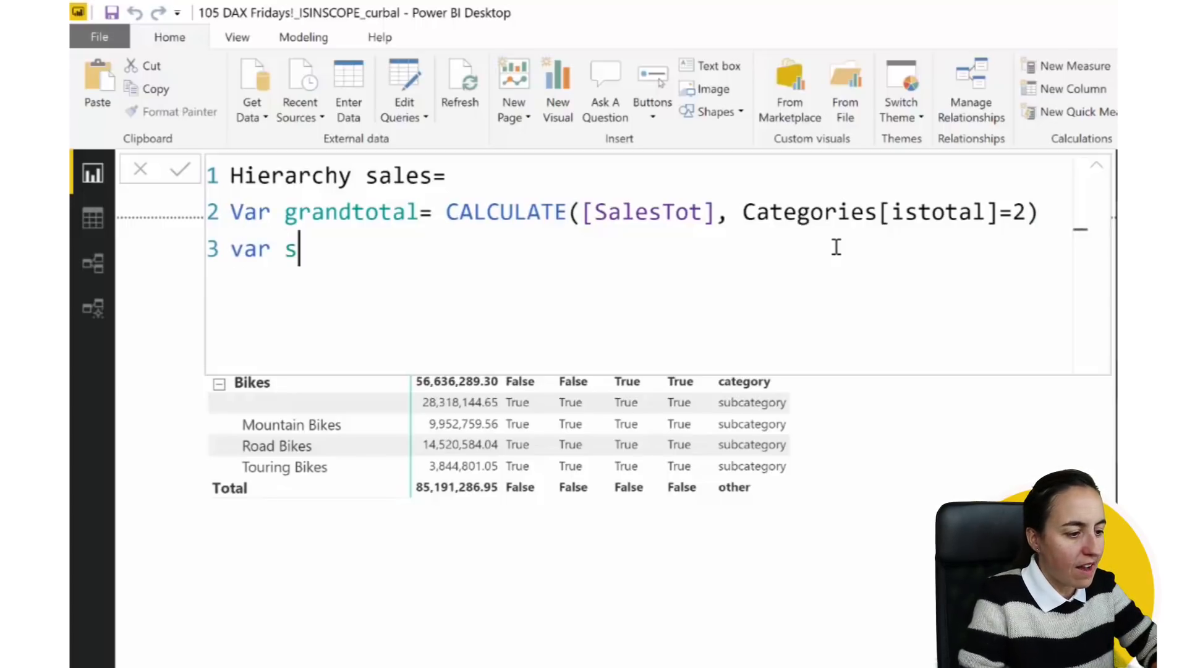
type("ubv")
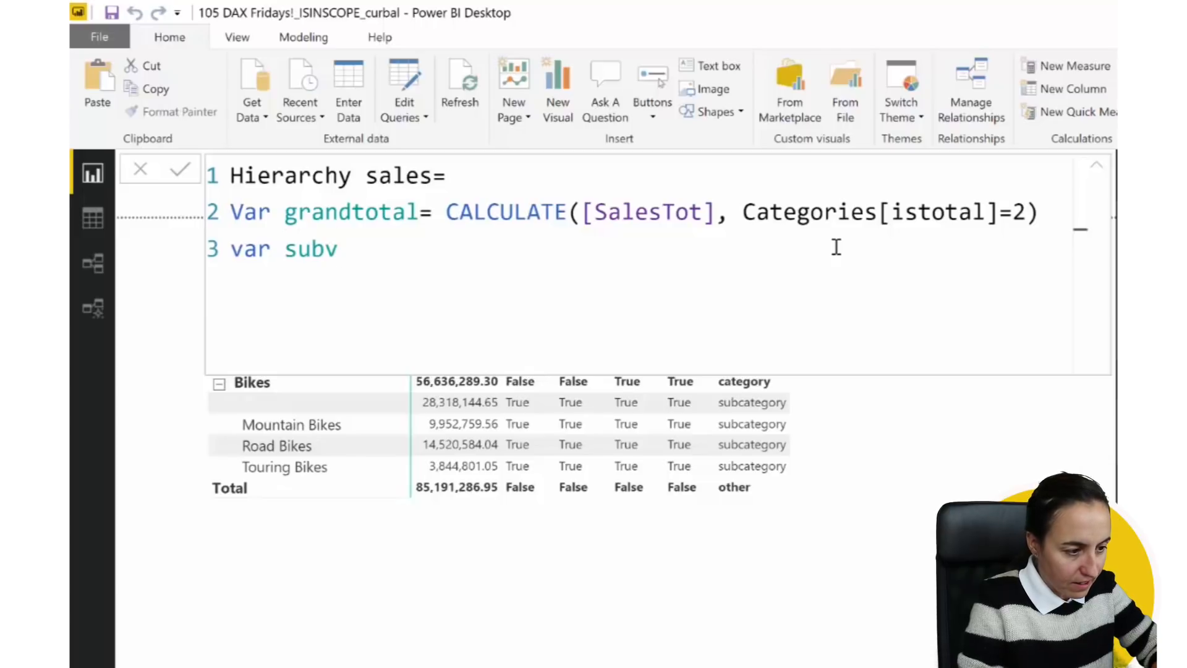
type("categorysum= c")
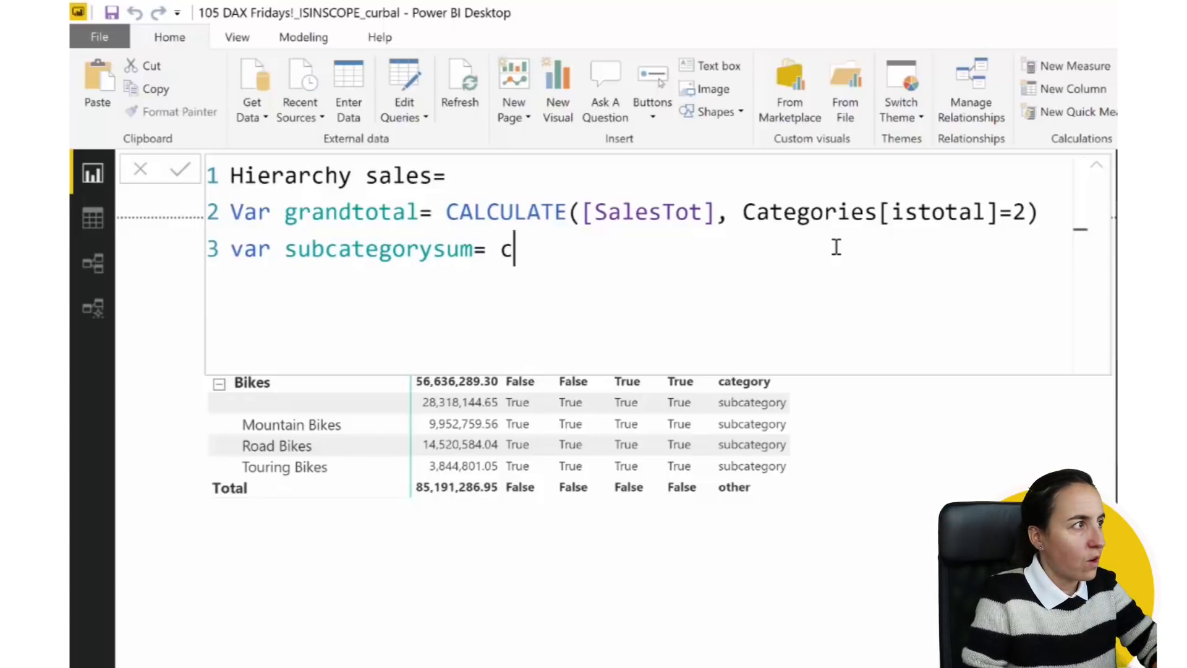
type("CALCULATE([s")
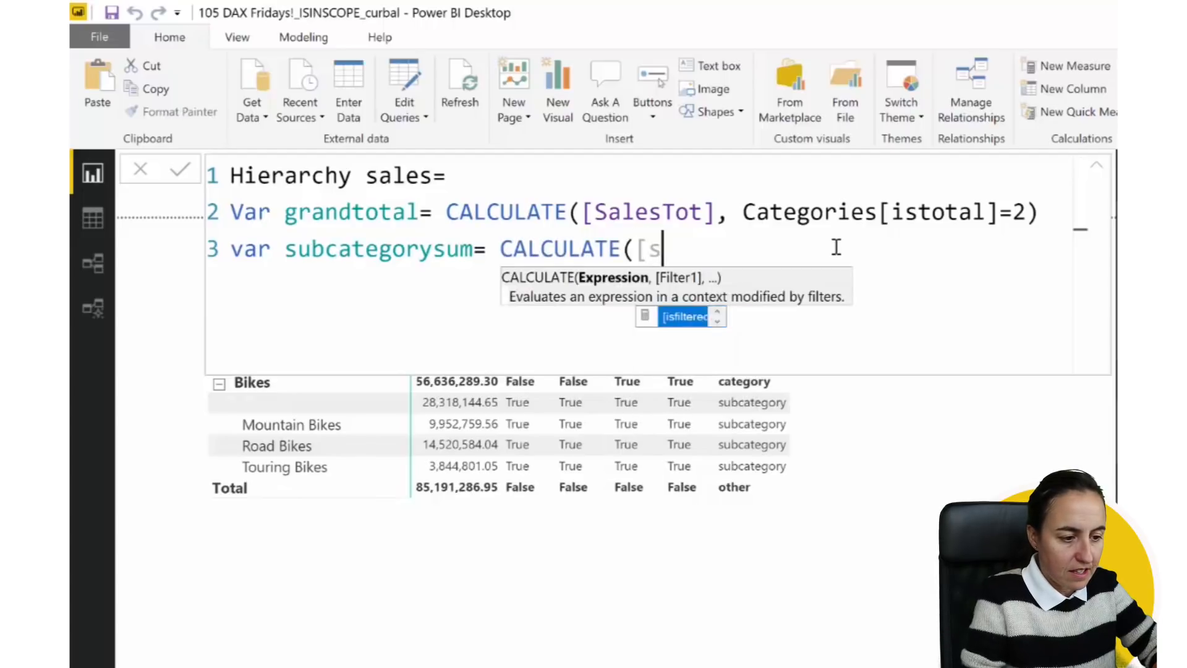
type("SalesTot], c")
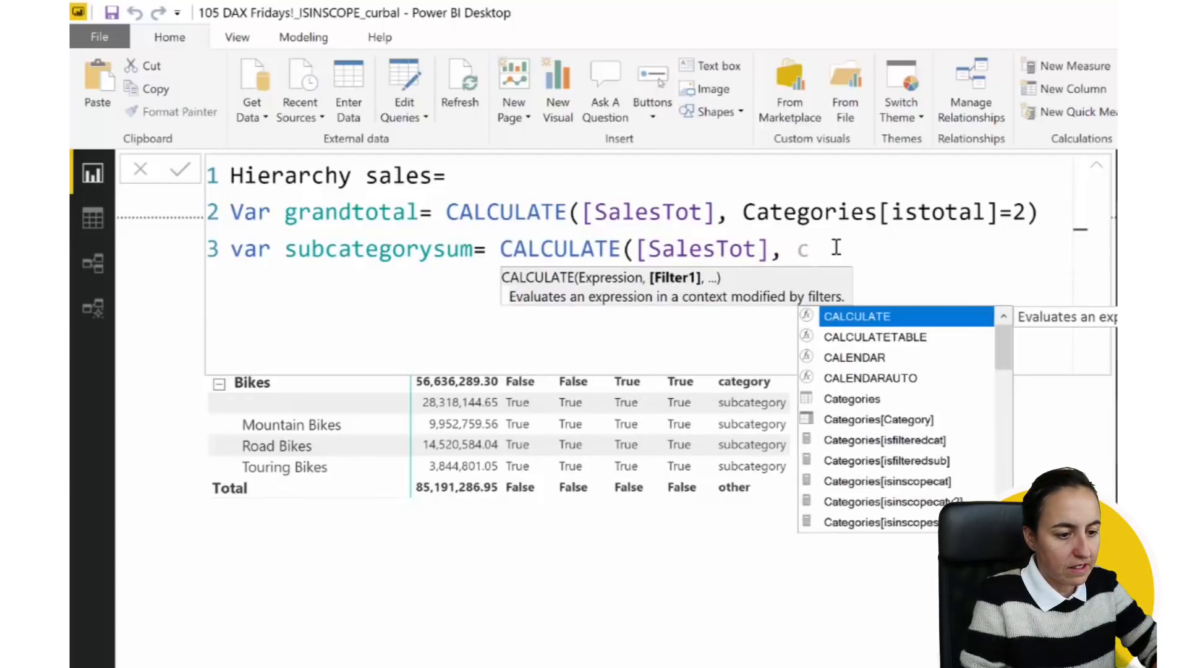
type("istotal]")
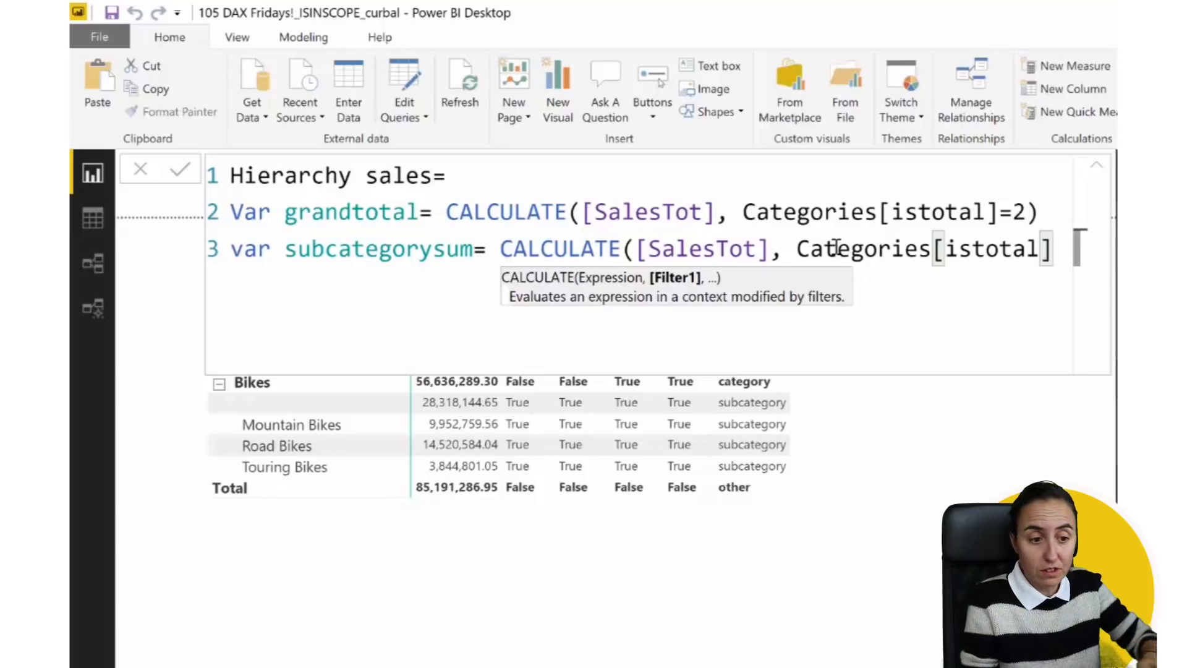
type("=0")
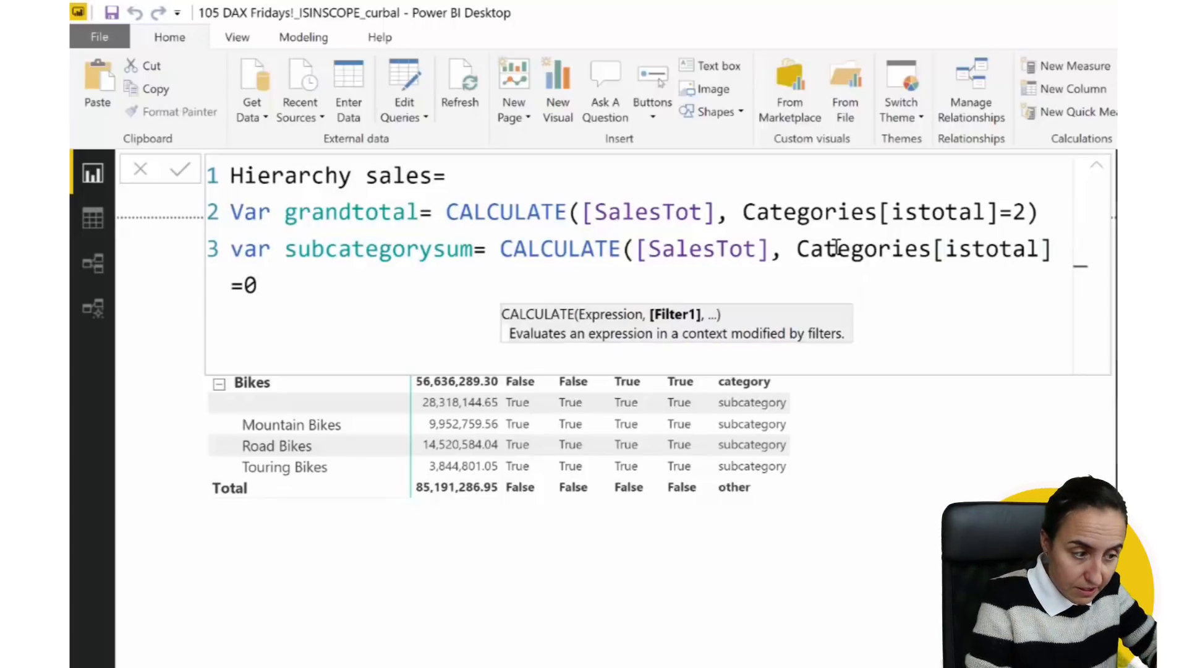
type(")")
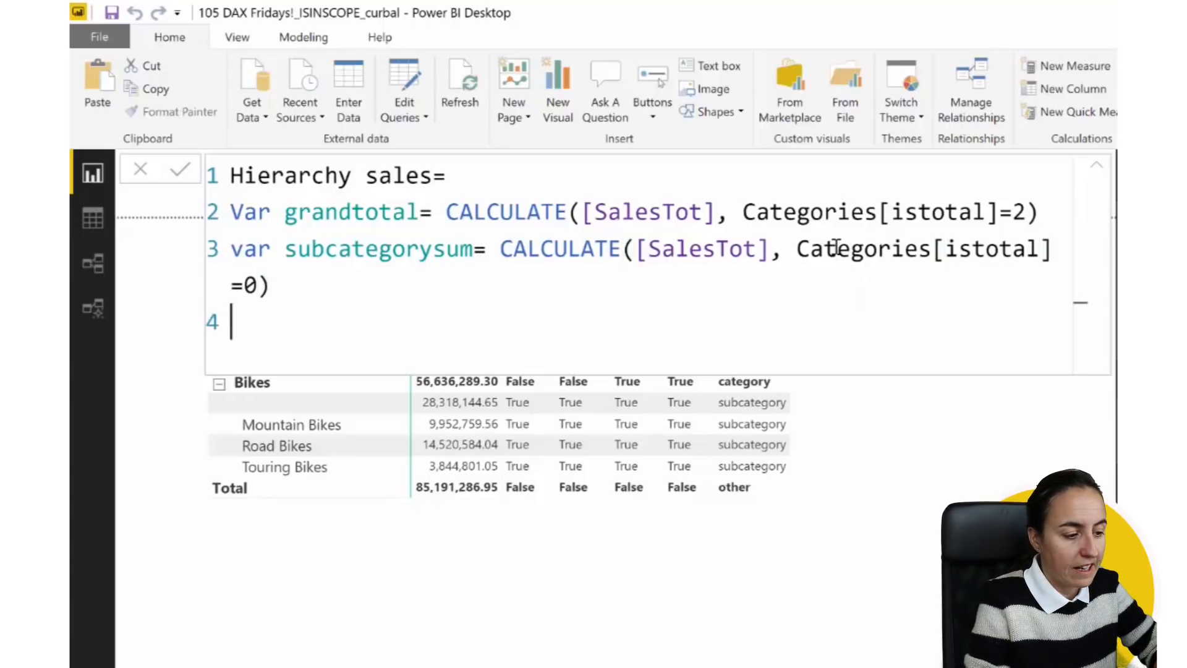
Define subcatselected = ISINSCOPE(Categories[Subcategory])
type("var")
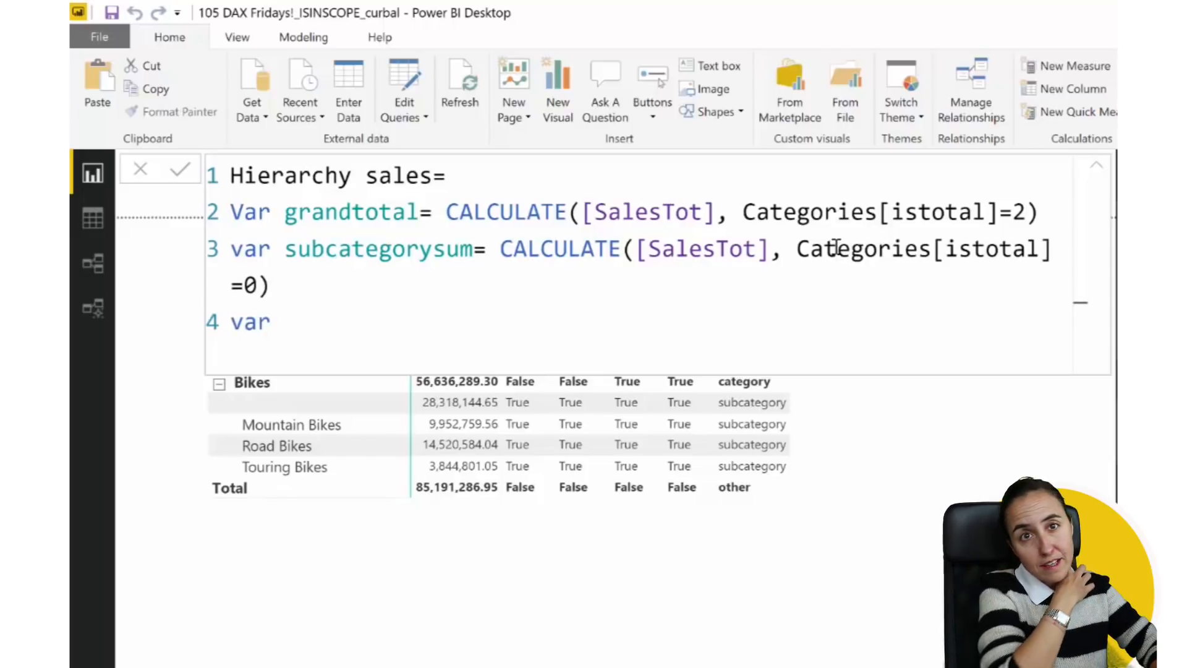
type("sub")
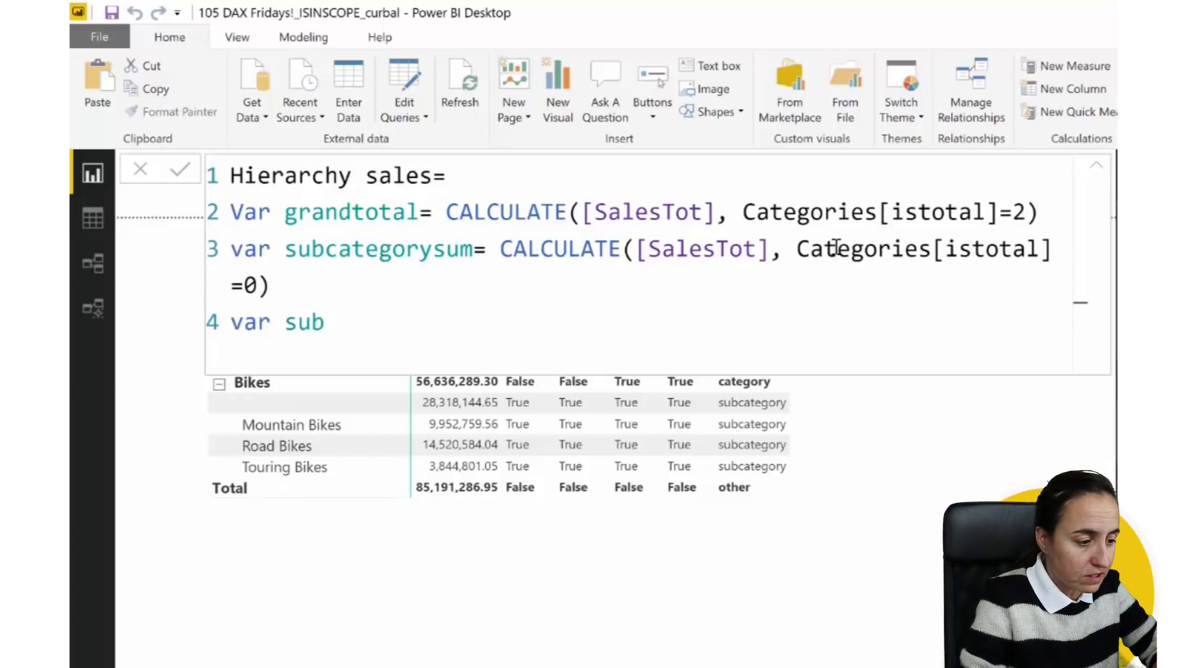
type("catselec")
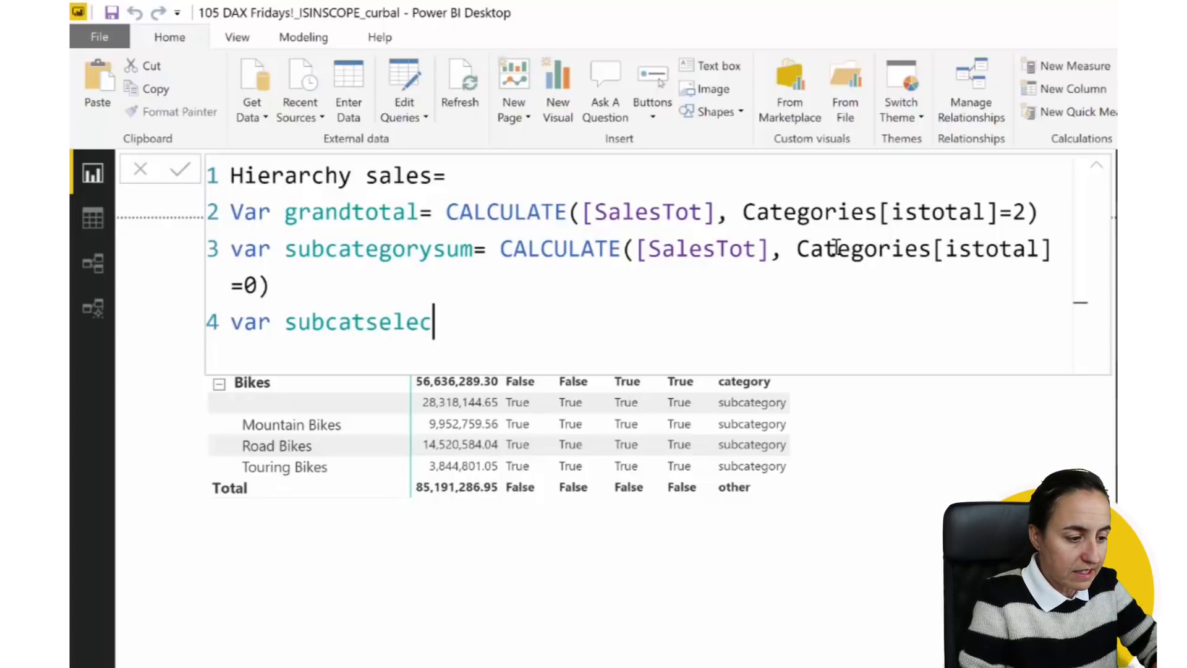
type("ted= isi")
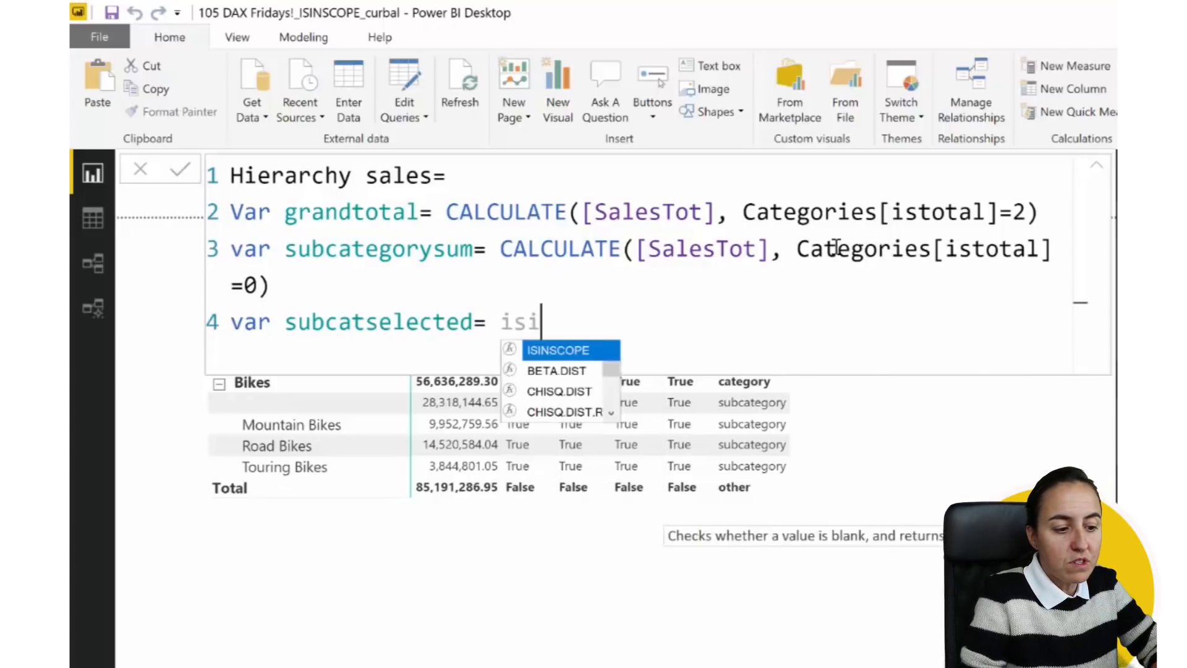
type("n")
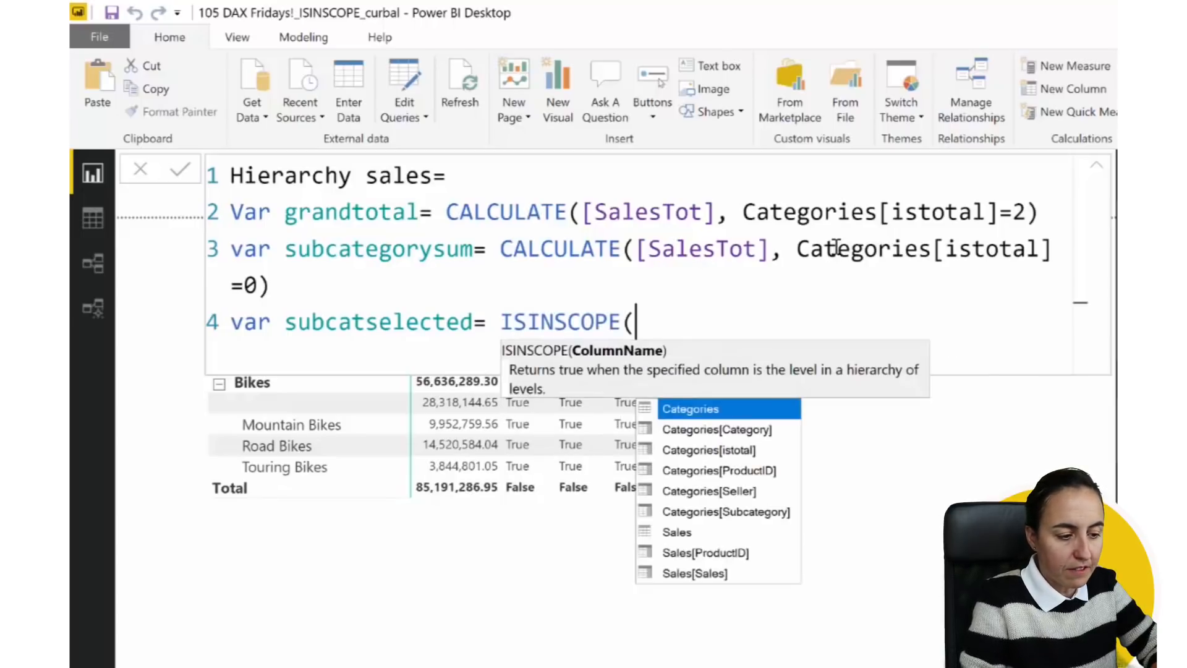
mouse_move(709, 490)
type("Categories[Subcategory")
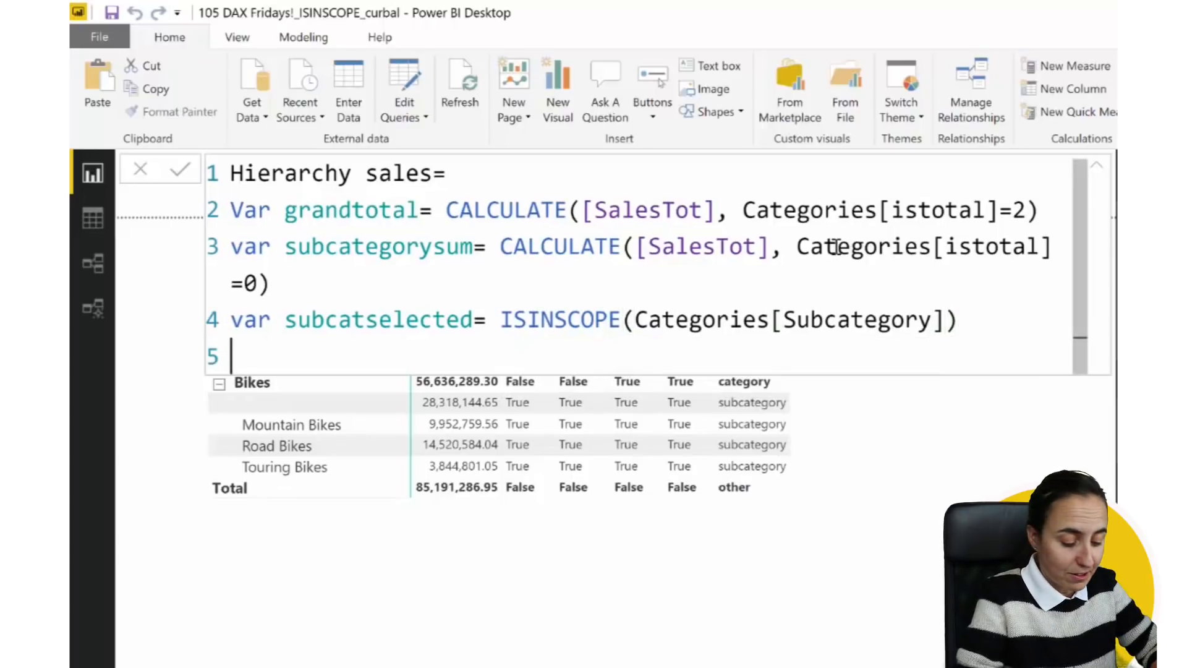
Define catselected = ISINSCOPE(Categories[Category])
type("var s")
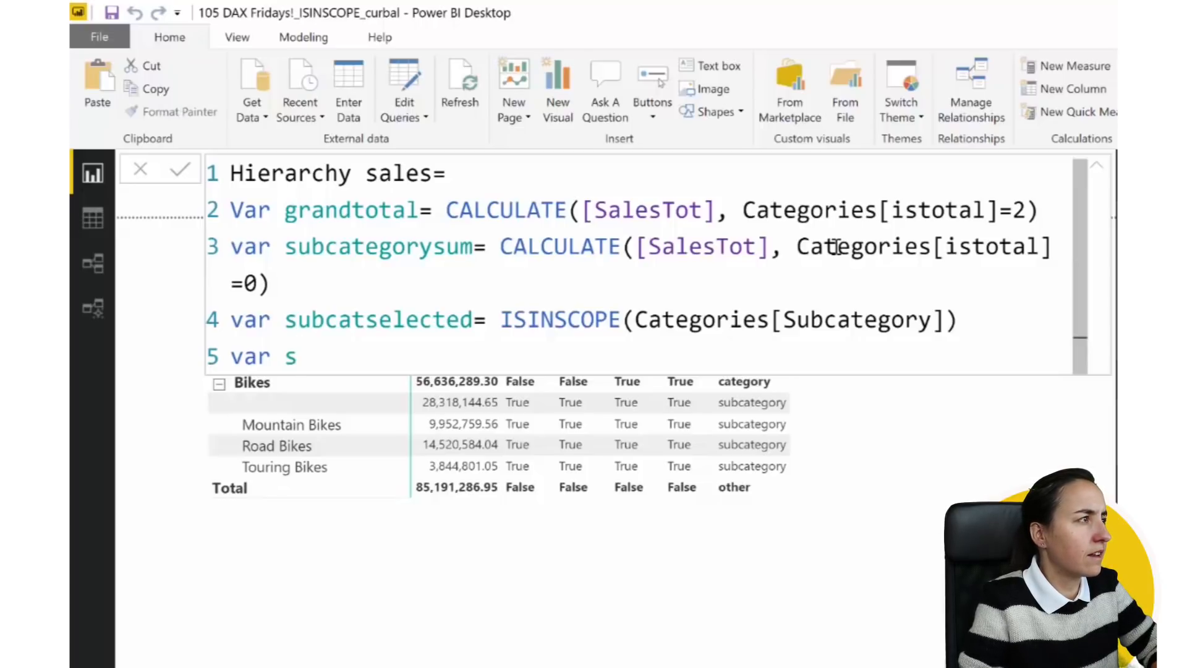
type("cat")
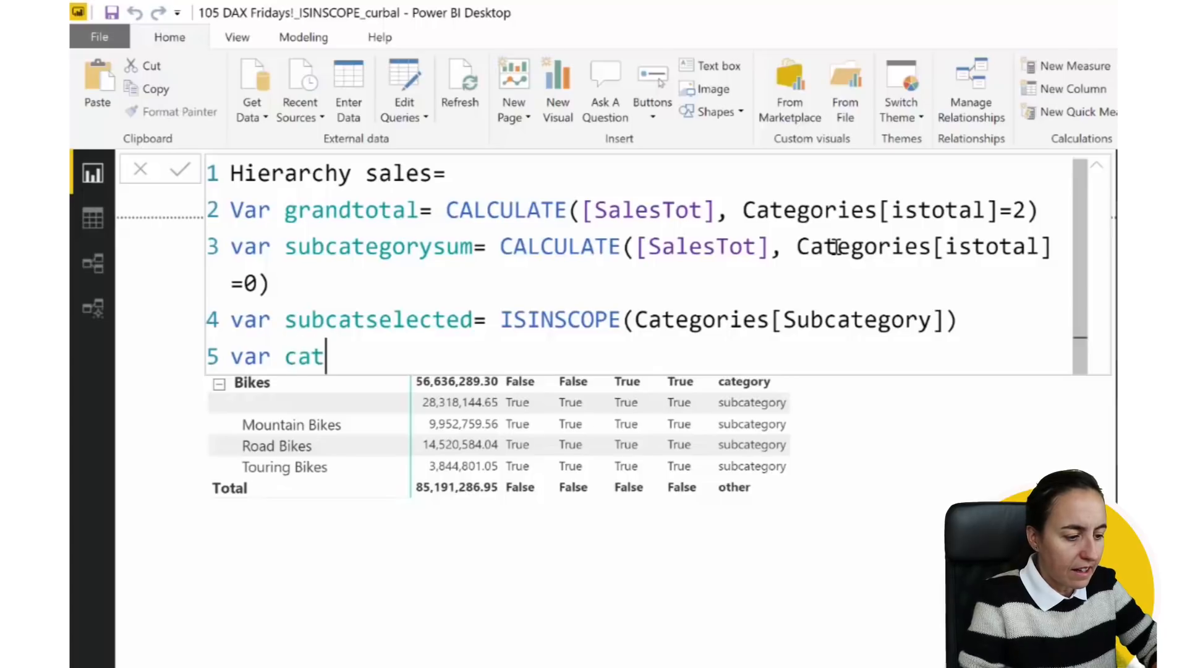
type("selected")
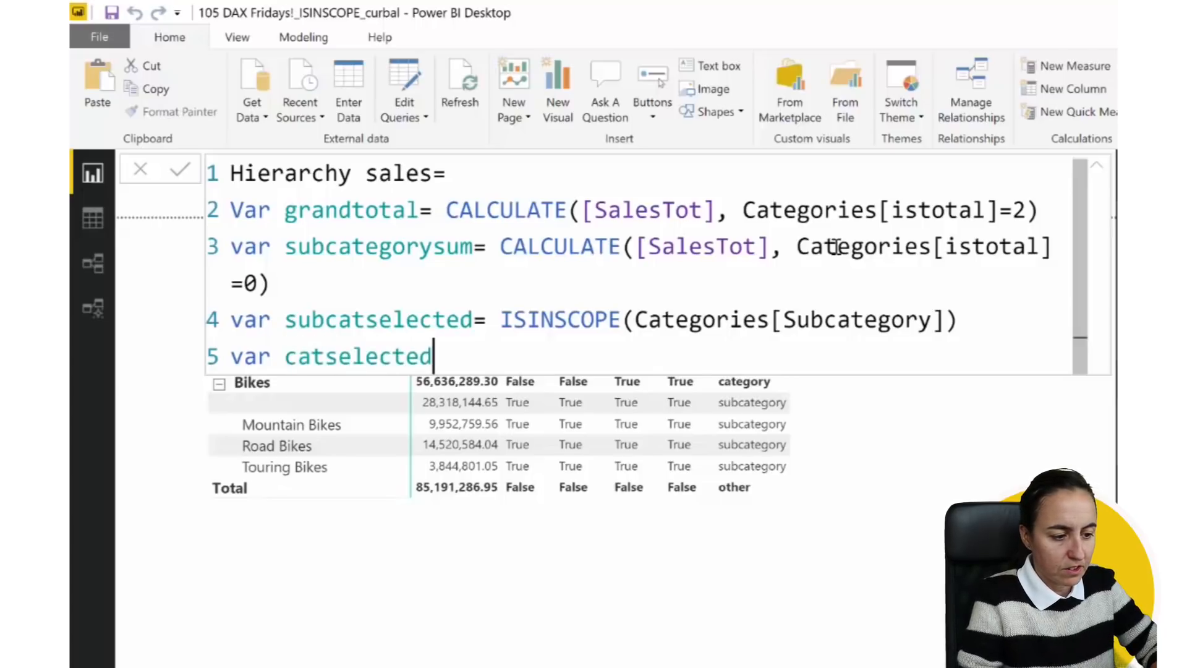
type("=")
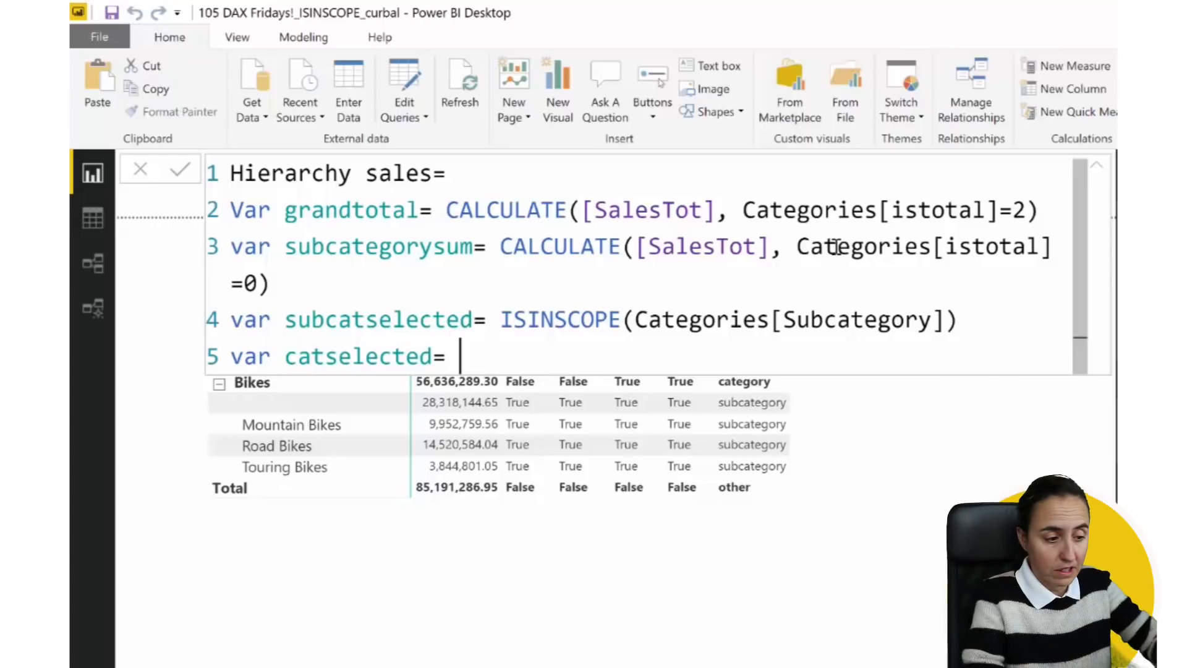
type("ISINSCOPE(")
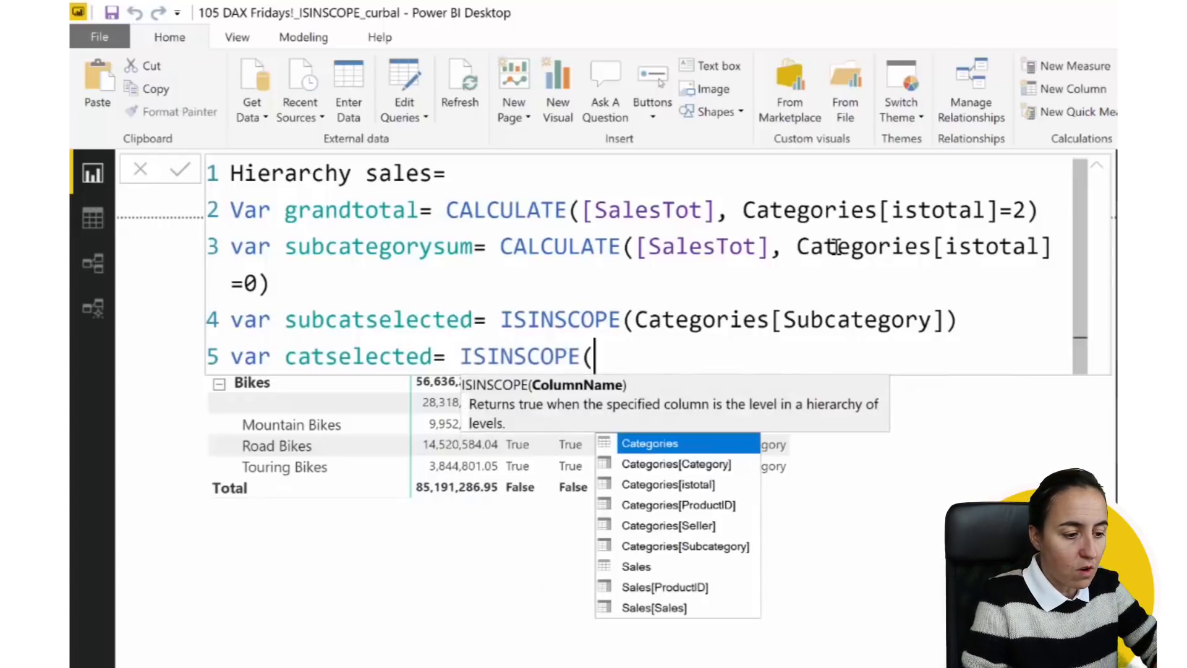
type("cat")
type("var")
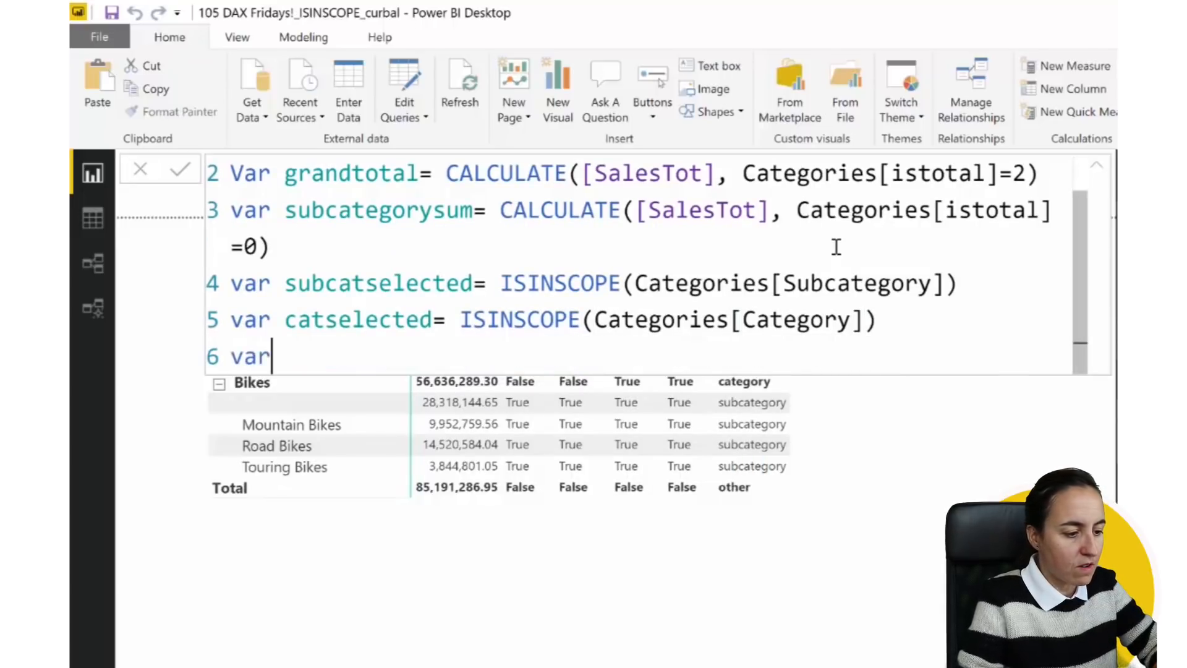
Define categorysum = CALCULATE([SalesTot], Categories[istotal]=1, …
type("c")
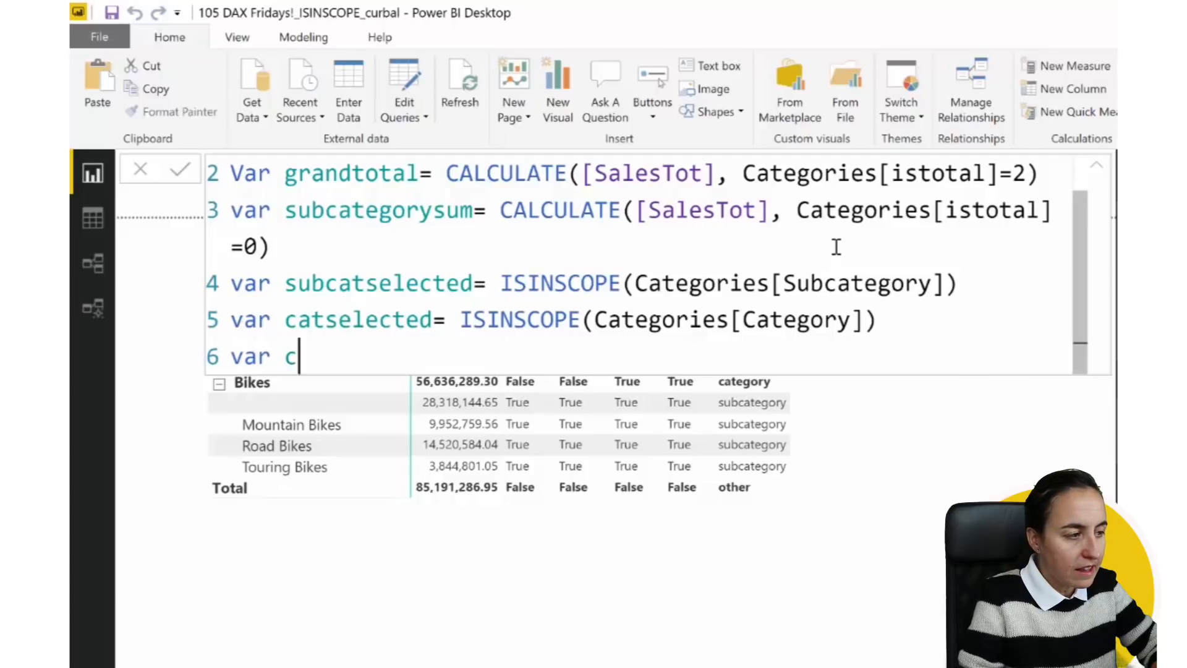
type("ategorys")
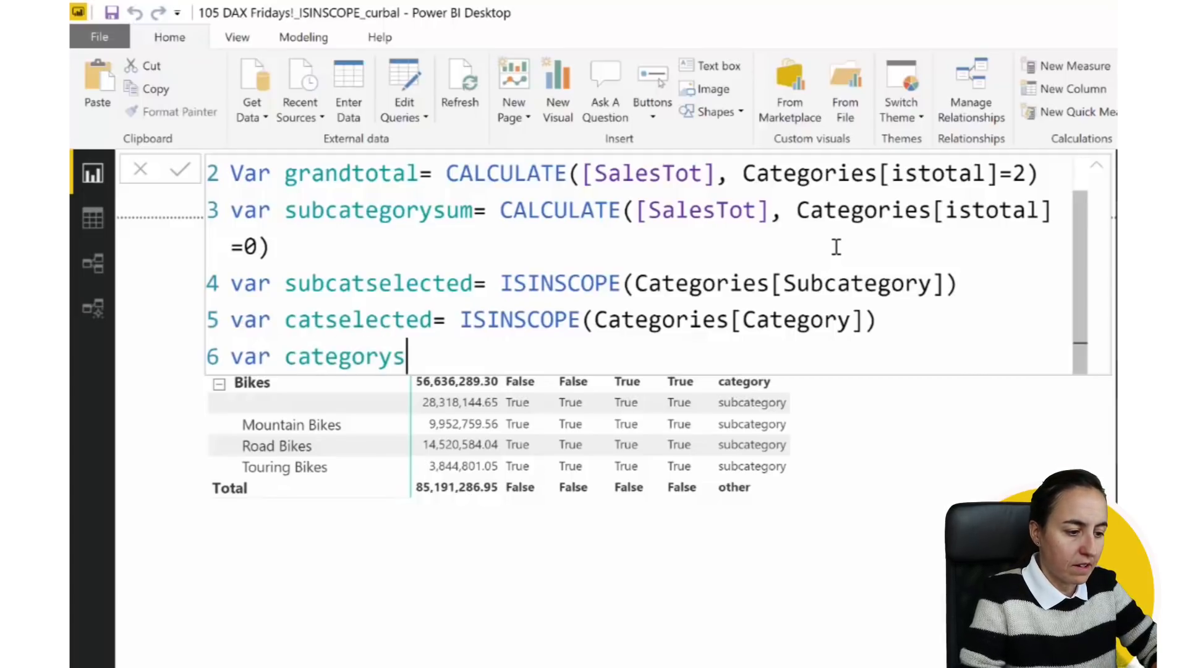
type("um=")
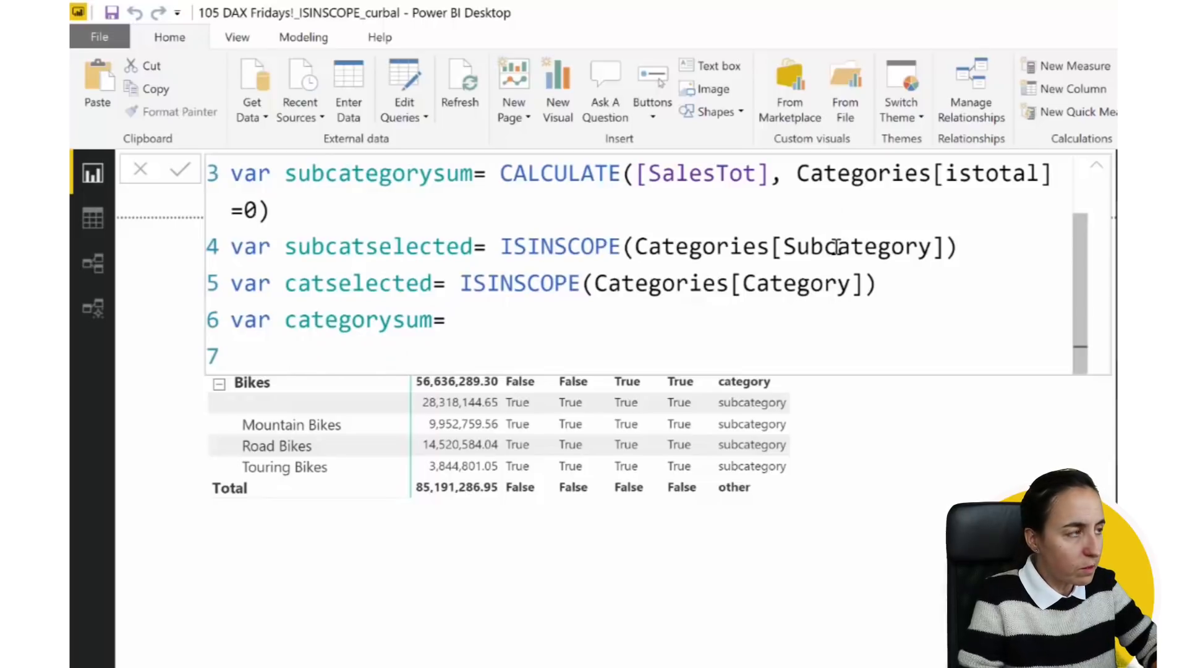
type("CALCULATE([")
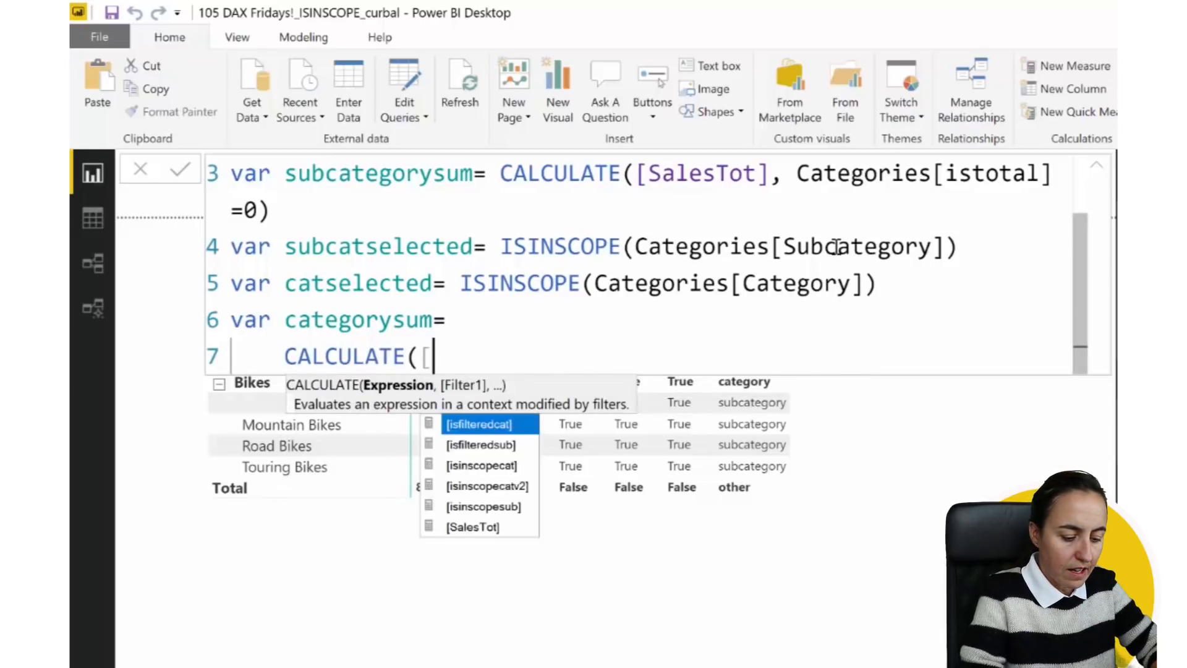
type("[SalesTot]")
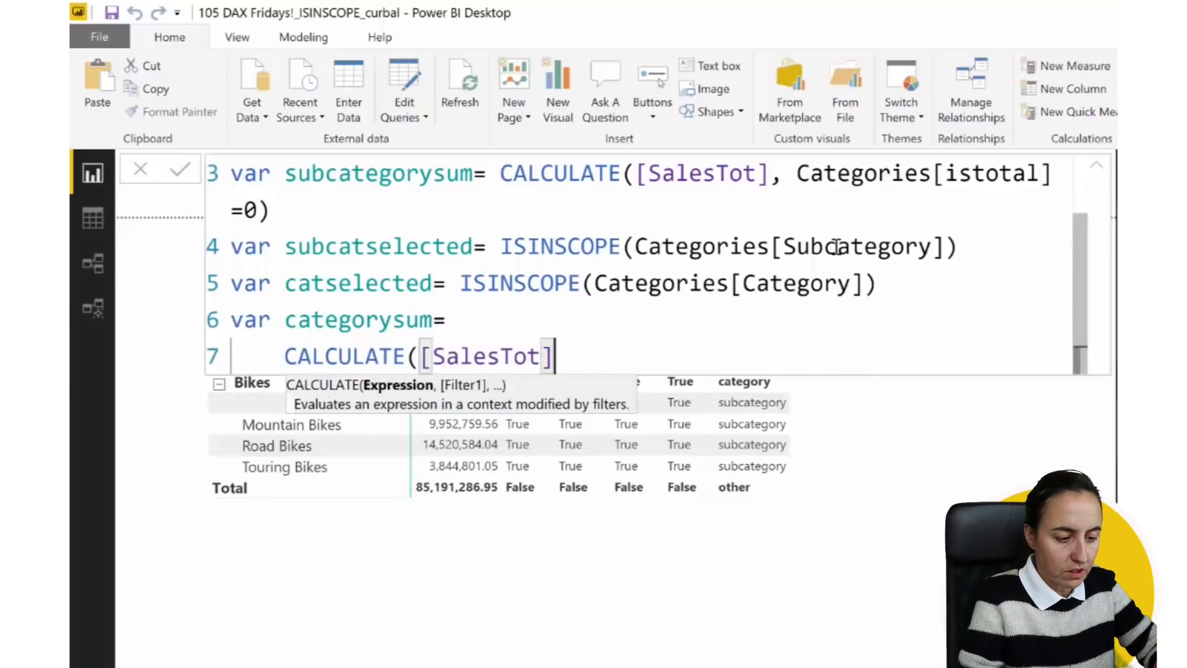
type(",")
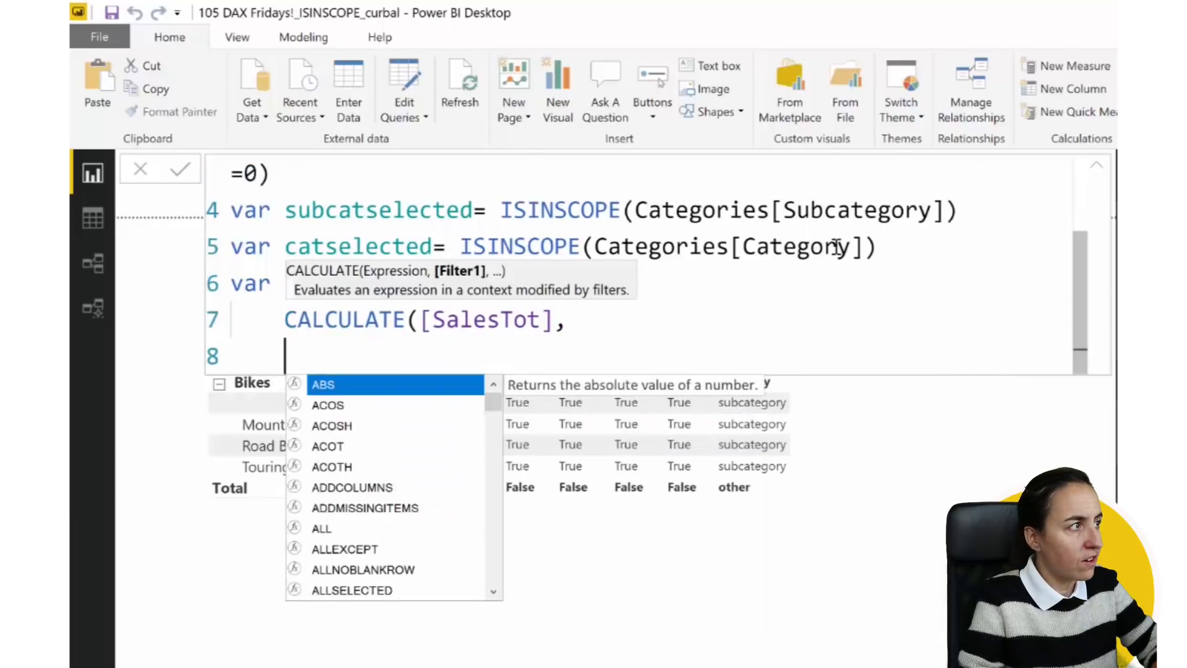
type("cate")
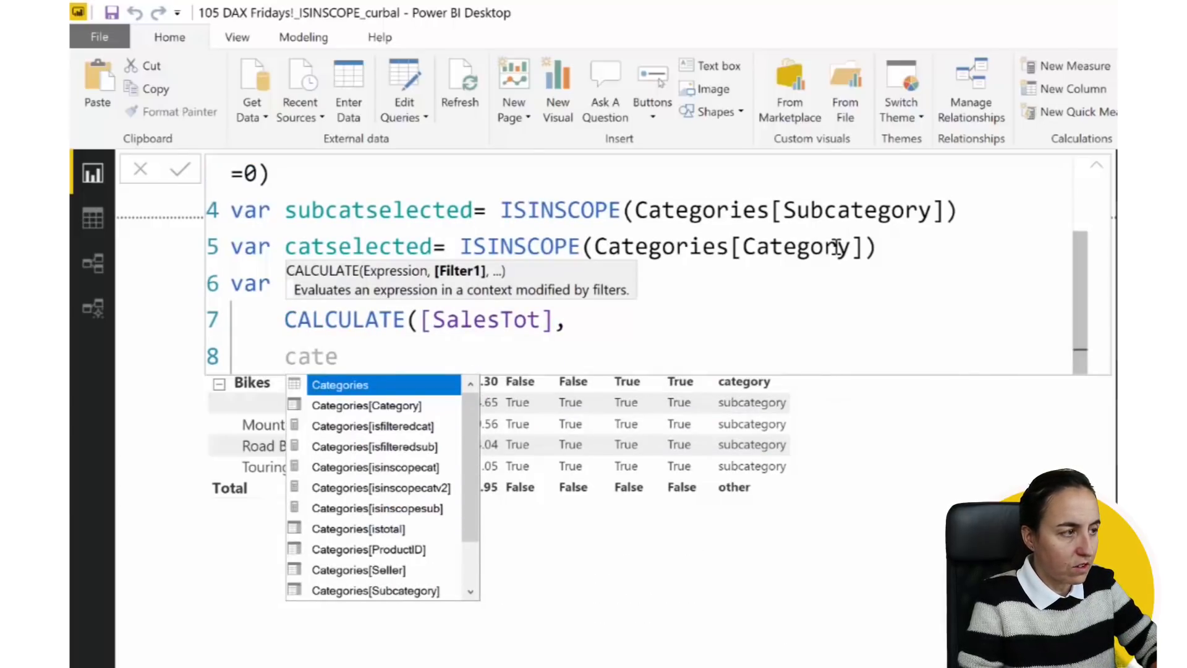
type("go")
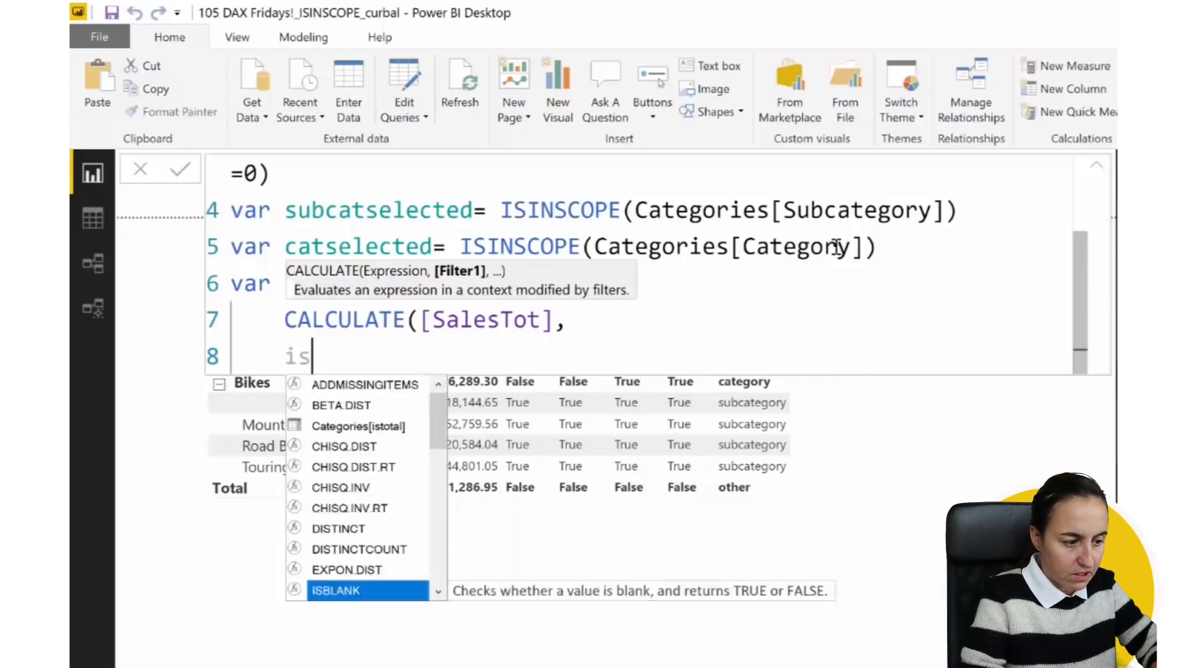
type("Categories[istotal]=2")
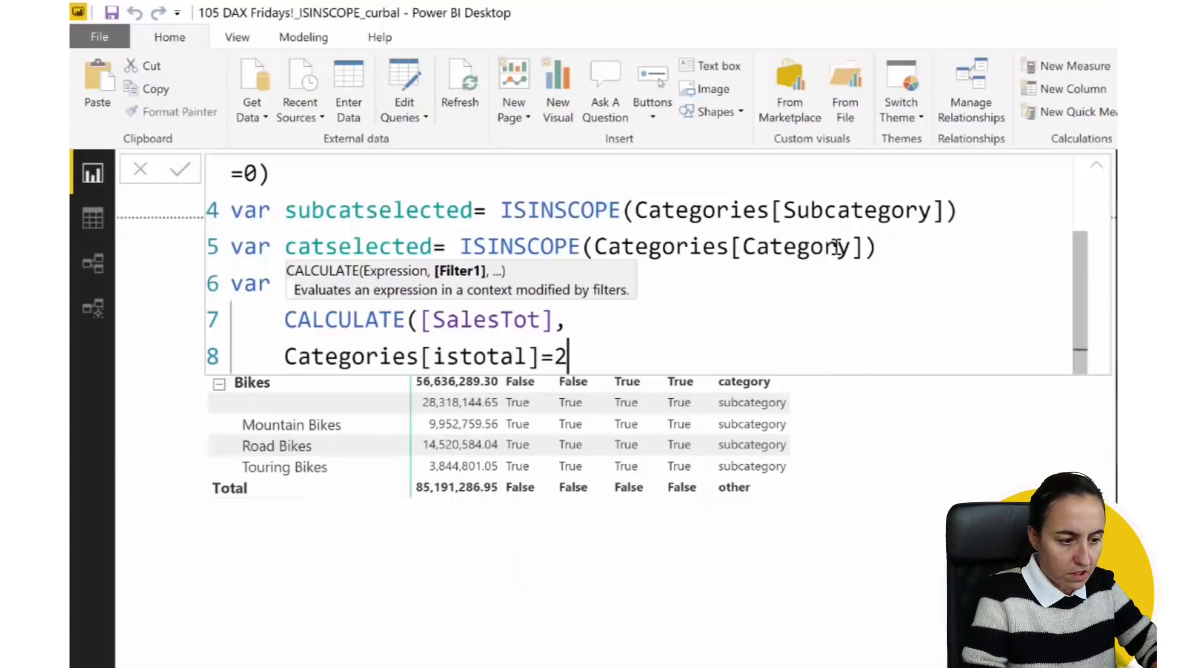
type("1,")
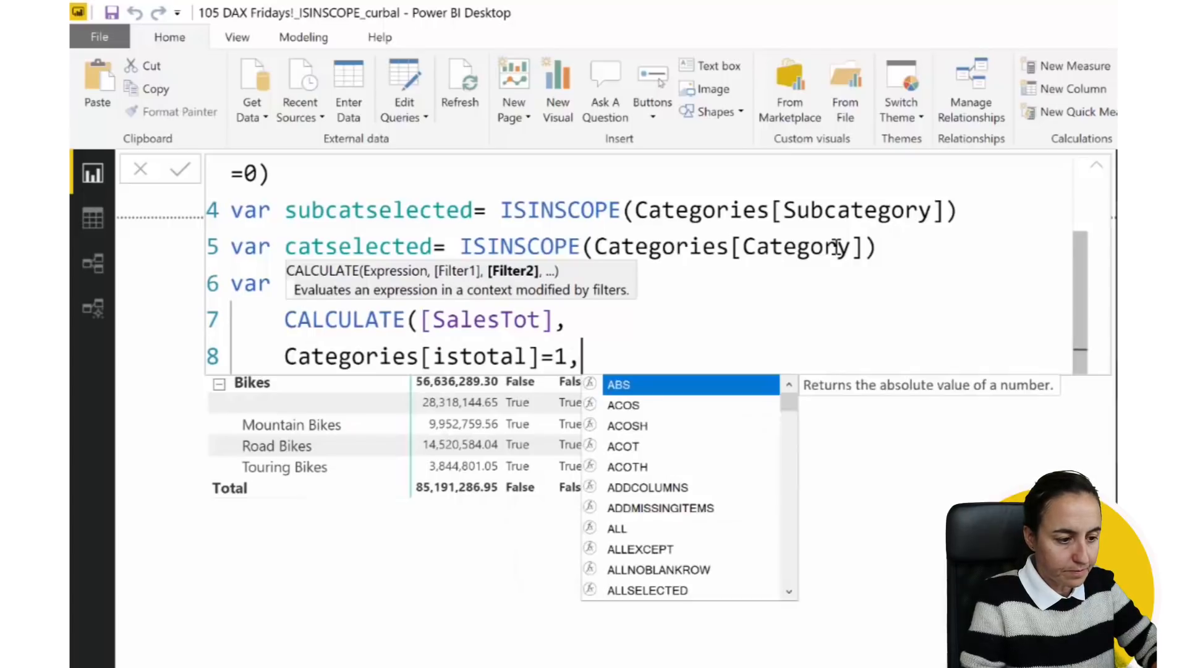
Add ALLSELECTED(Categories, Categories[Category]) to categorysum and begin the return line
type("all")
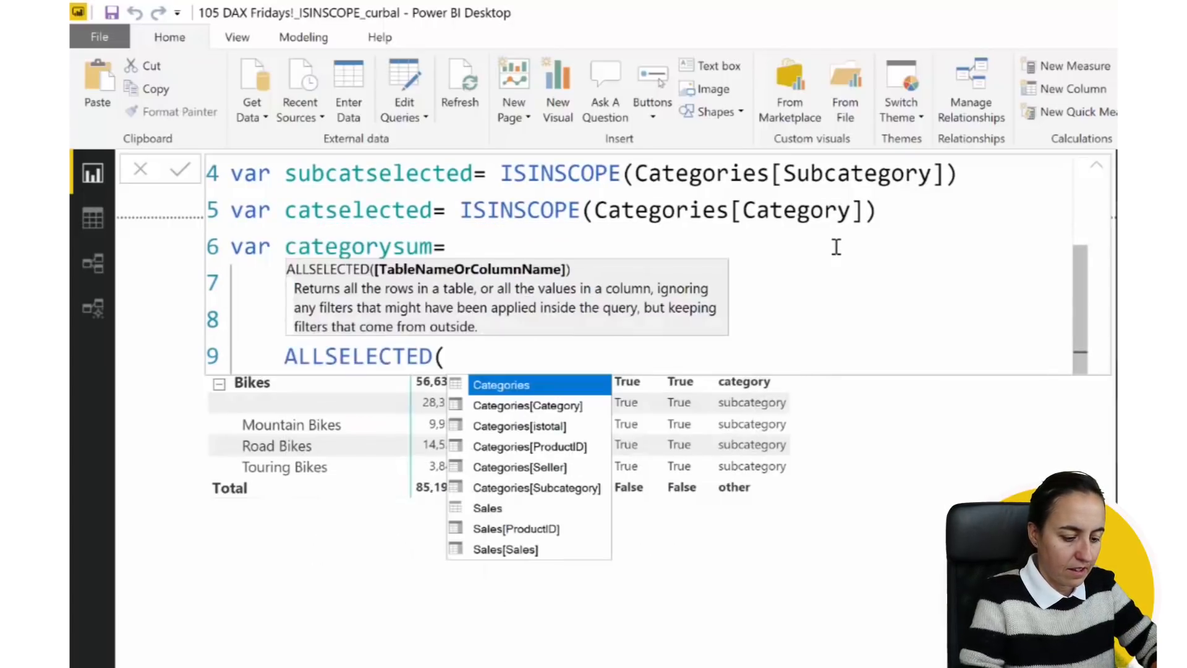
type("Categories")
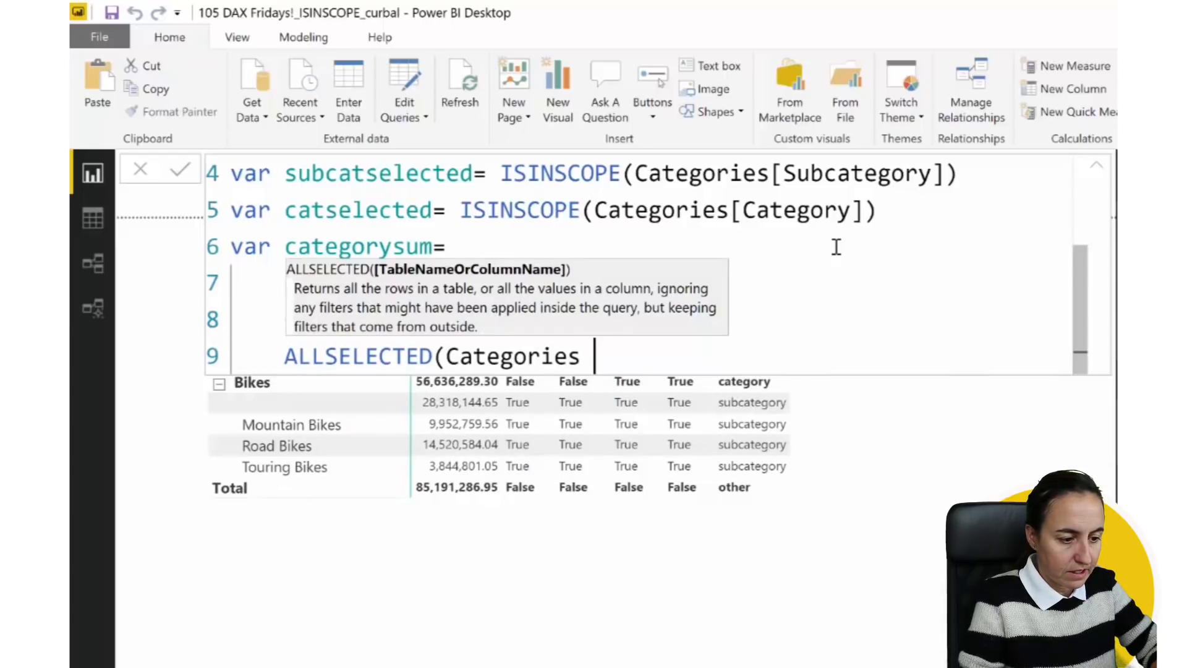
type(".")
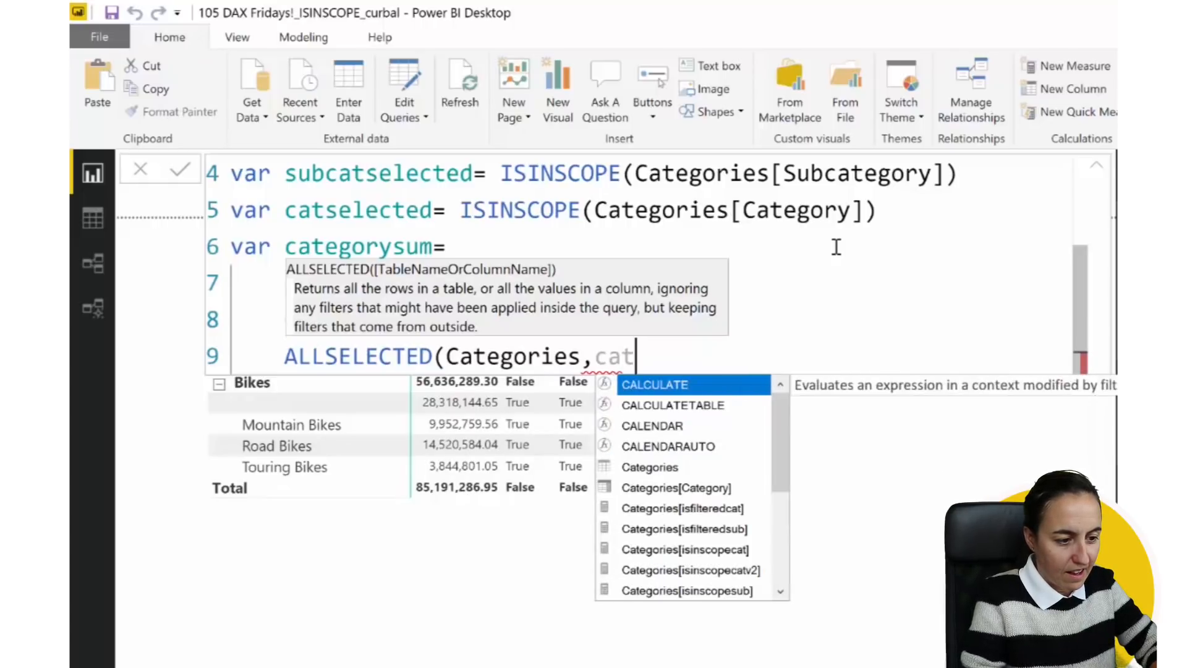
type("Categories[Category]")
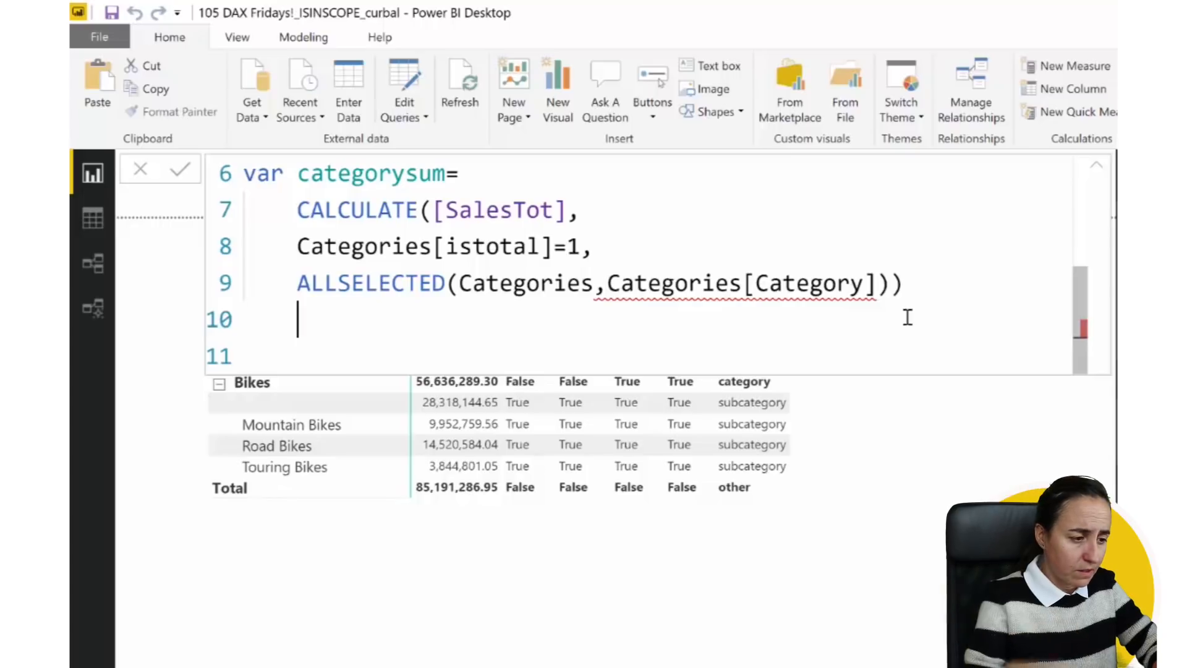
type("return")
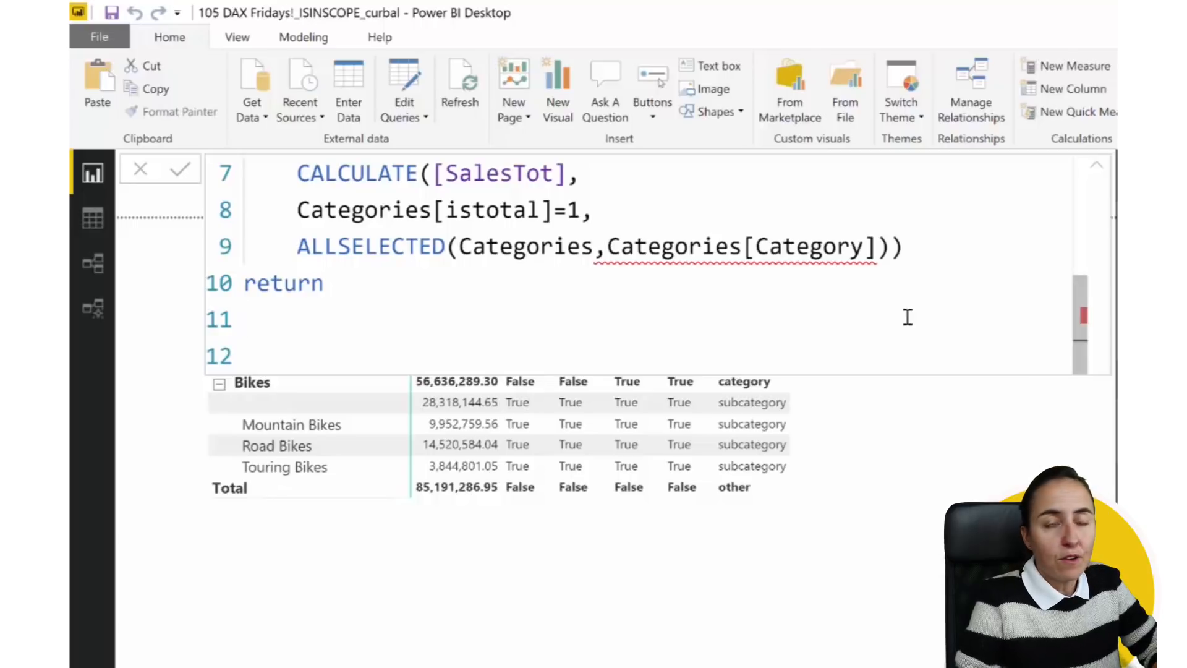
mouse_move(909, 314)
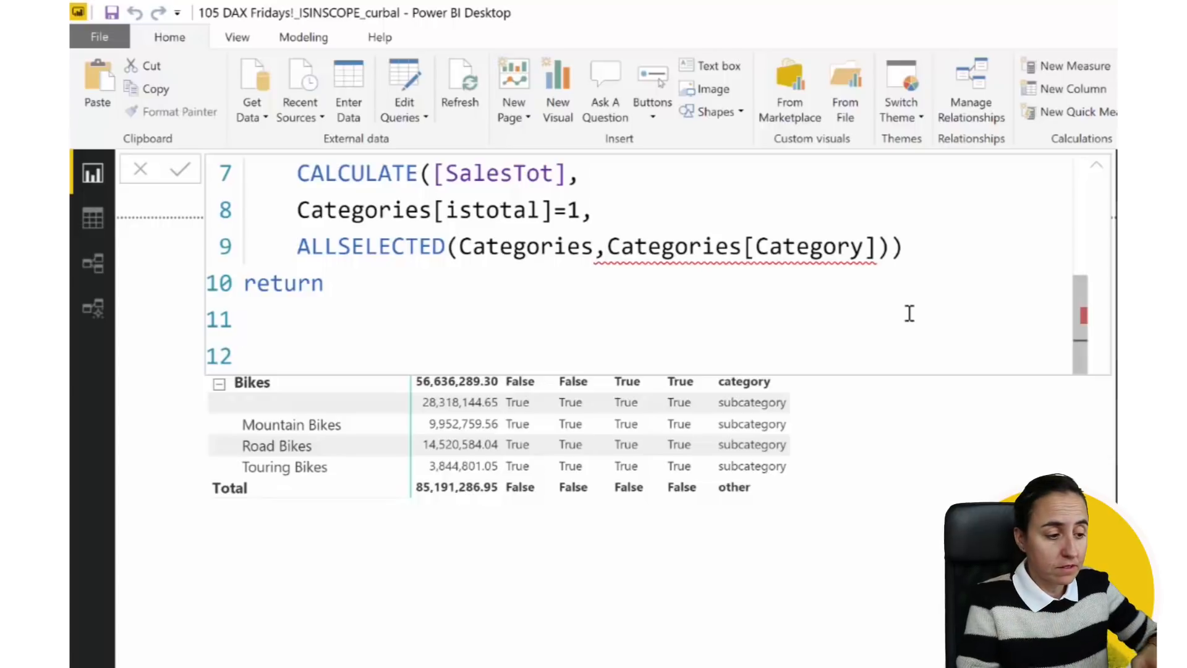
Return SWITCH(TRUE(), subcatselected, subcategorysum, catselected, categorysum, grandtotal)
type("SWITCH(")
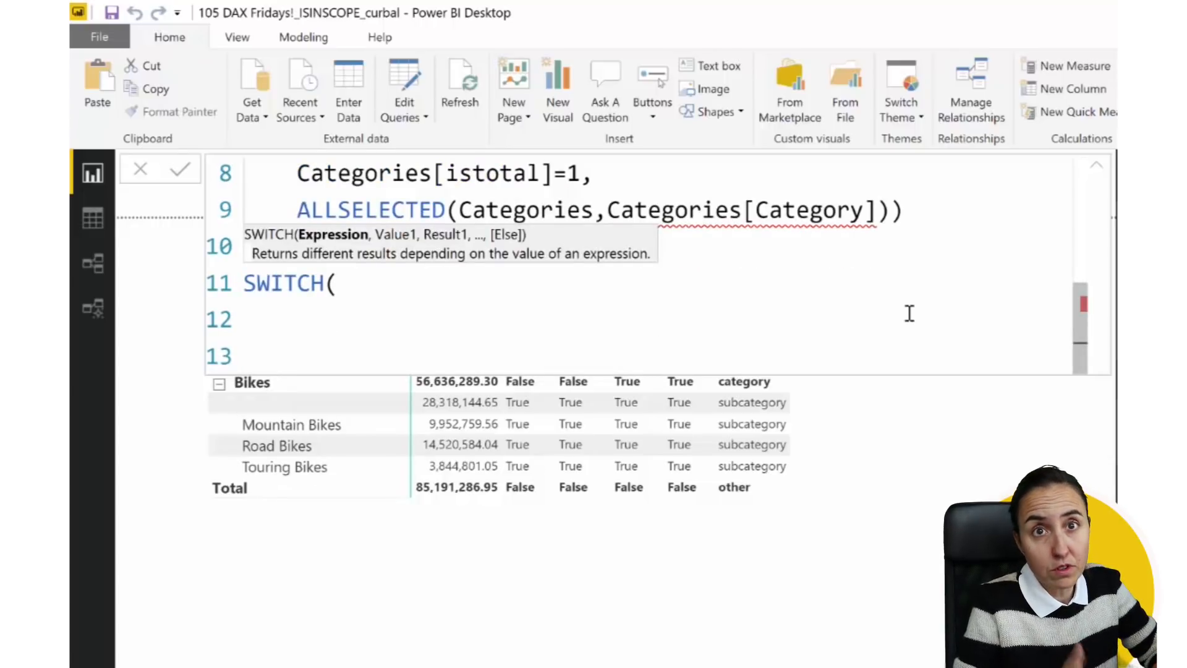
type("tru")
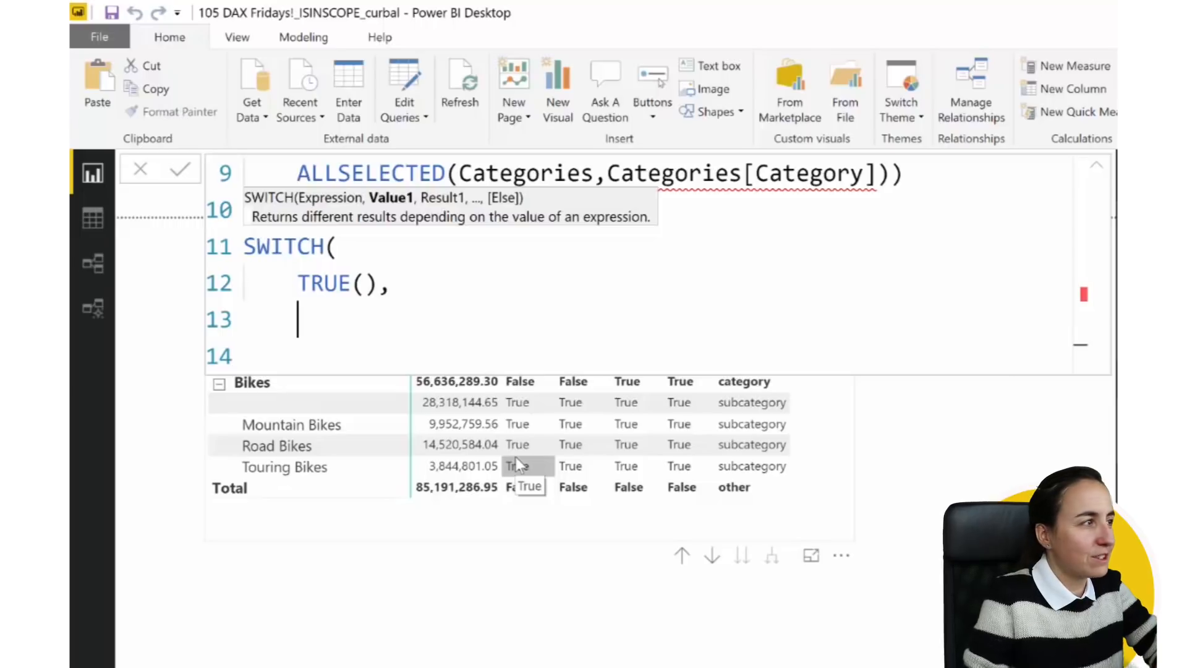
type("subcatselected,")
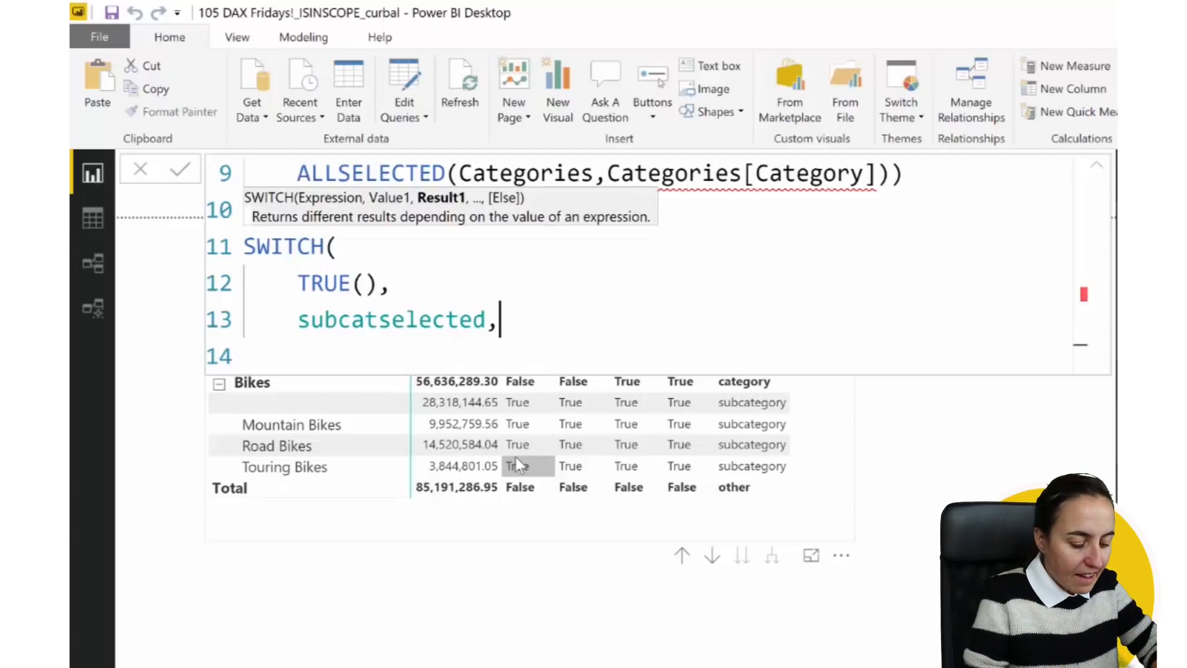
type("subcategorysum")
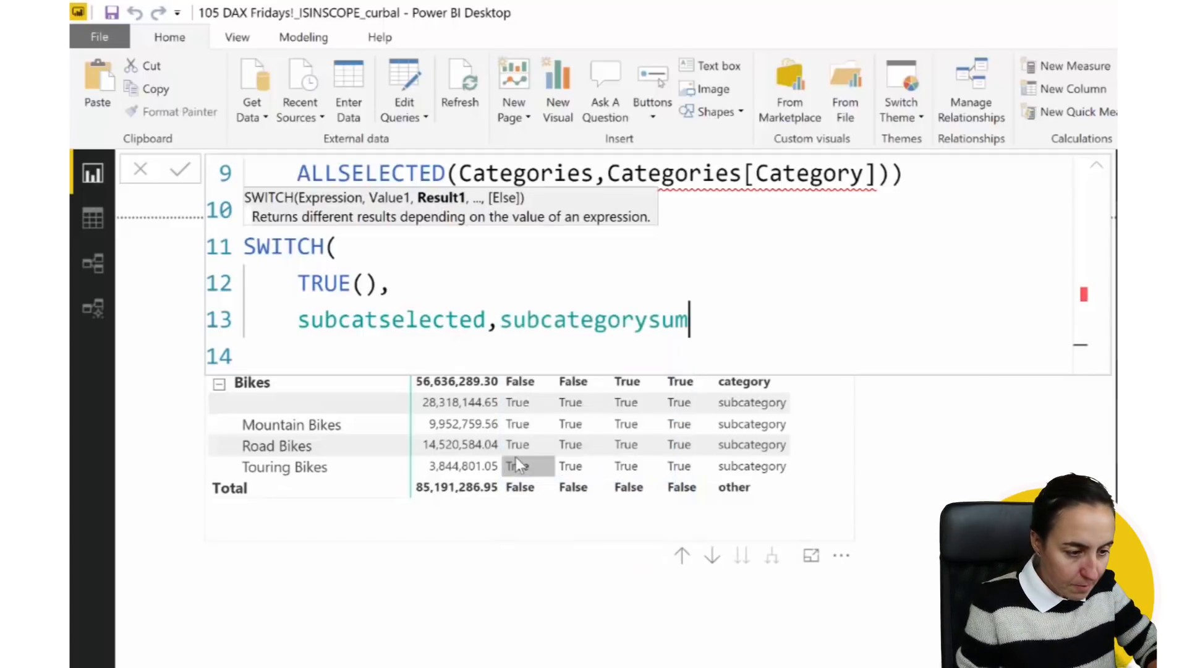
type(",")
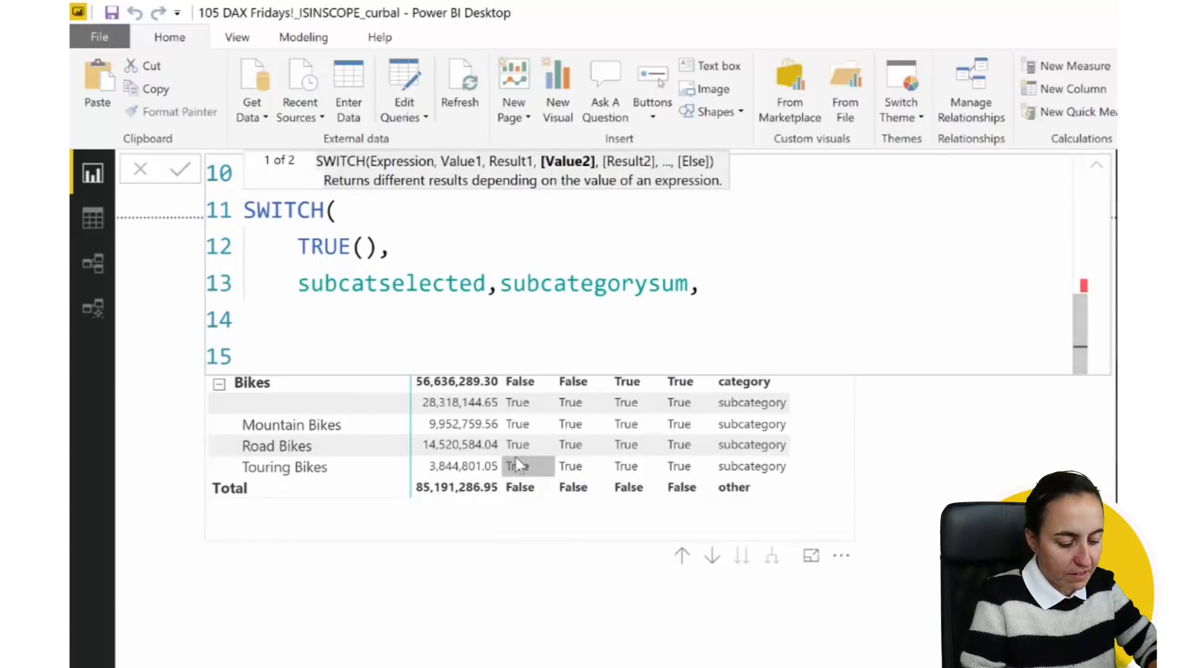
type("catselected,c")
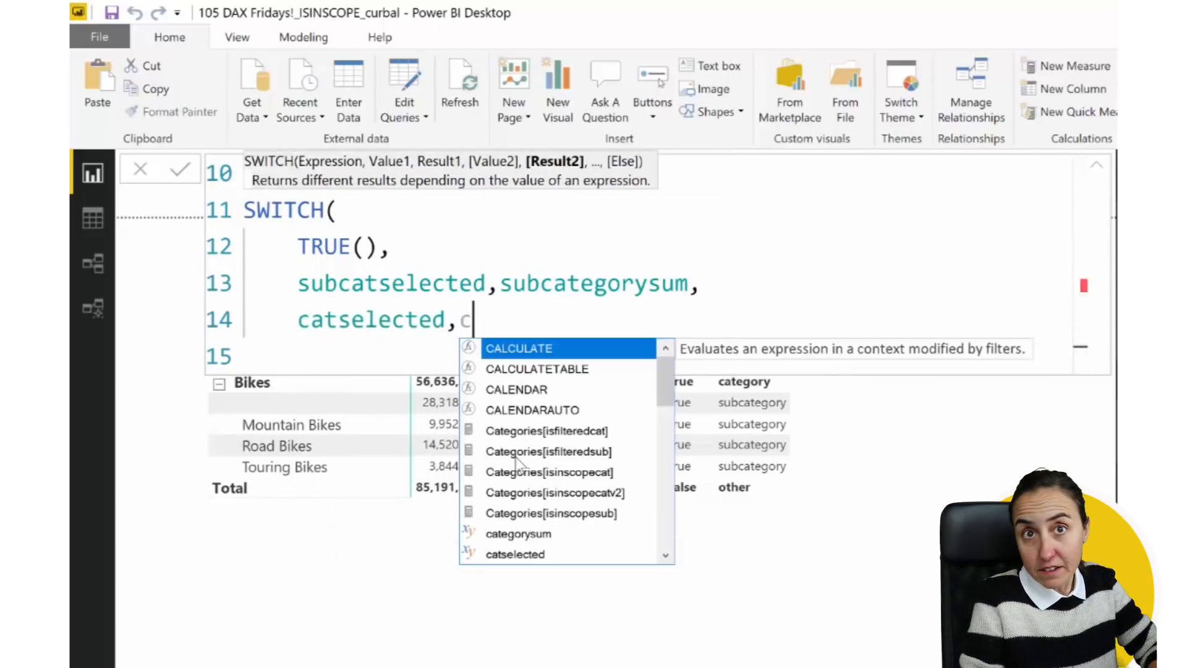
type("ategorysum,")
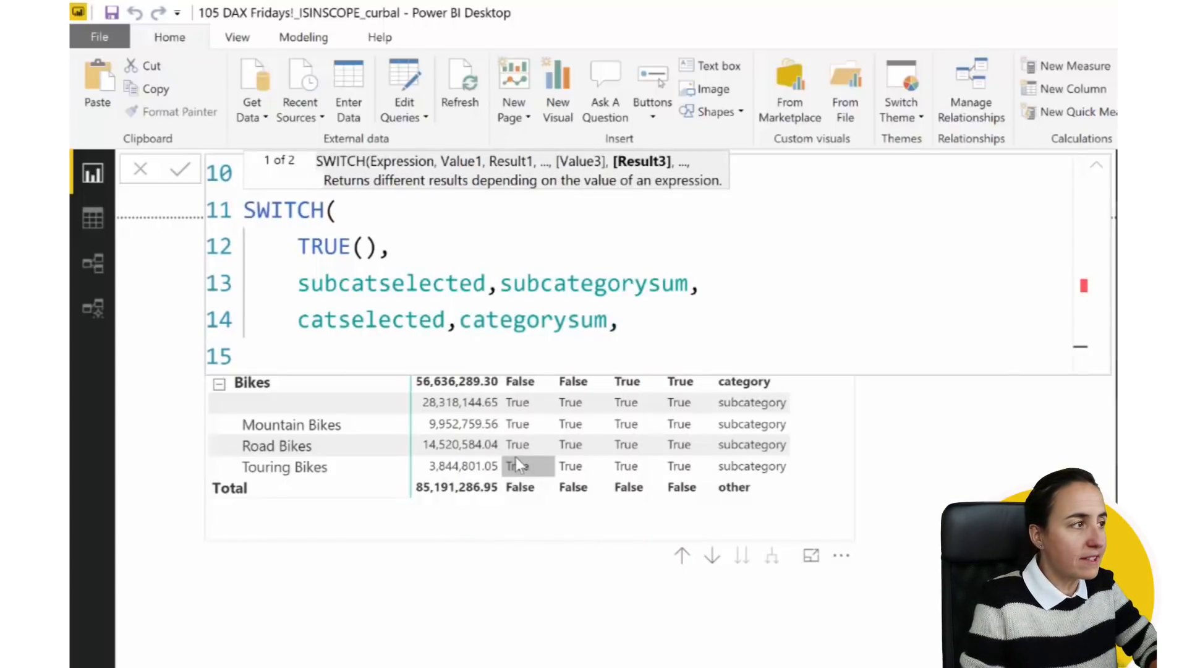
scroll("down", 3)
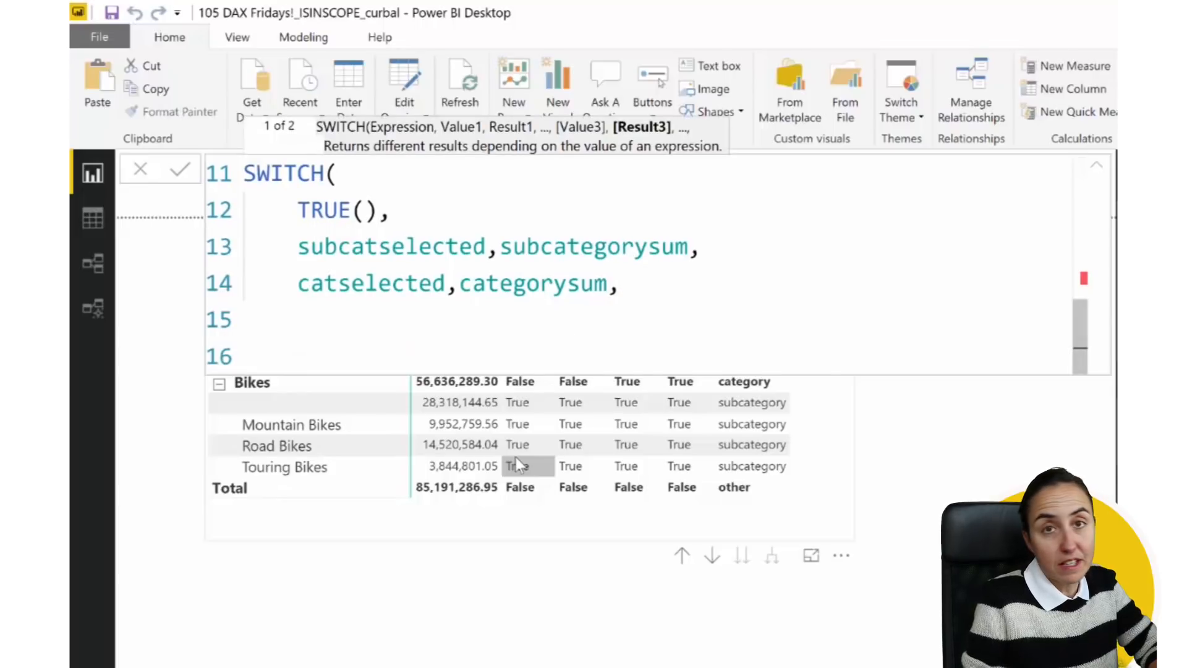
type("grandtotal")
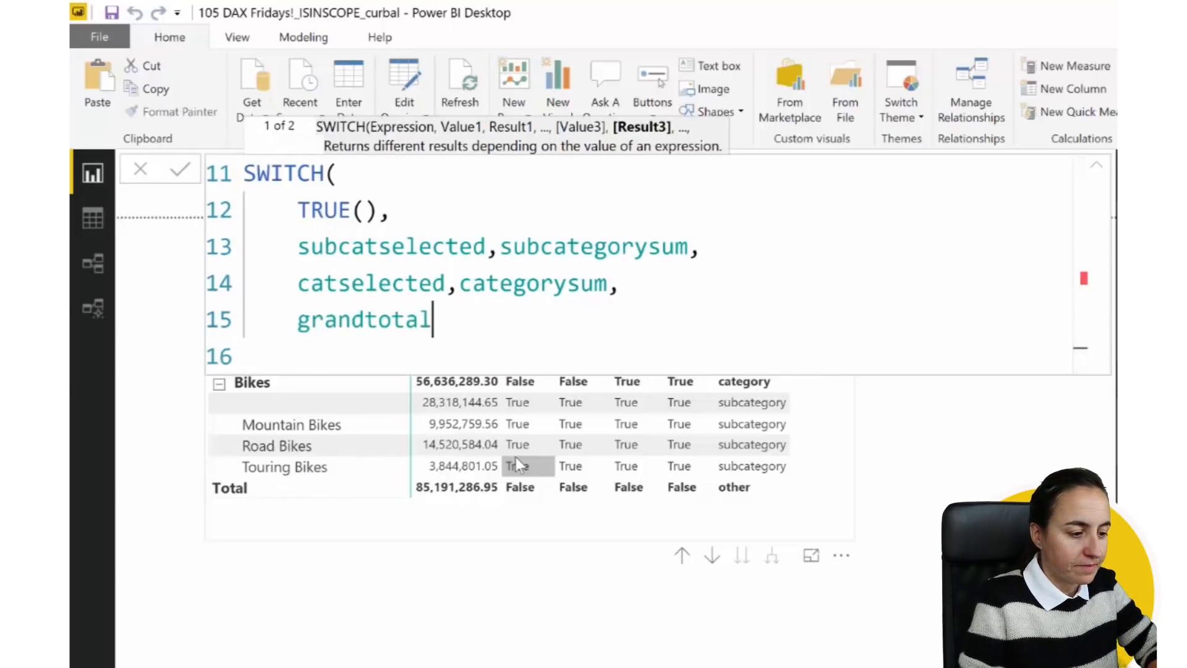
type(")")
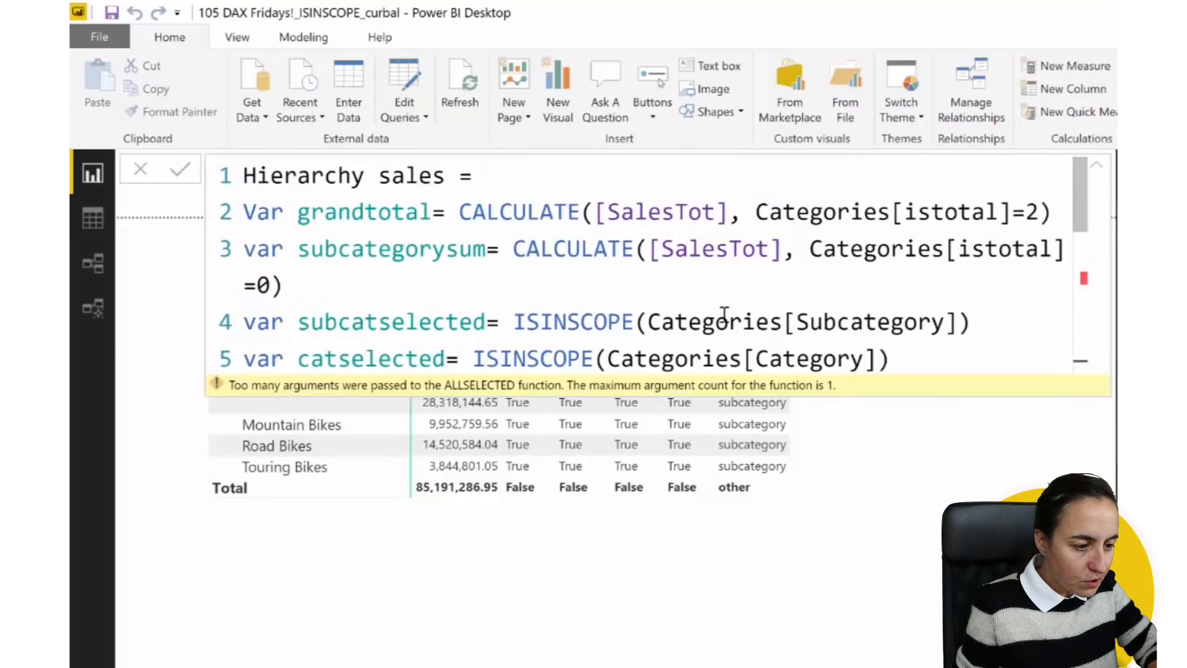
Replace ALLSELECTED with ALLEXCEPT in categorysum and highlight the grandtotal definition
scroll("down", 3)
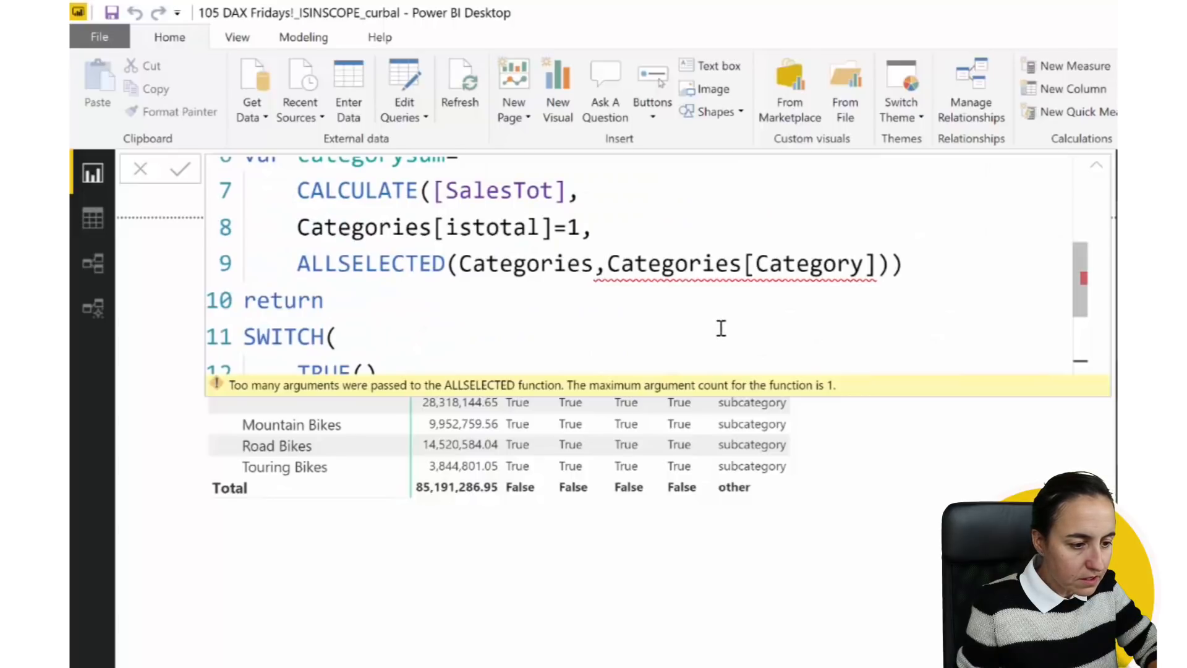
mouse_move(689, 316)
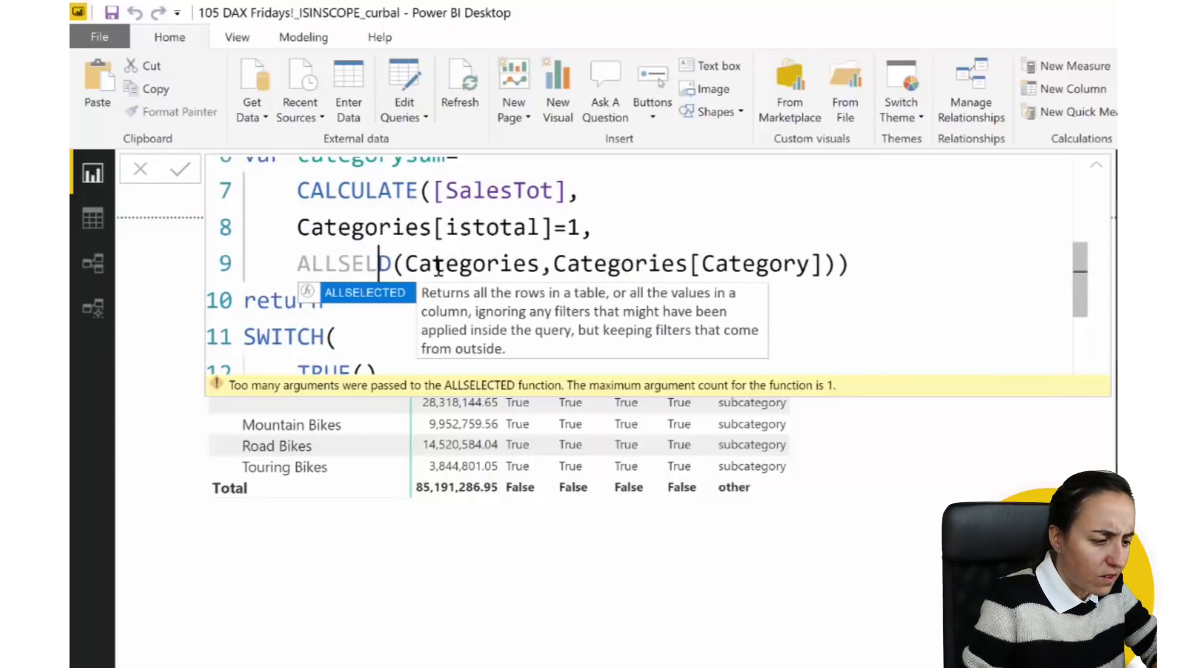
type("ALLEXCEPT")
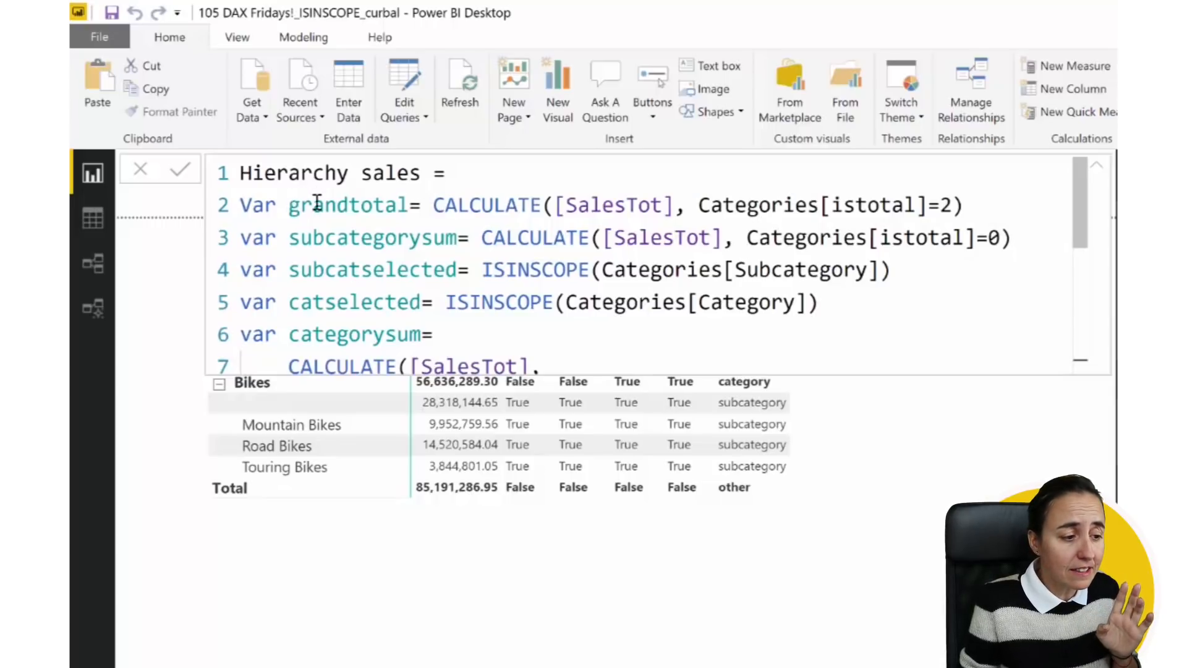
left_click_drag(289, 204, 962, 204)
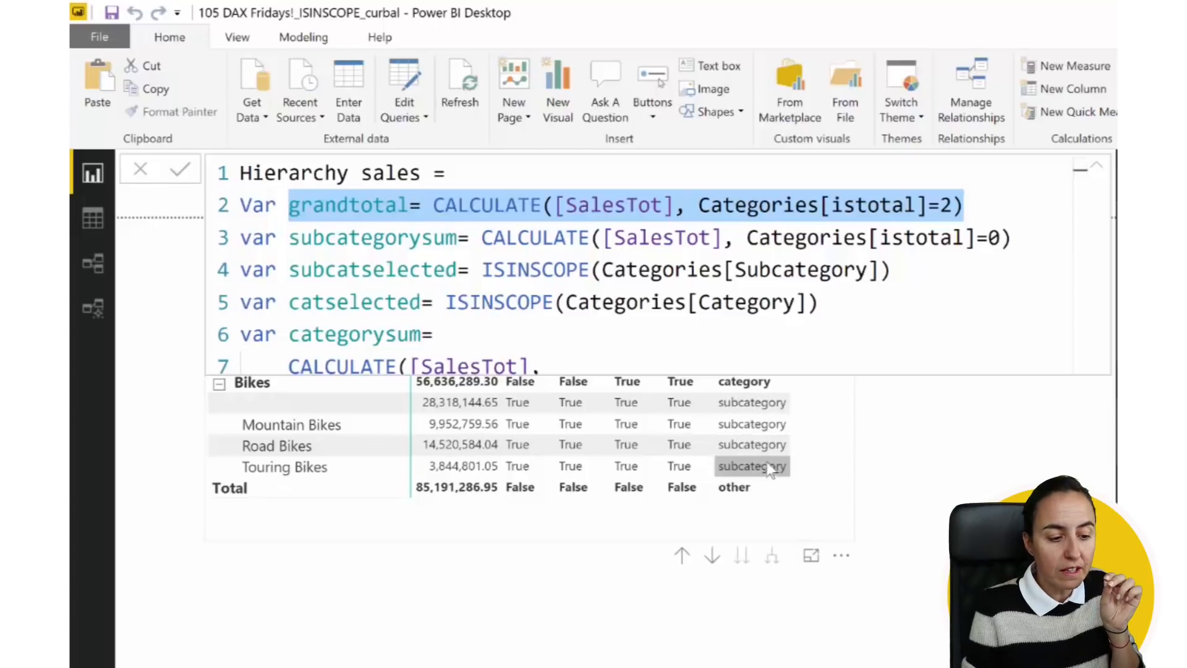
mouse_move(760, 450)
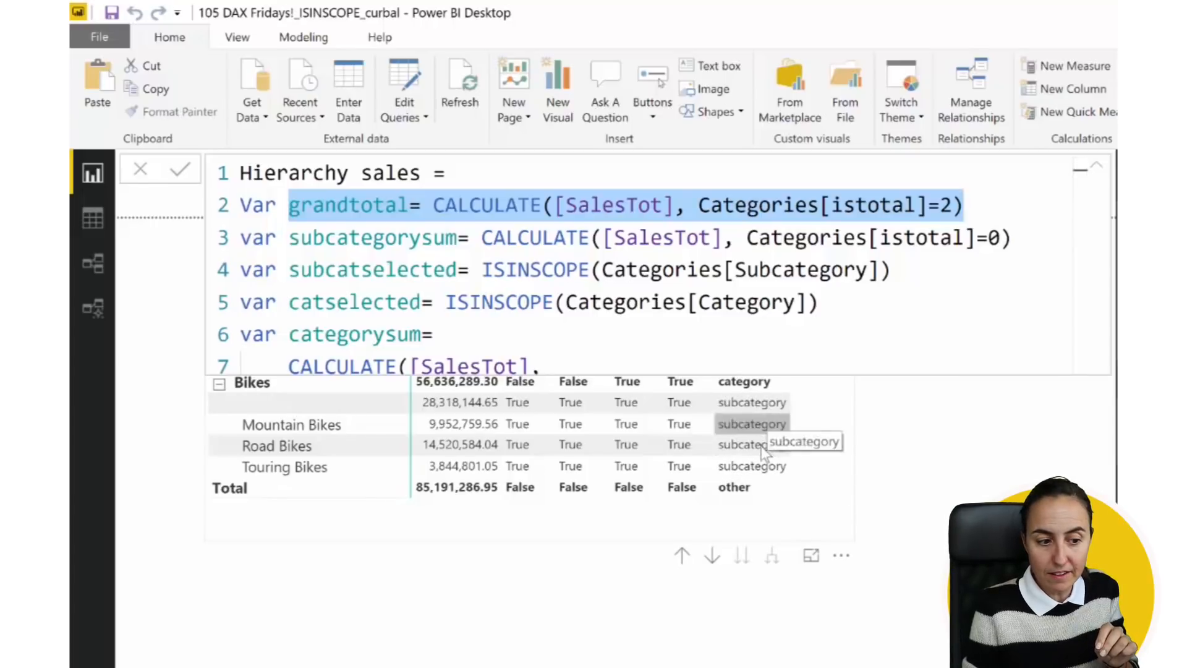
mouse_move(752, 444)
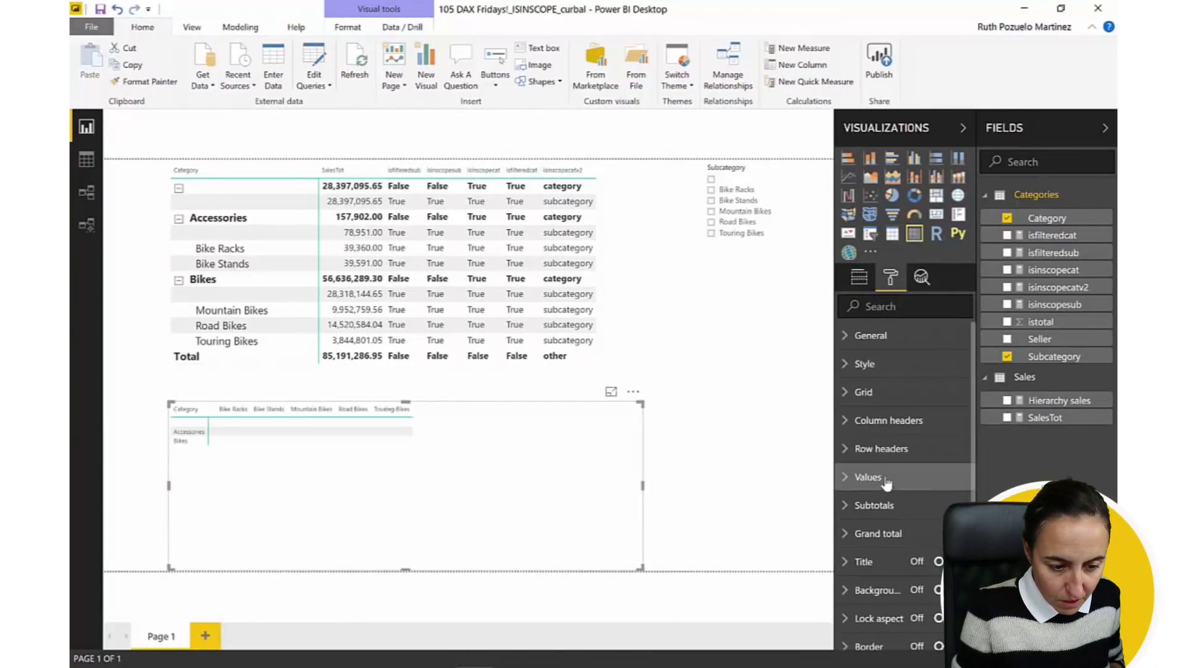
Add Hierarchy sales to the new Category/Subcategory matrix and move it toward the canvas centre
left_click(868, 478)
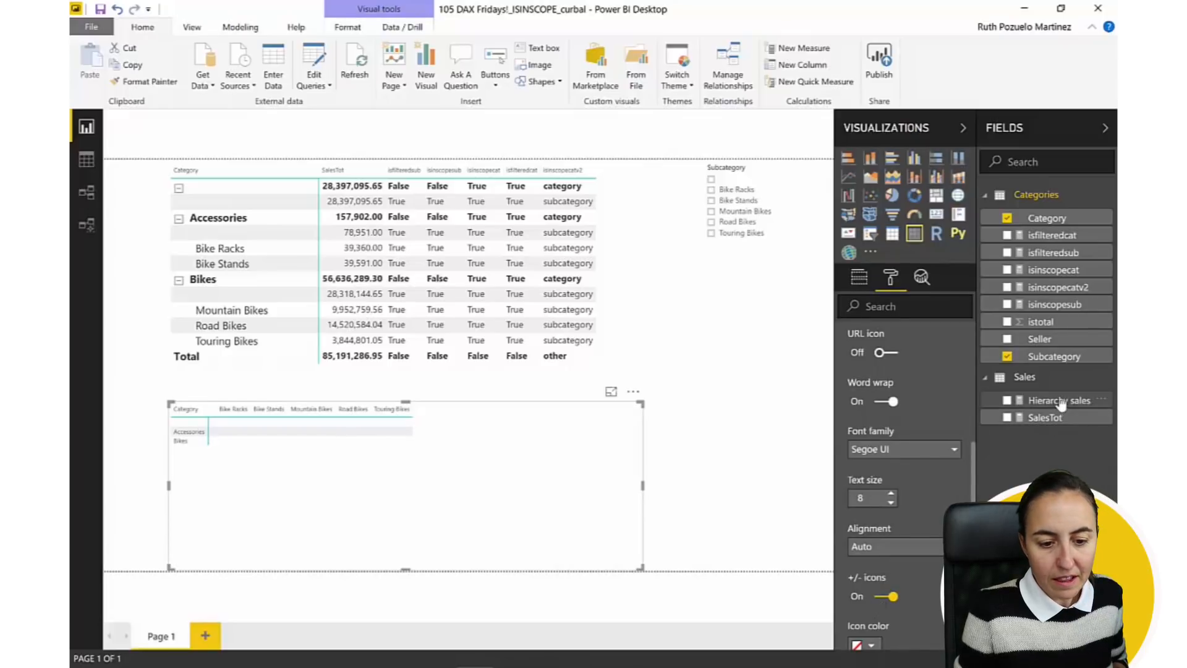
left_click(1008, 399)
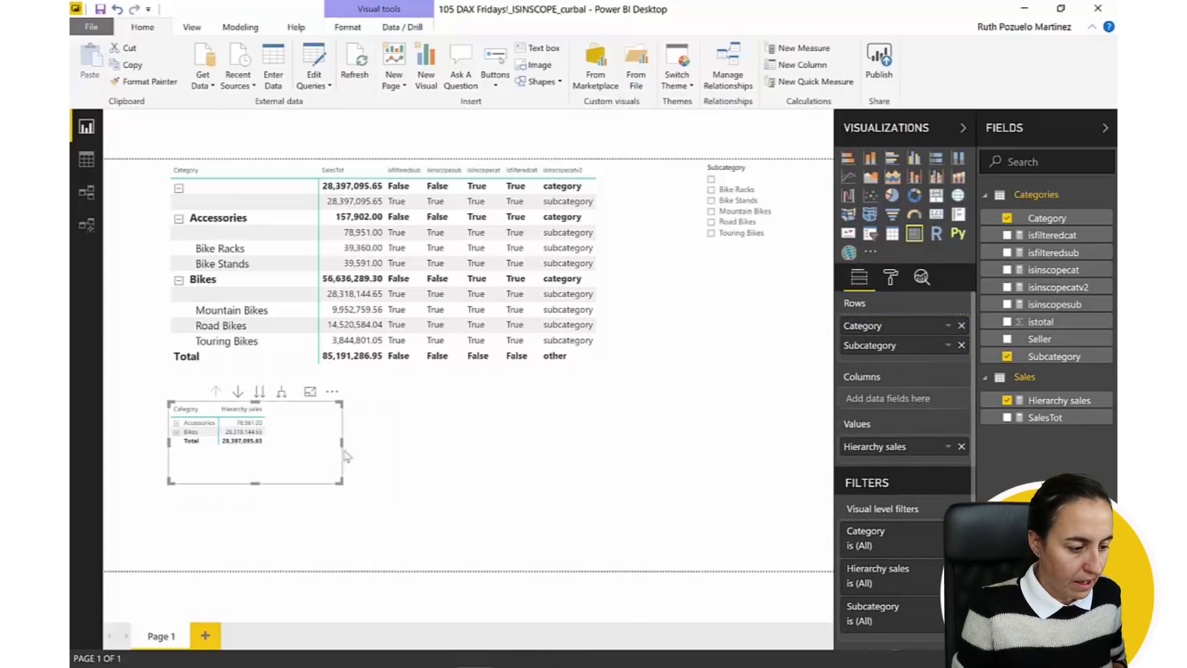
left_click_drag(256, 443, 544, 432)
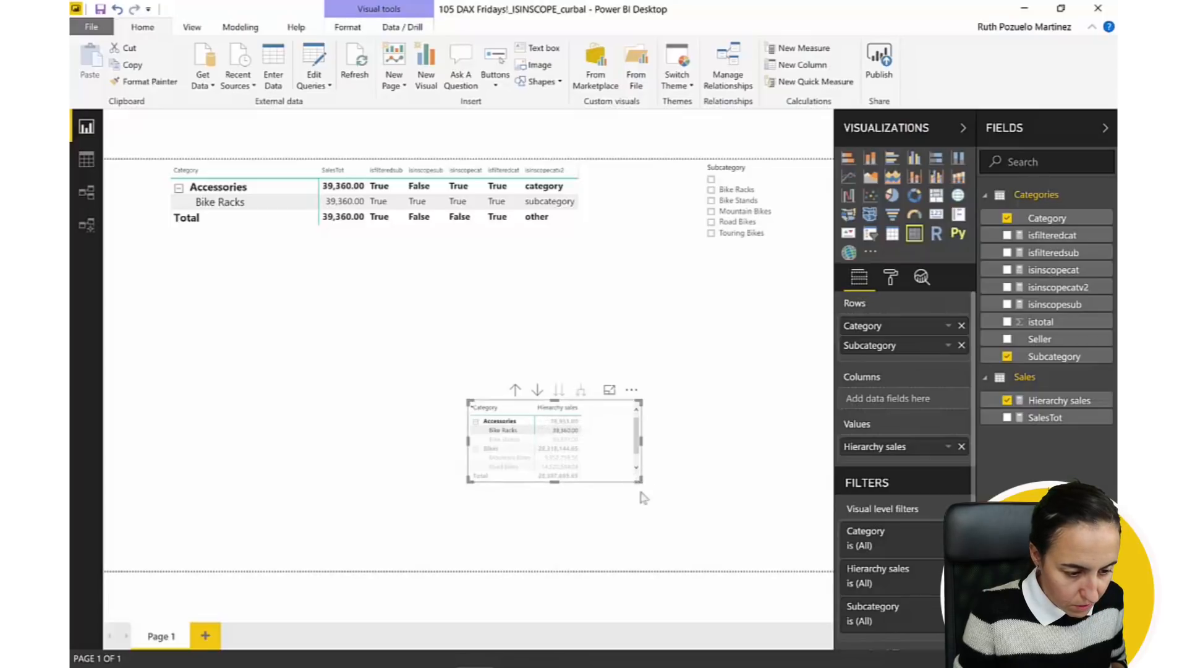
Raise the matrix values text size to 12 and place it beneath the first table
left_click(891, 276)
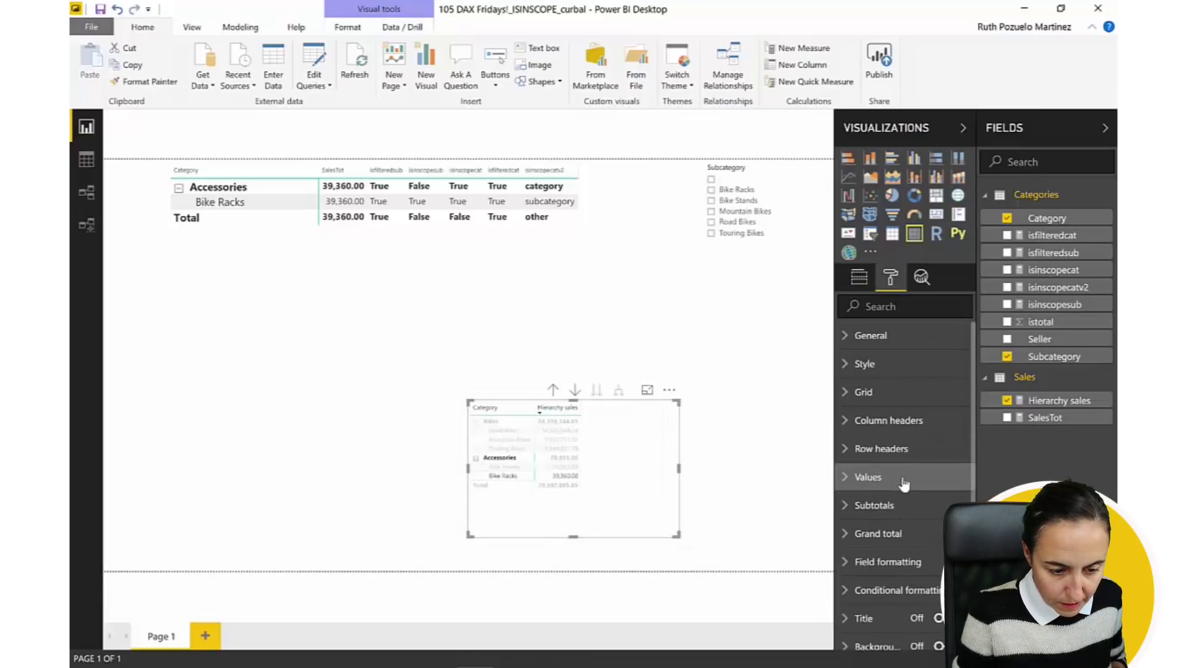
left_click(868, 476)
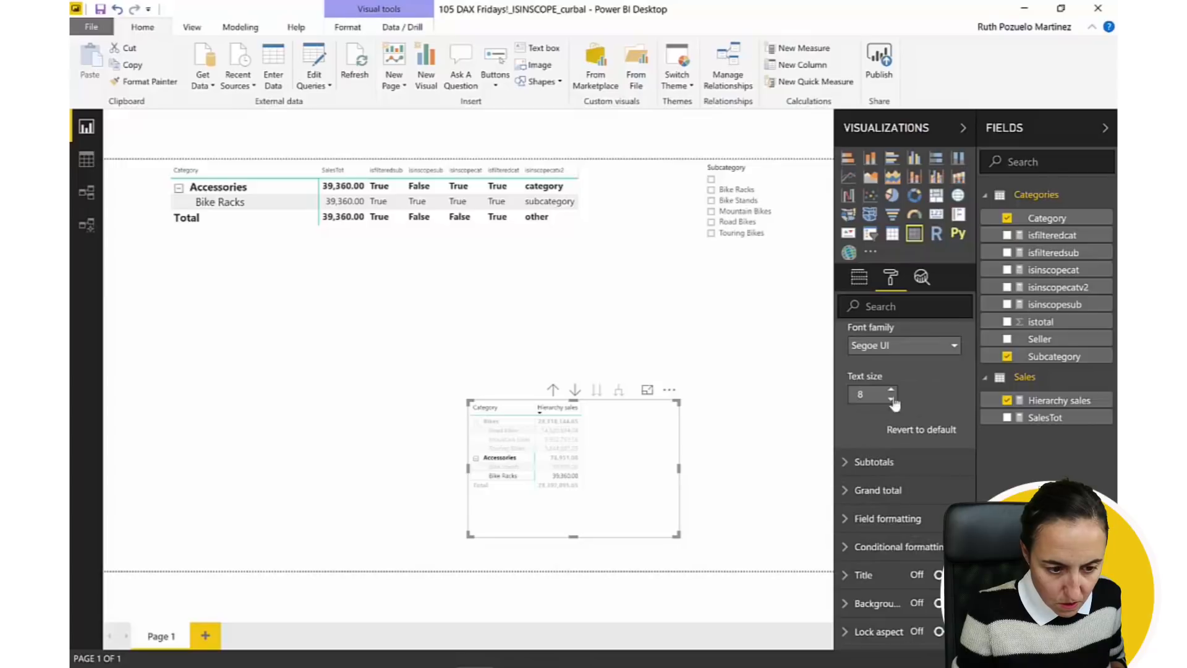
left_click(892, 390)
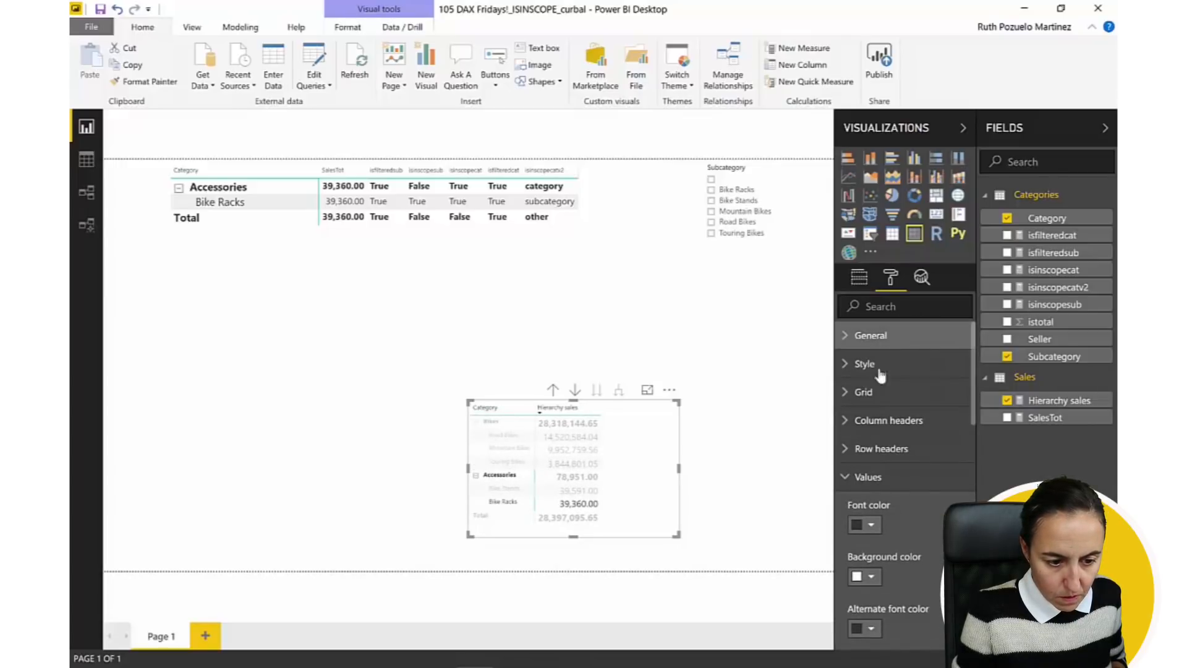
left_click(868, 477)
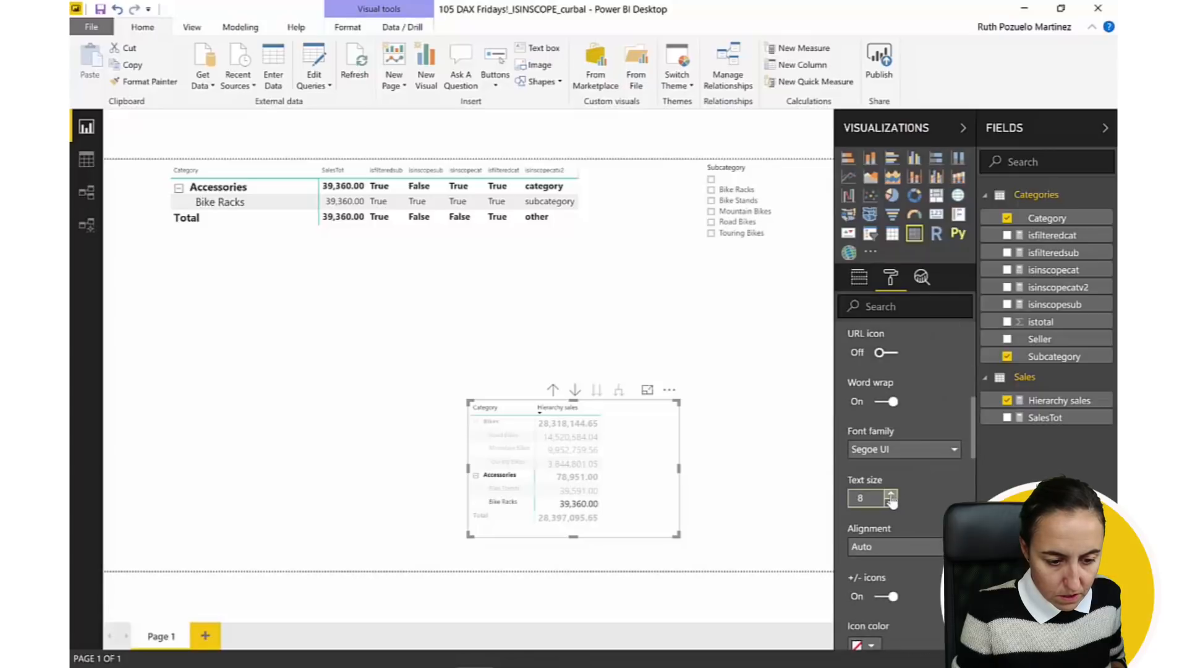
left_click(890, 493)
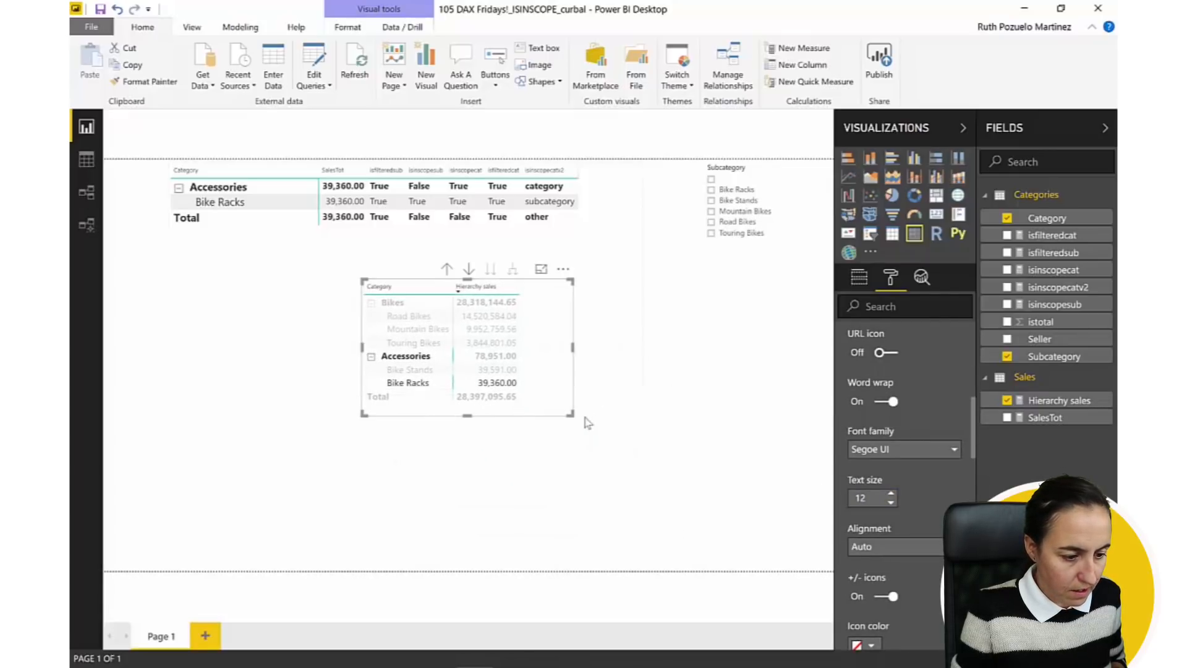
left_click_drag(573, 415, 695, 475)
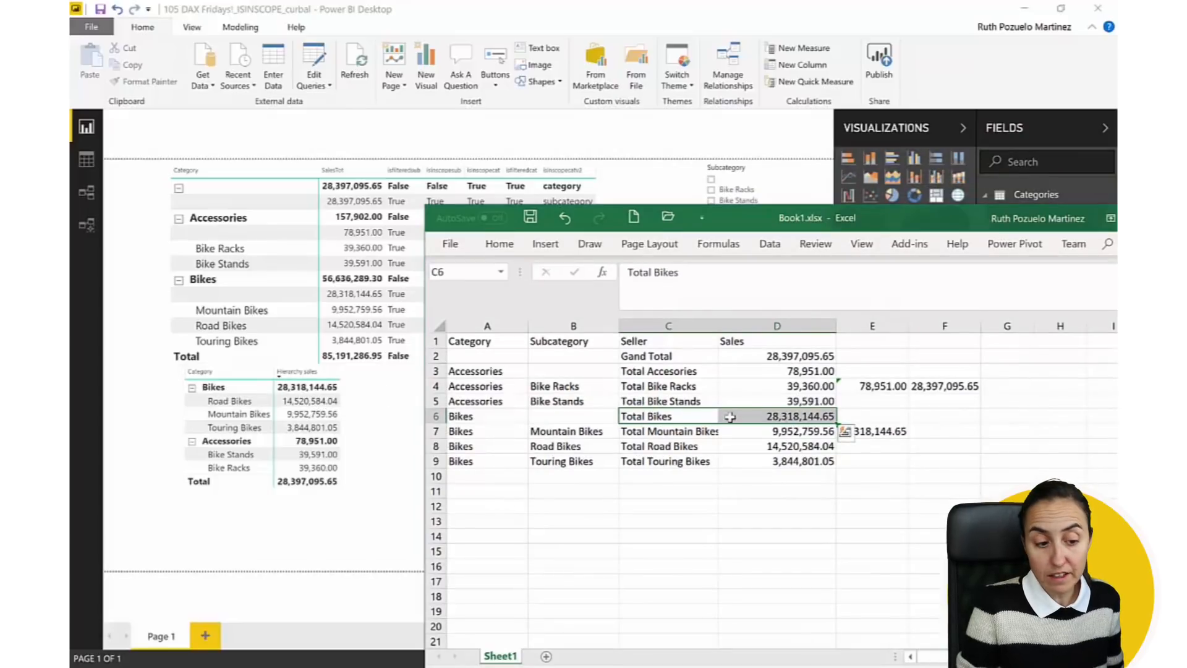
Shift Total Bikes one column right and inspect the =SUM(D4:D5) accessories check sum
left_click(777, 416)
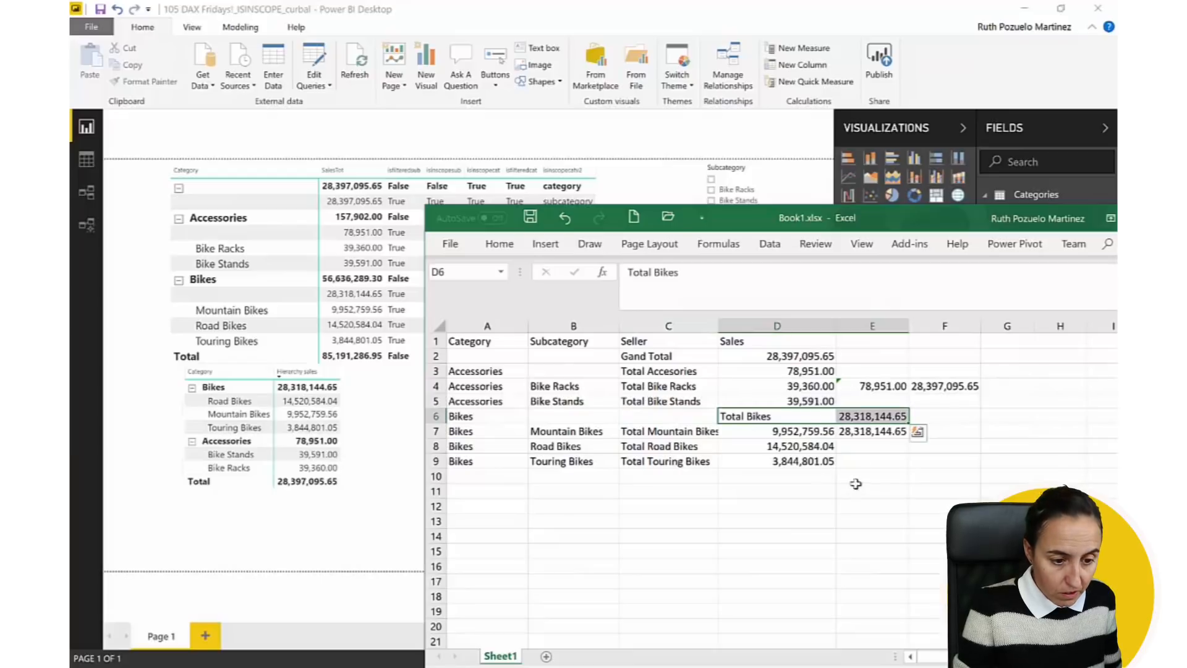
left_click(872, 386)
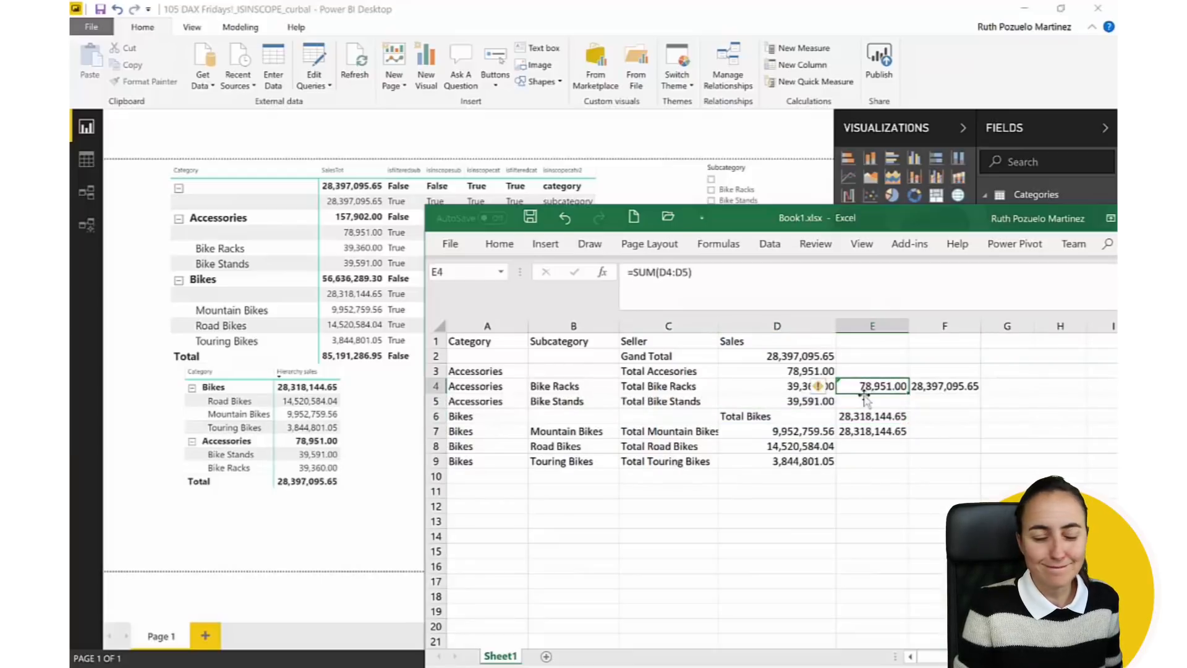